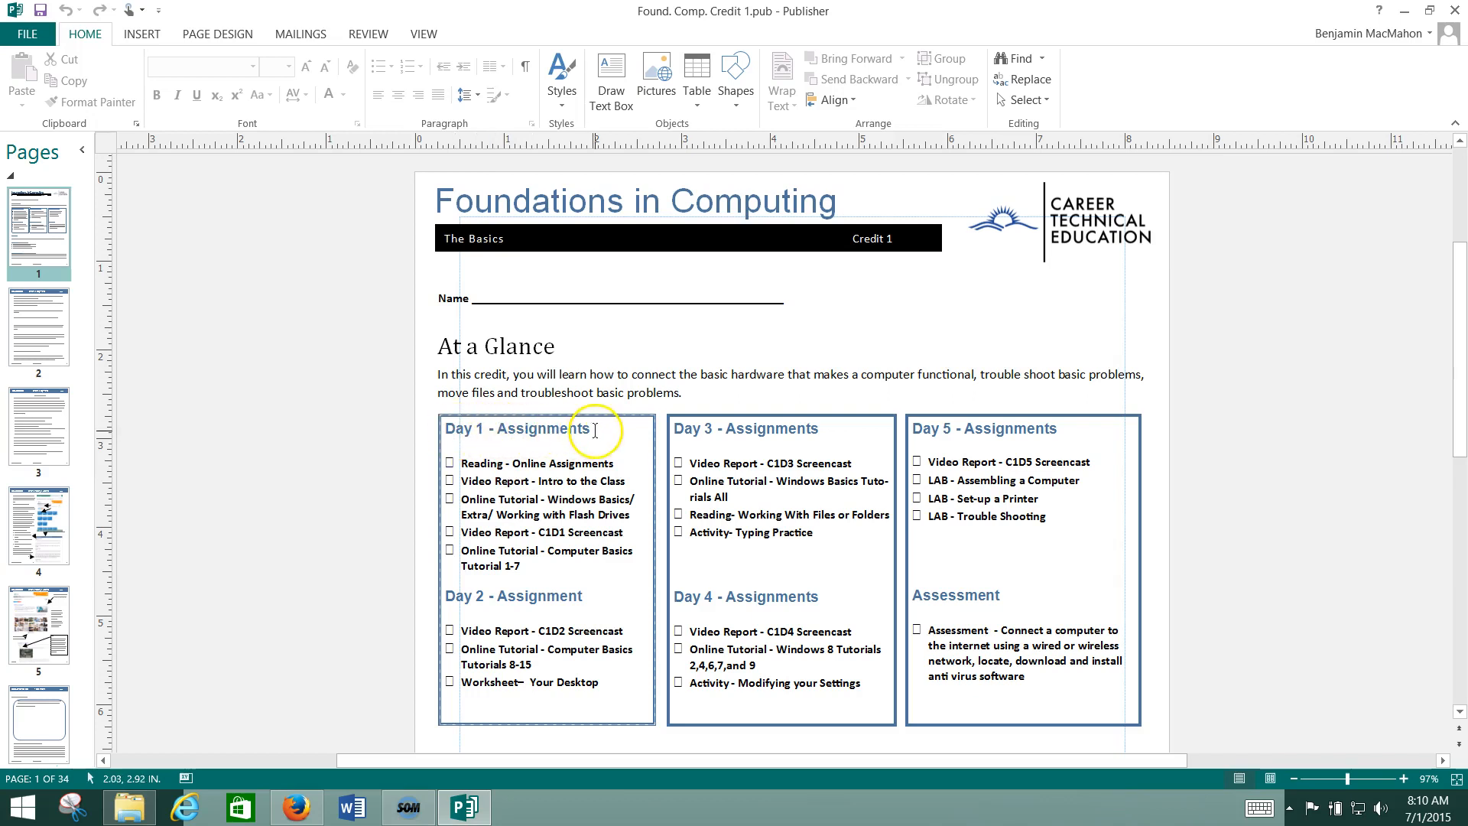
mouse_move(588, 514)
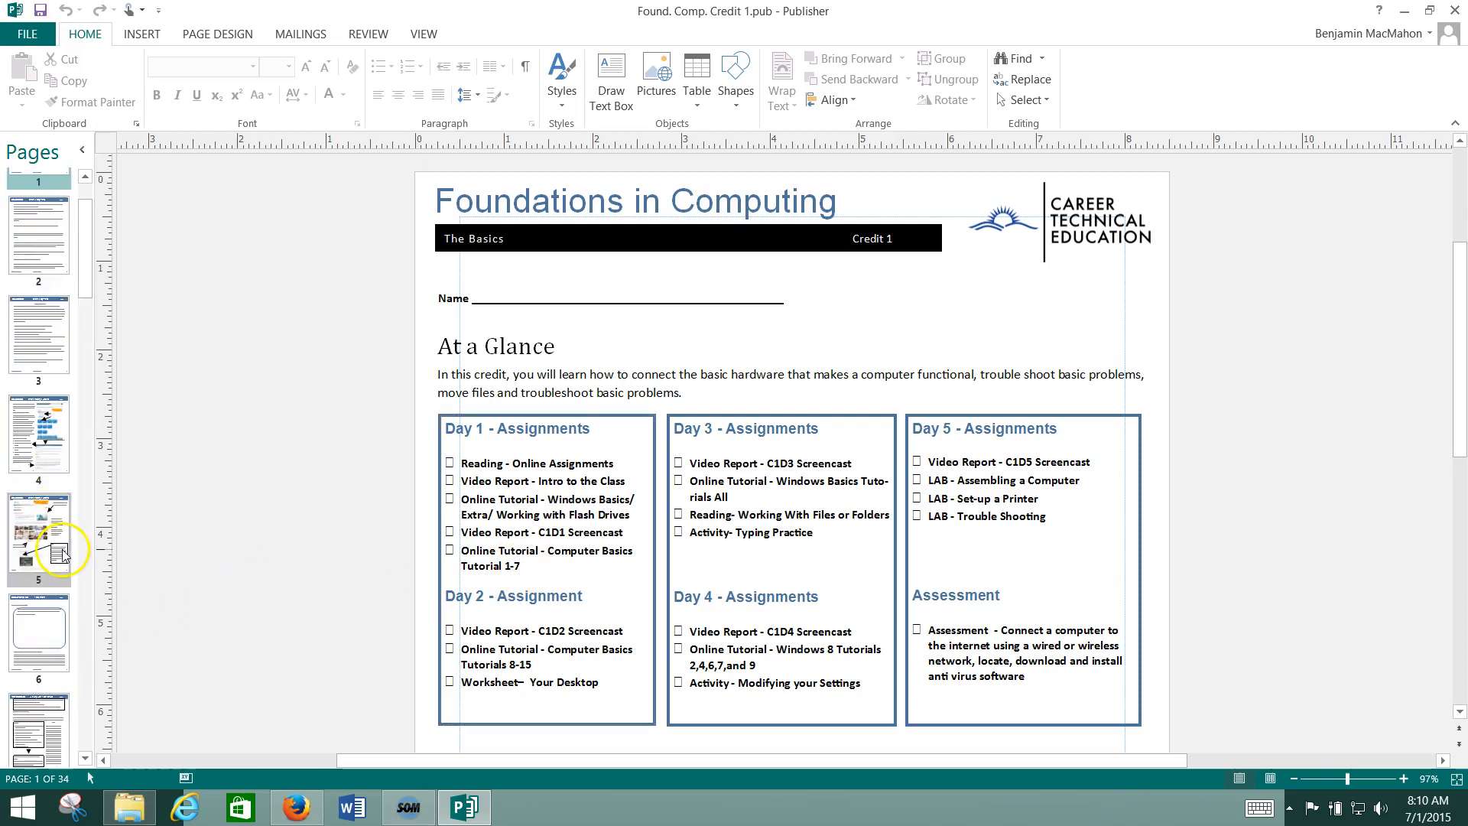
- Browse the packet's Computer Basics worksheet down to the page 10 applications and cloud questions
scroll(down, 3)
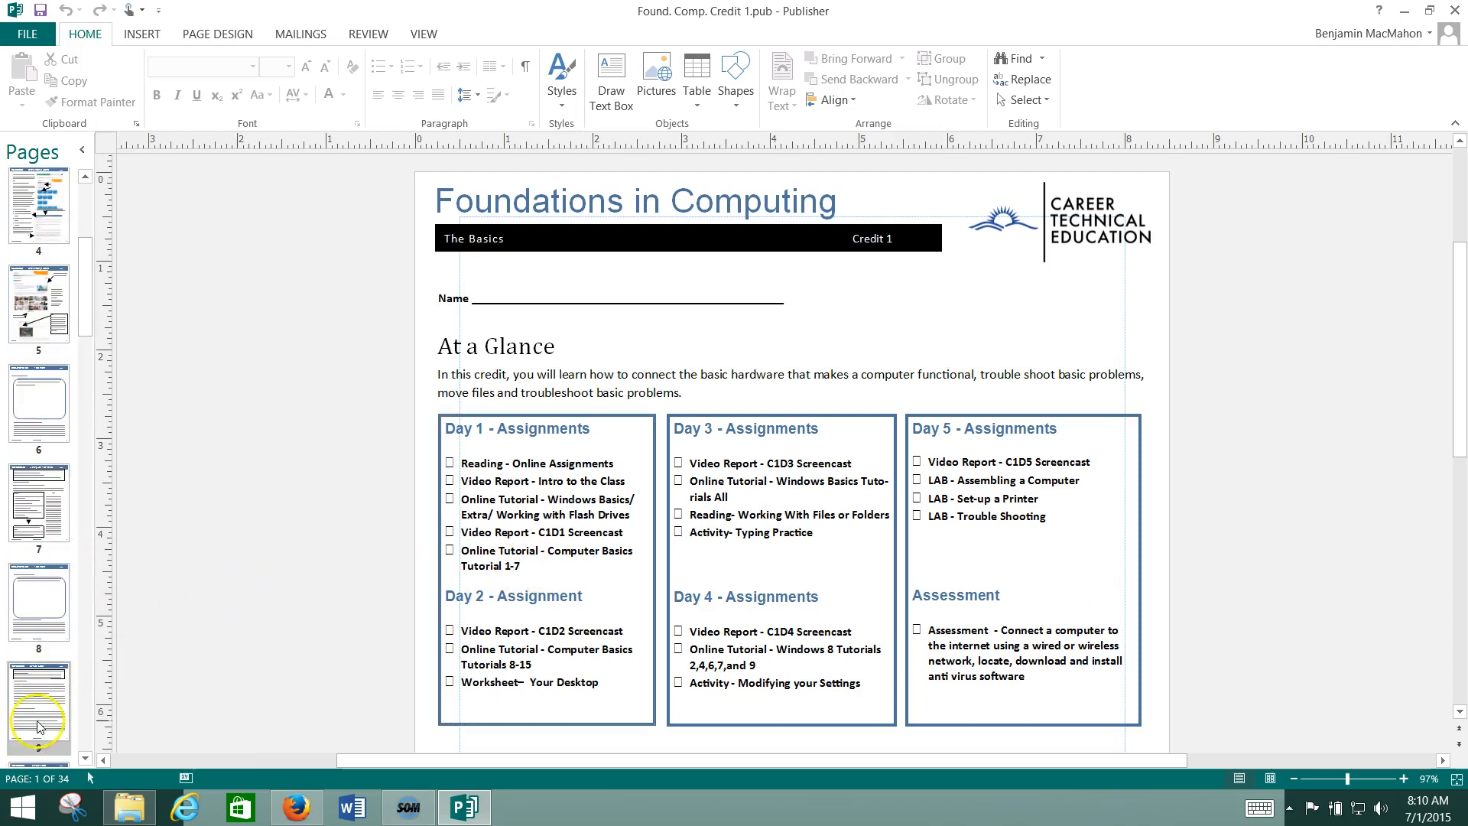
click(38, 714)
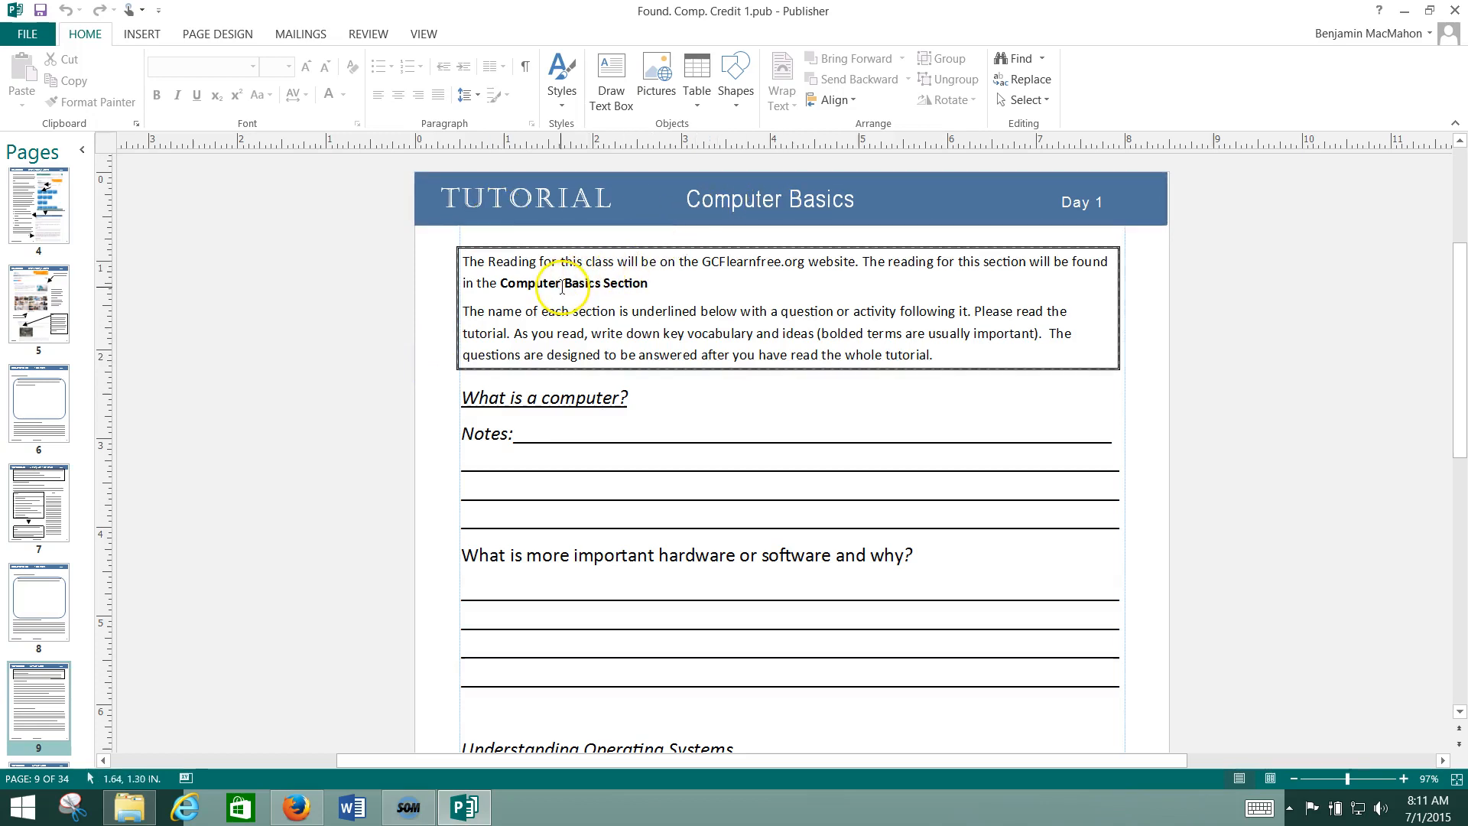
scroll(down, 3)
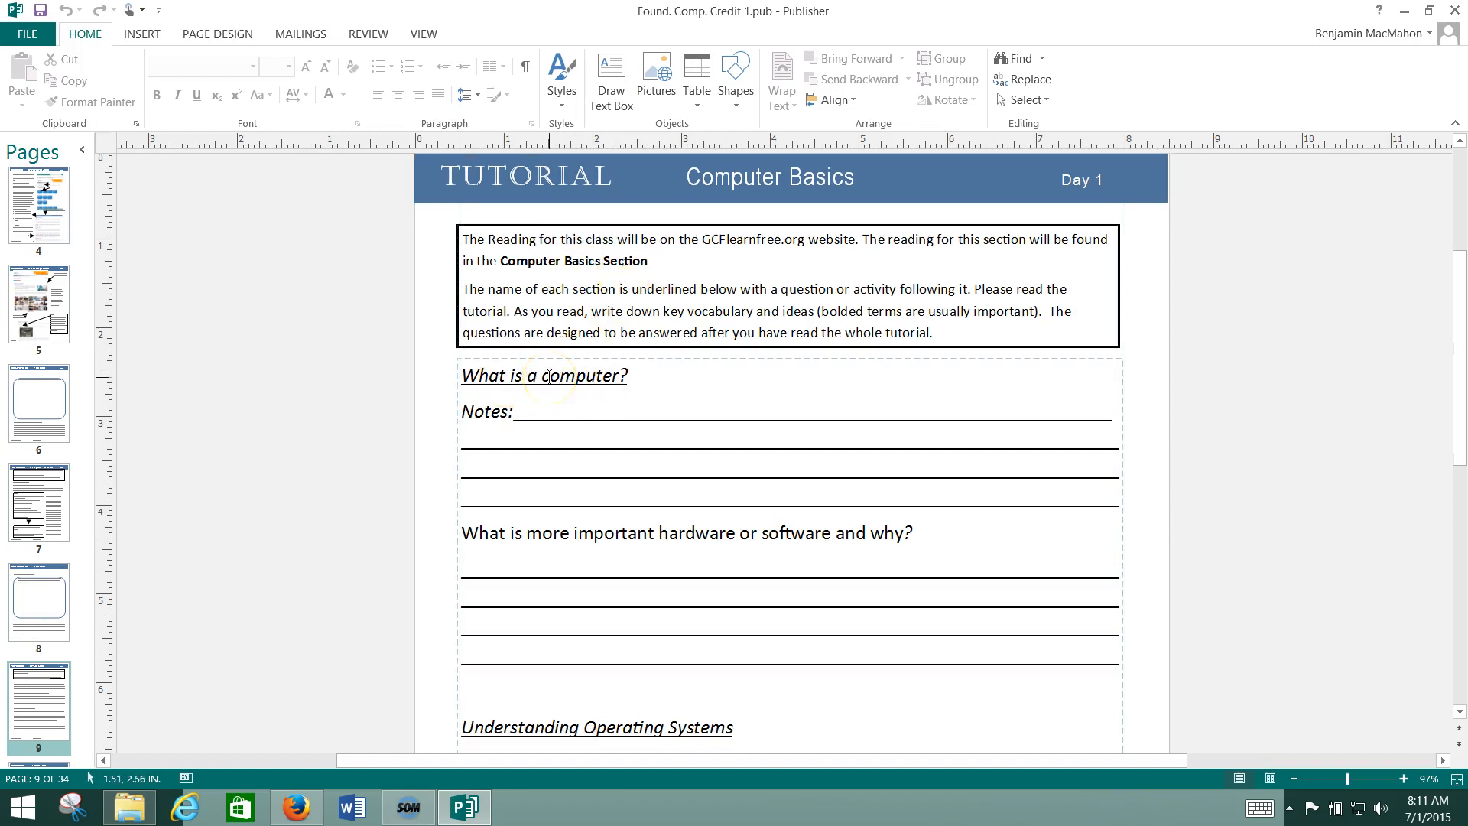
scroll(down, 3)
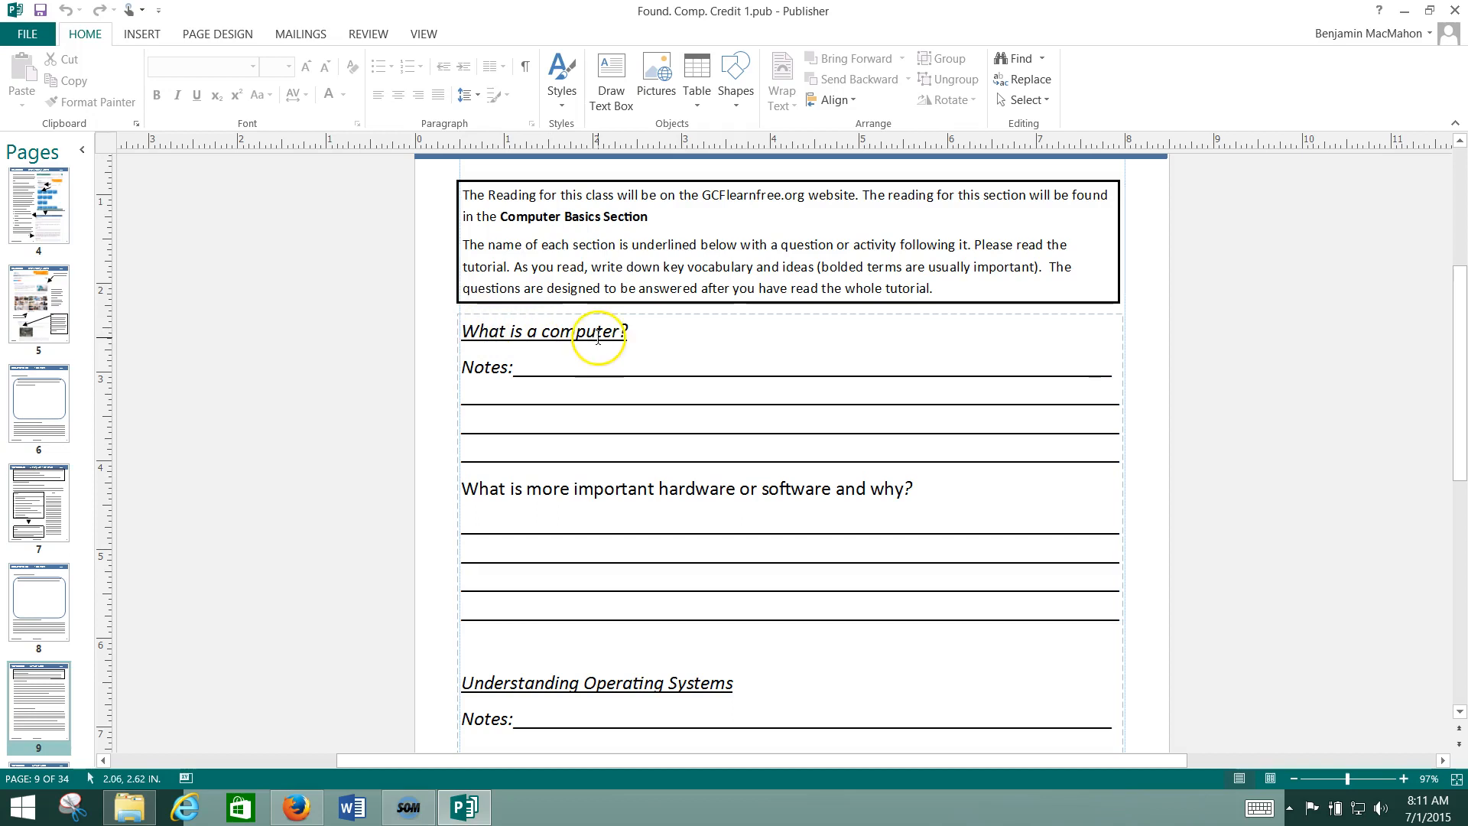
mouse_move(569, 331)
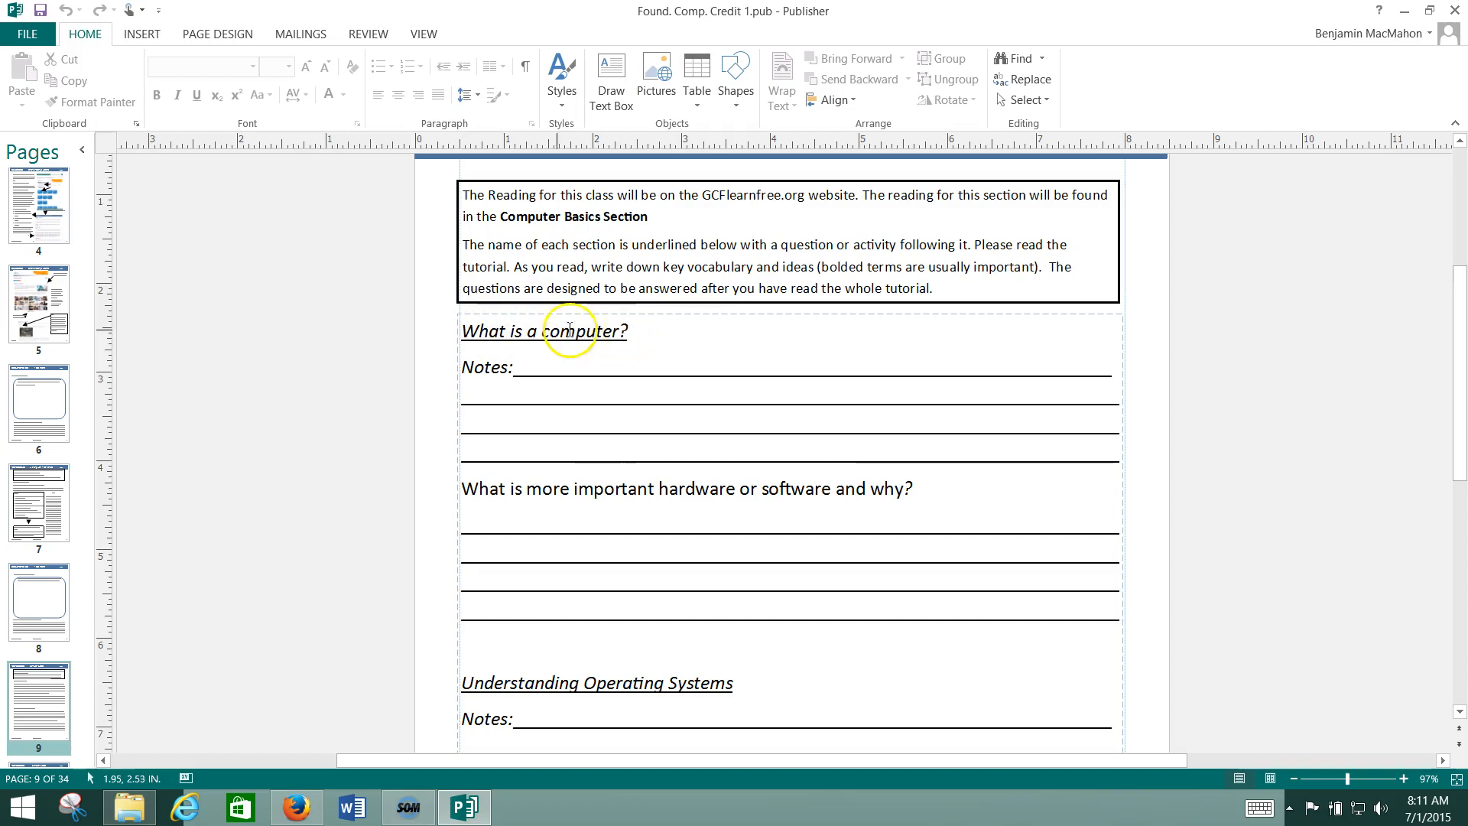
scroll(down, 3)
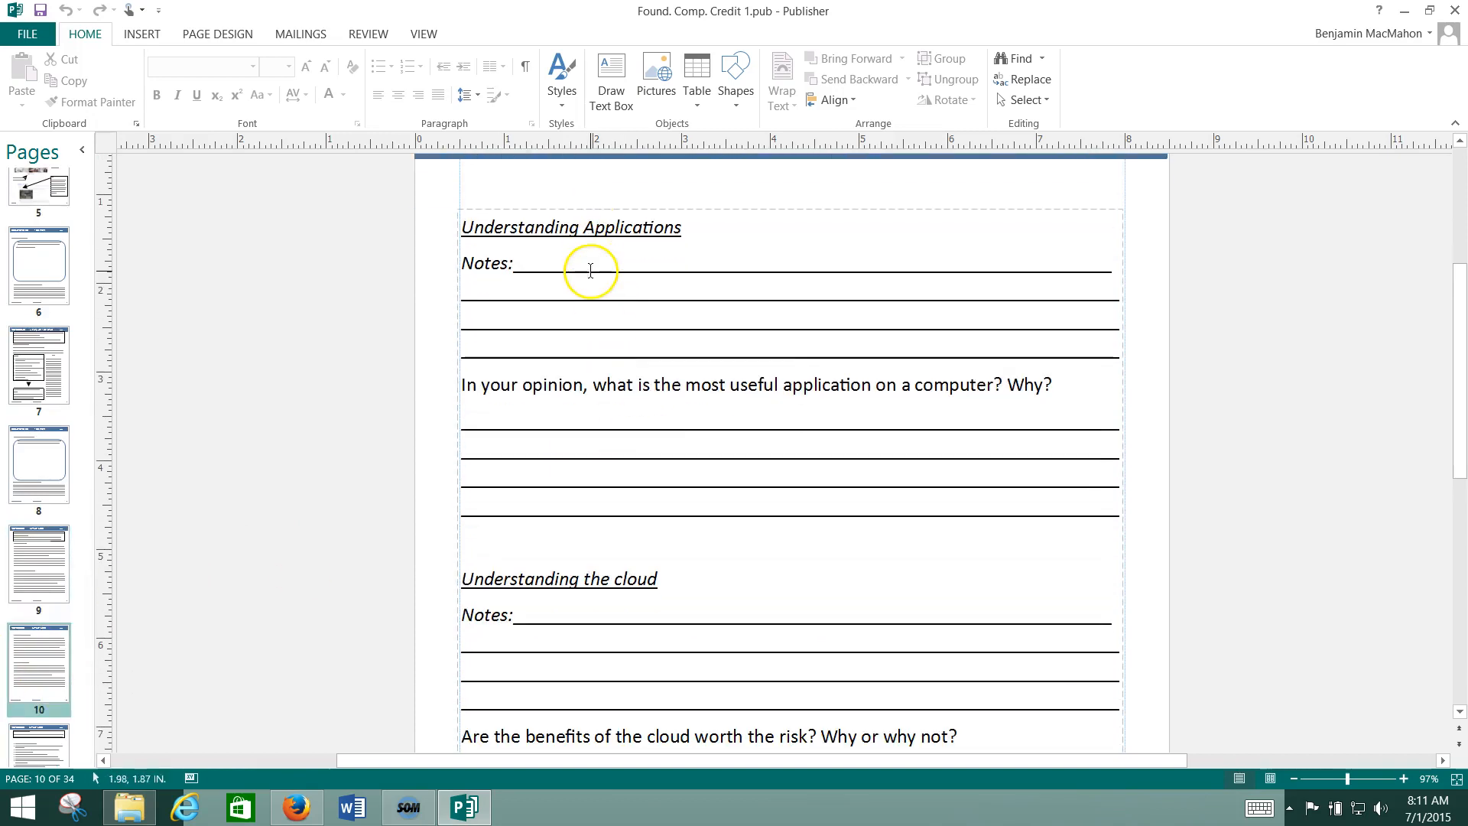
mouse_move(596, 579)
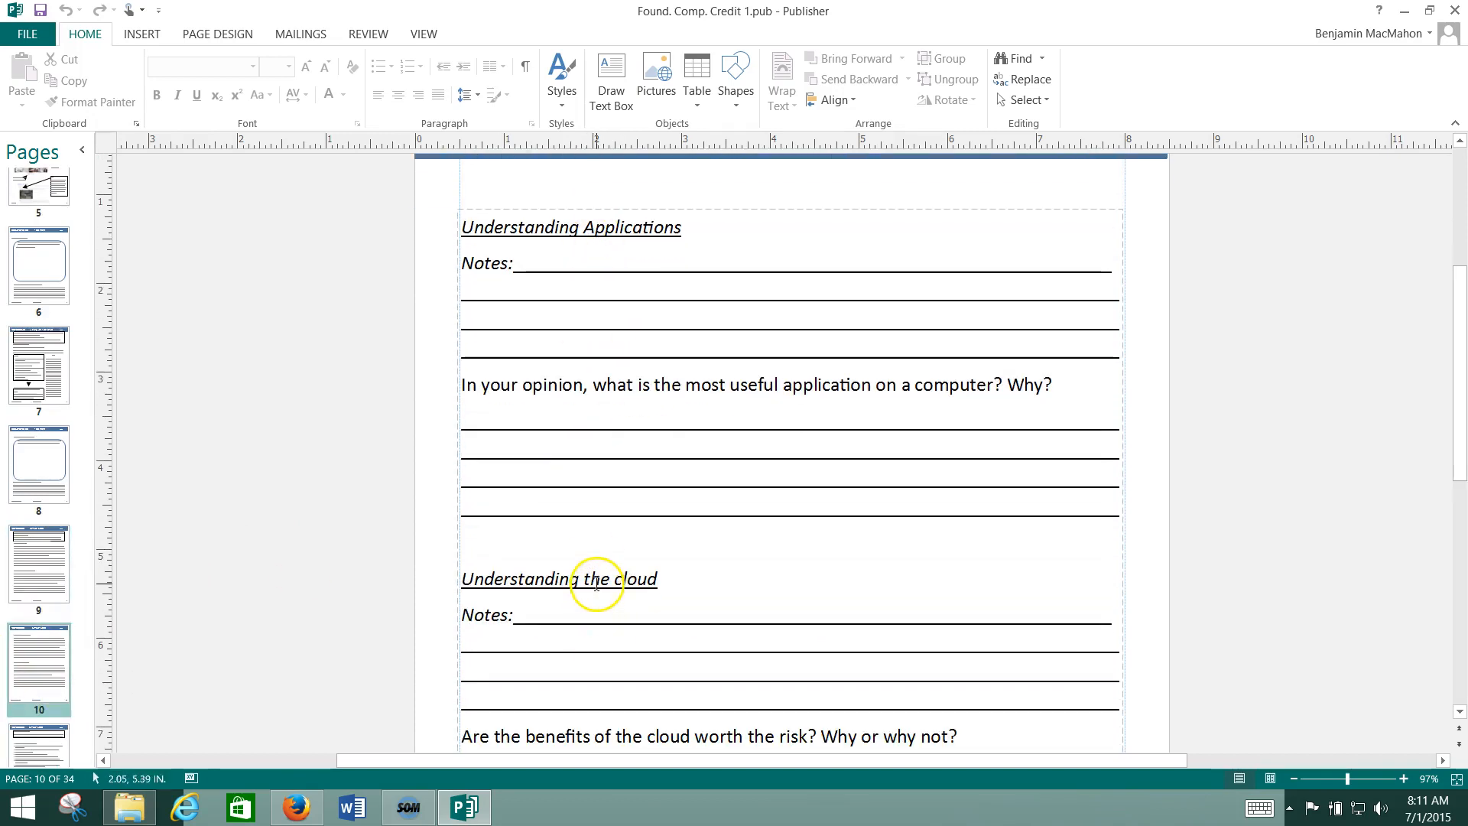
click(38, 563)
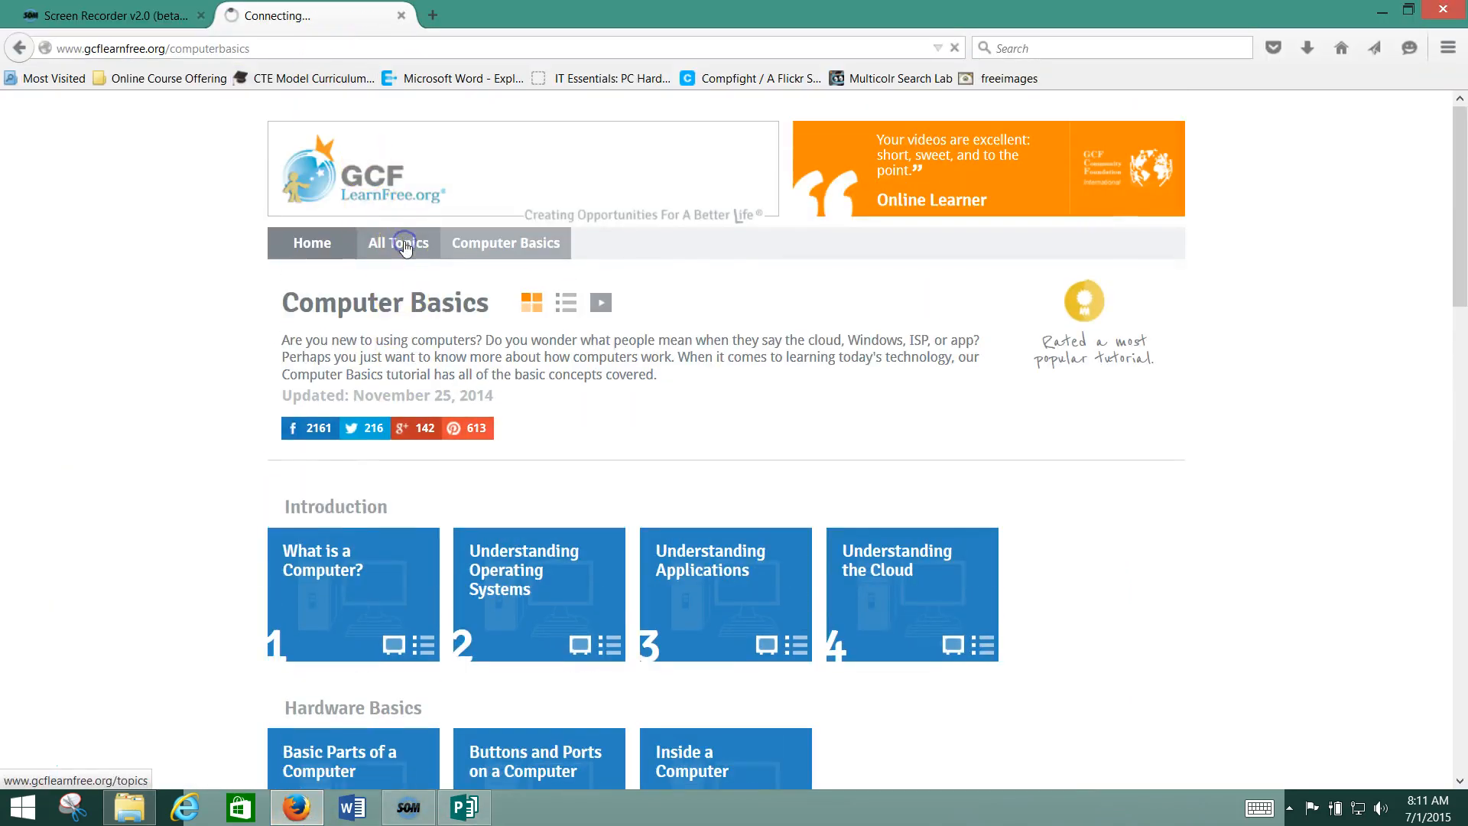
click(404, 243)
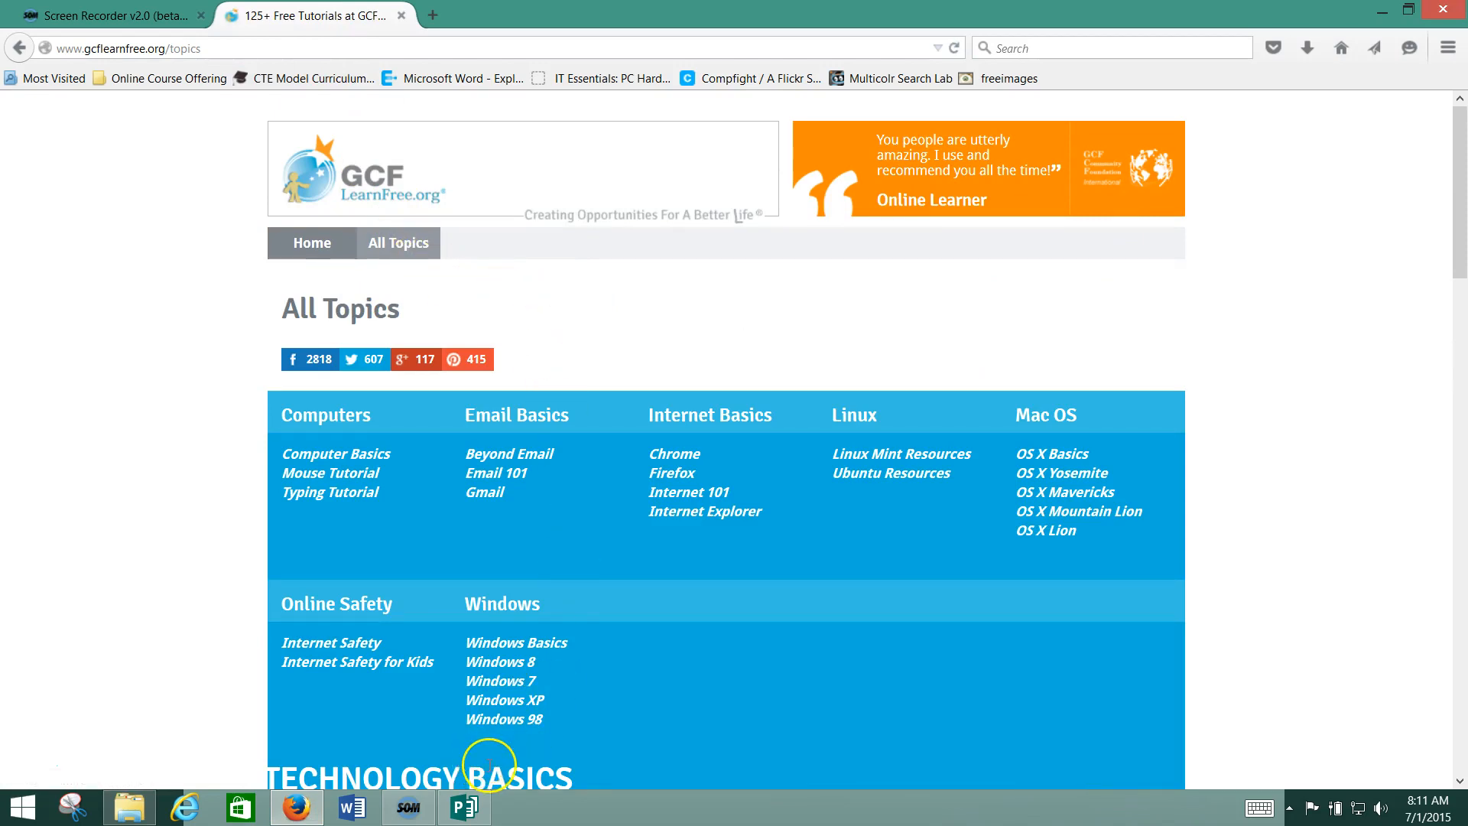
mouse_move(355, 418)
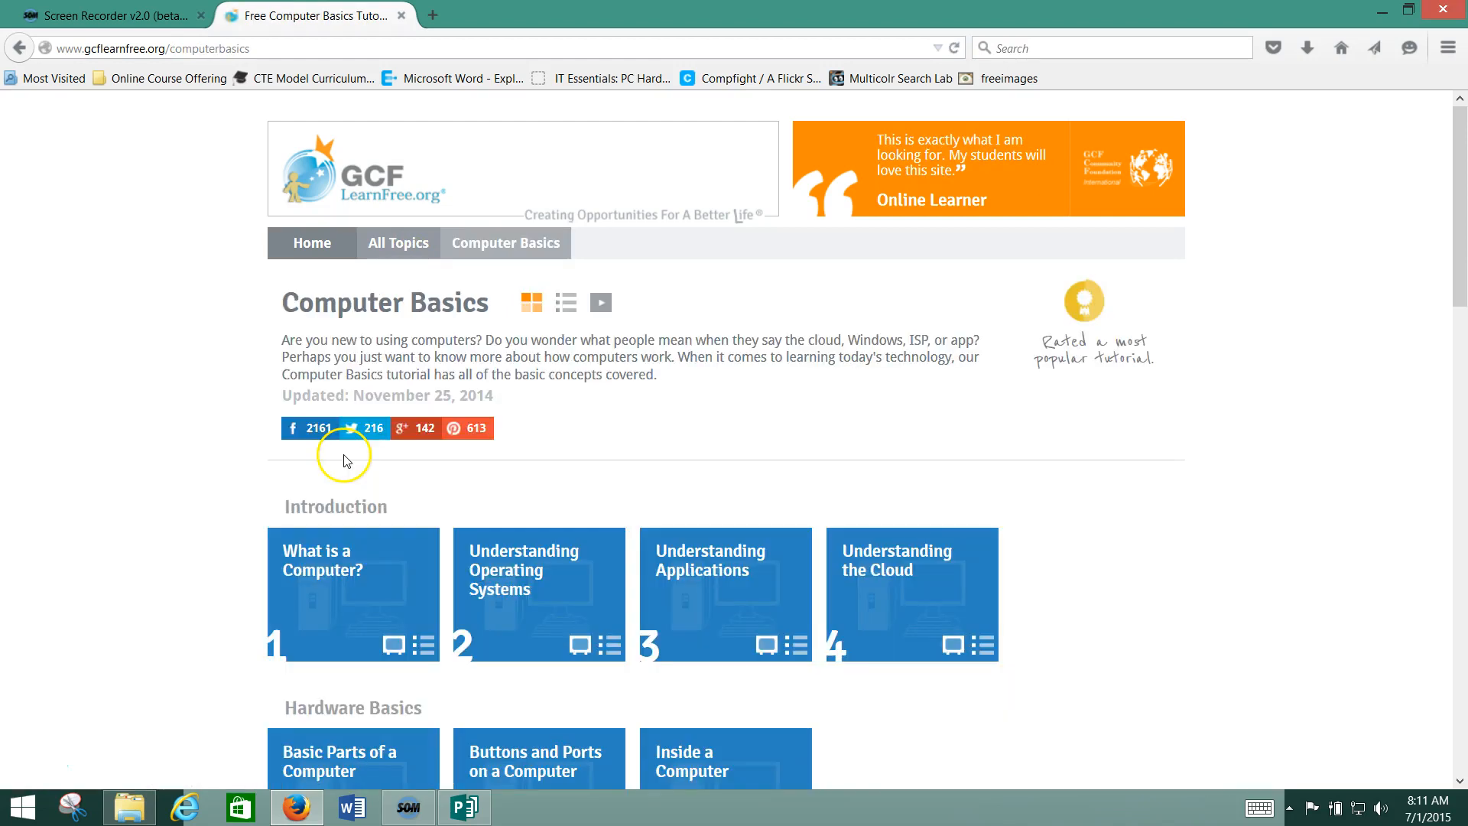
scroll(down, 3)
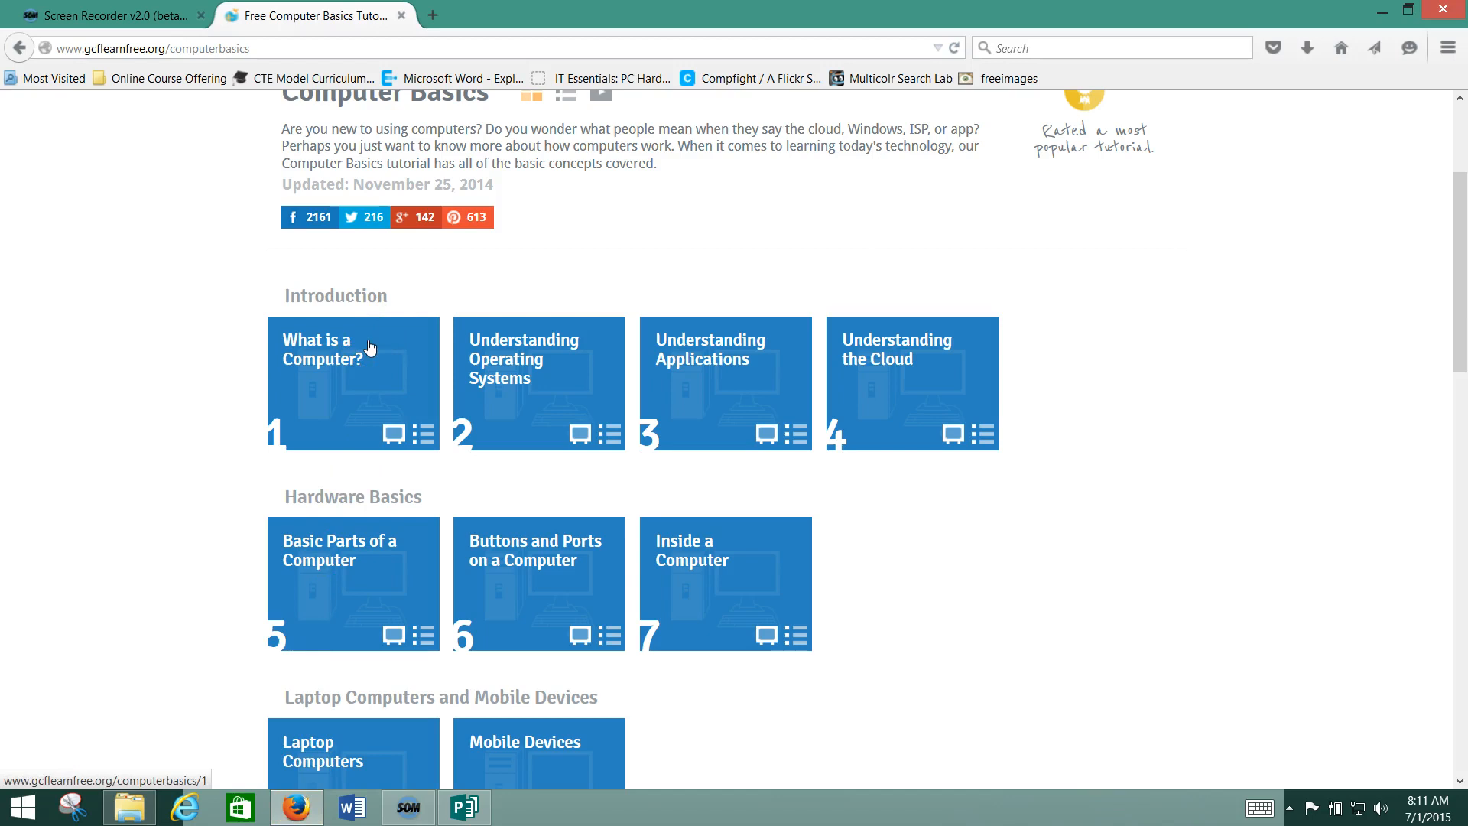
- Read through the first page of the What is a Computer? lesson
click(352, 383)
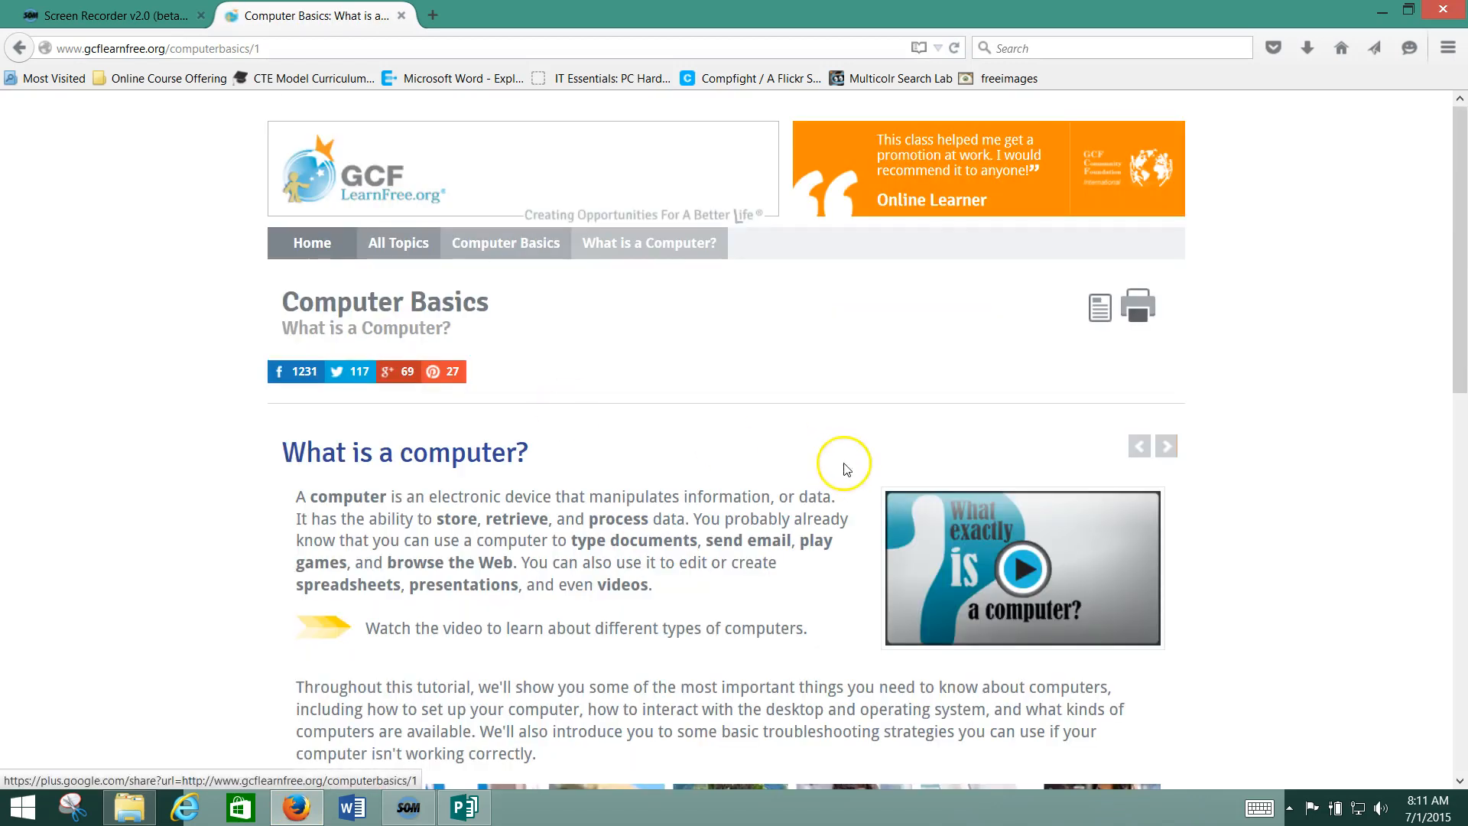
scroll(down, 3)
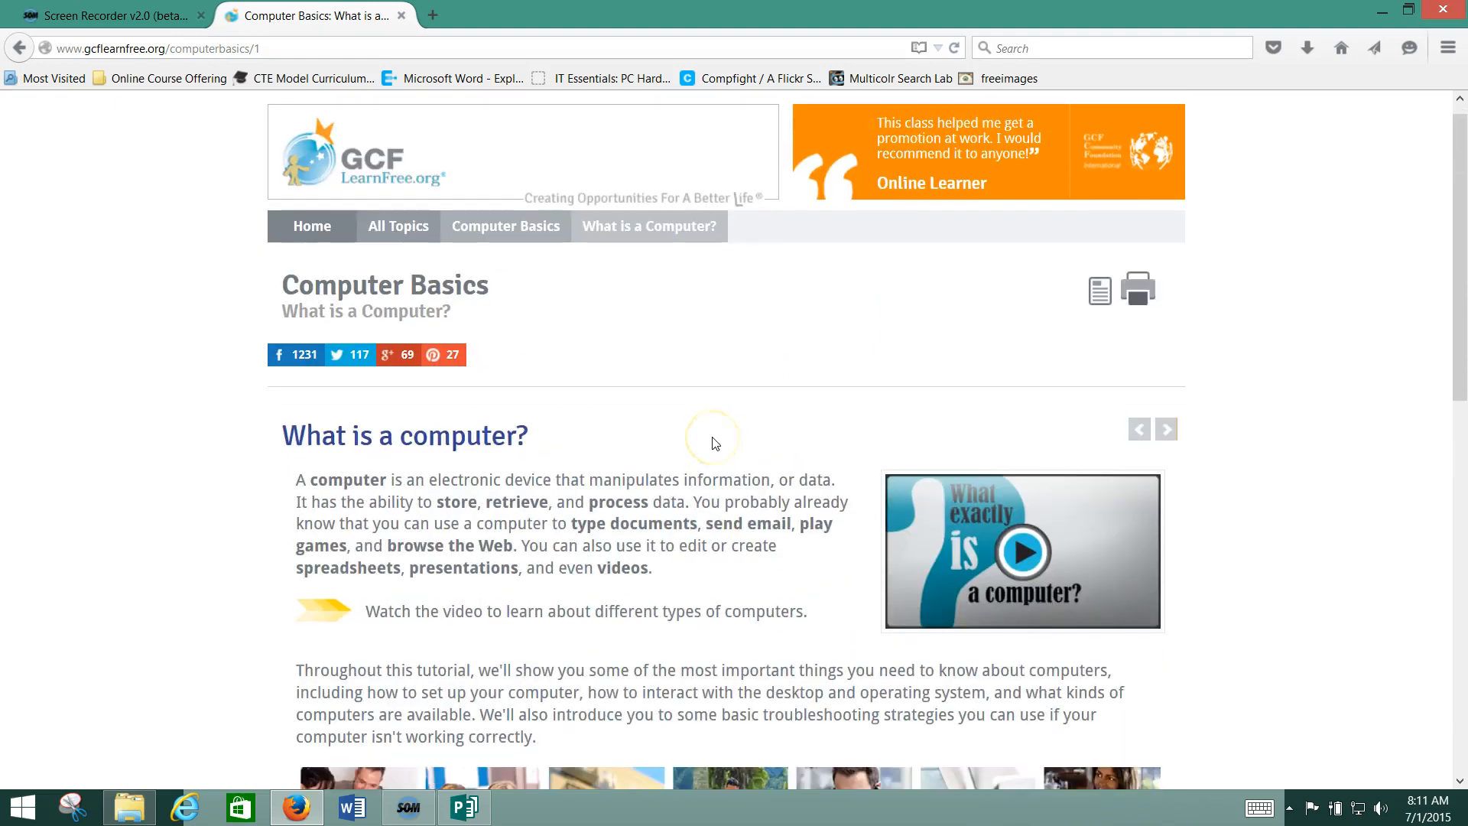
scroll(down, 3)
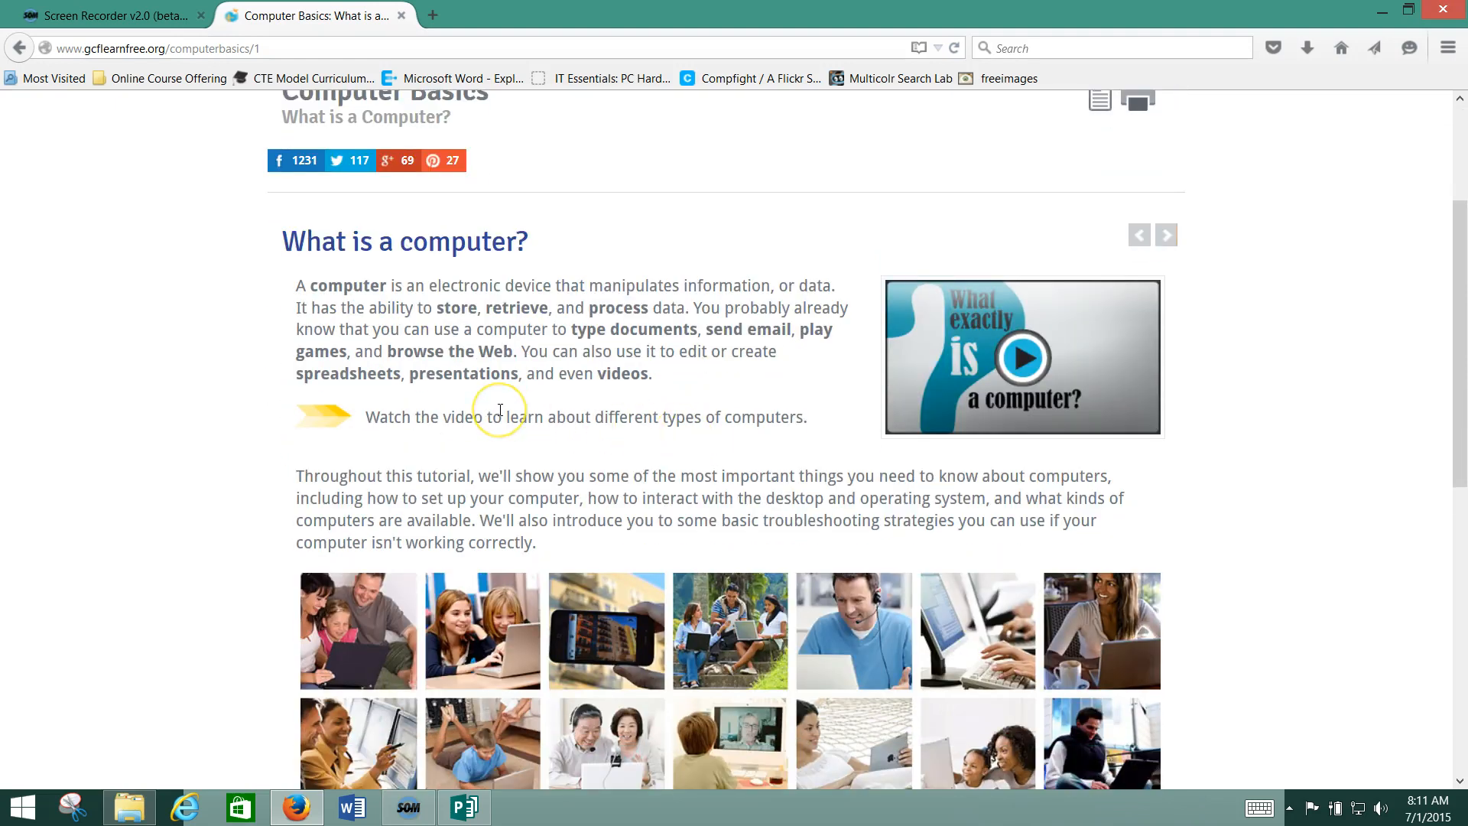
scroll(down, 3)
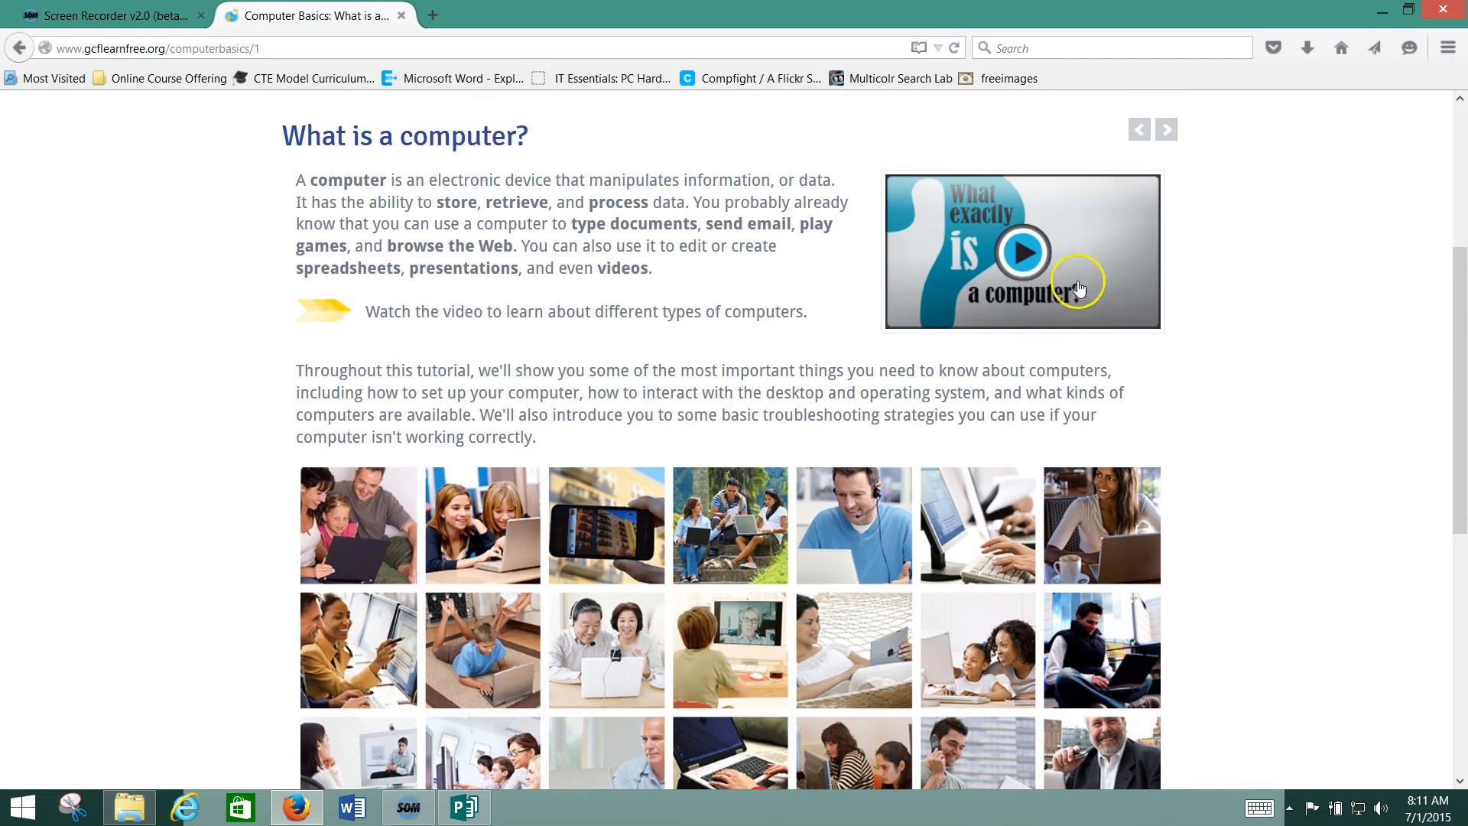
mouse_move(1019, 258)
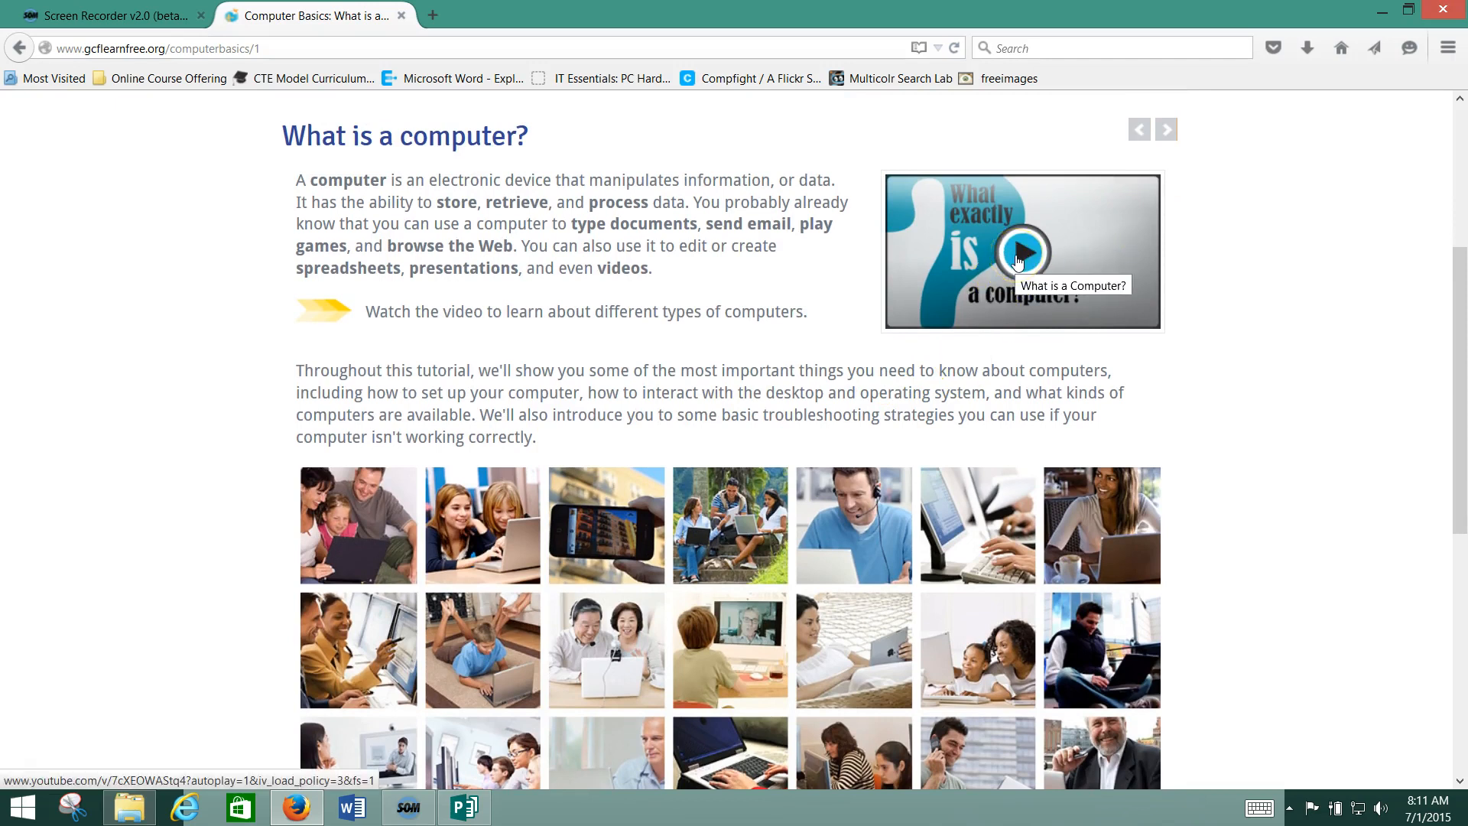
scroll(down, 3)
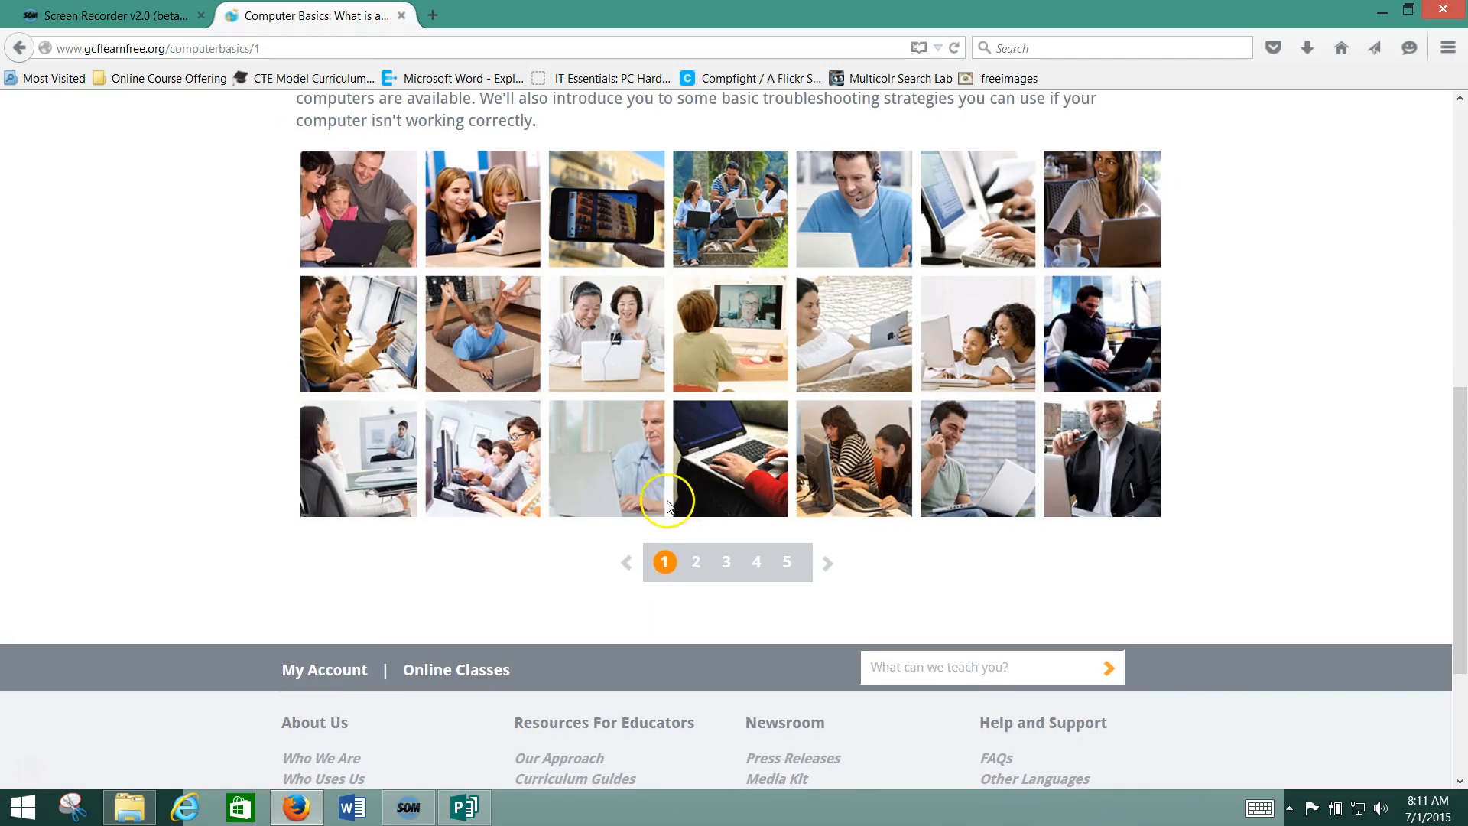
- Browse the lesson's computer-types and hardware-and-software pages via the page number links
click(696, 563)
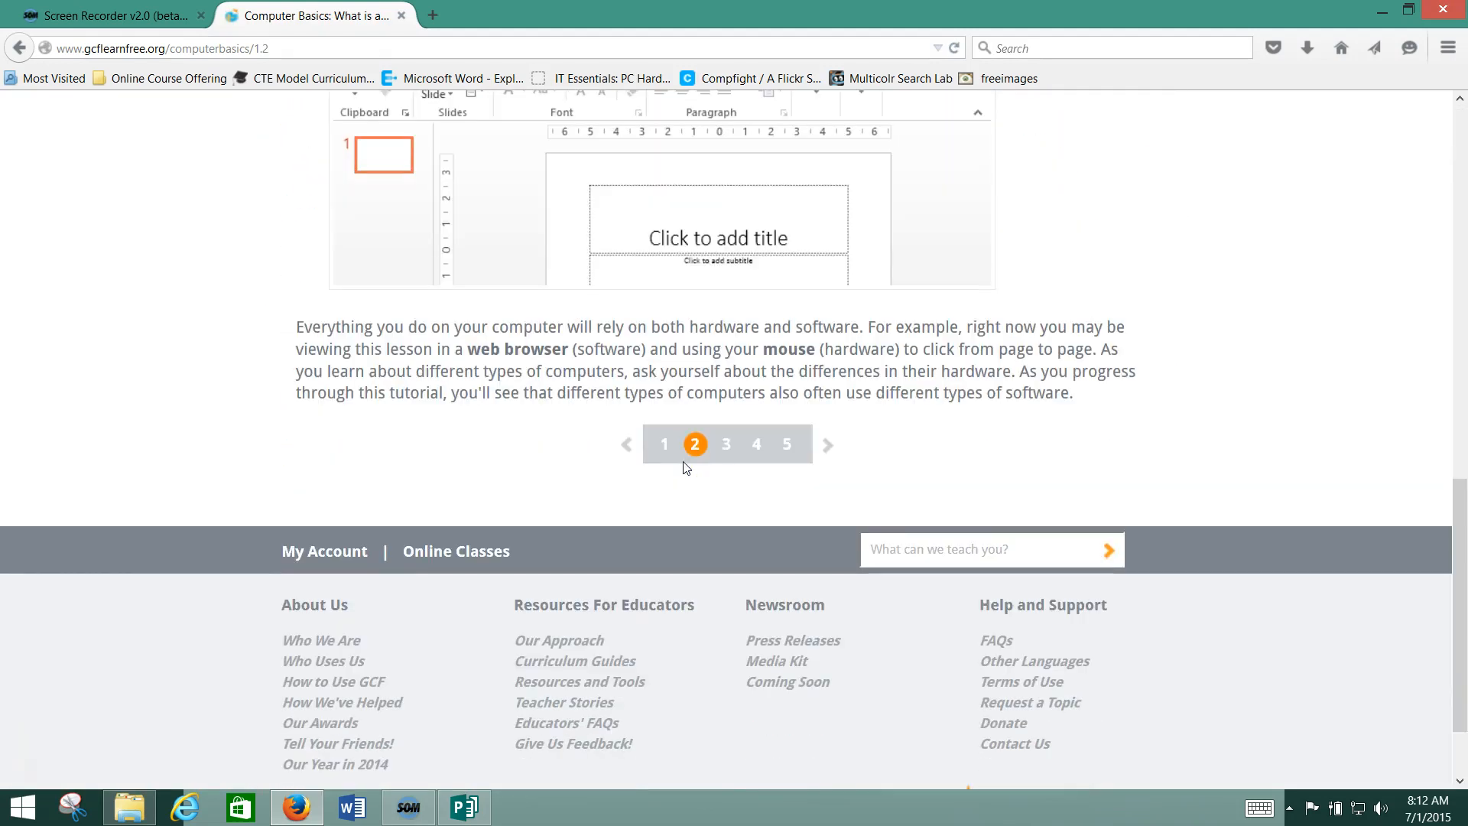
click(725, 444)
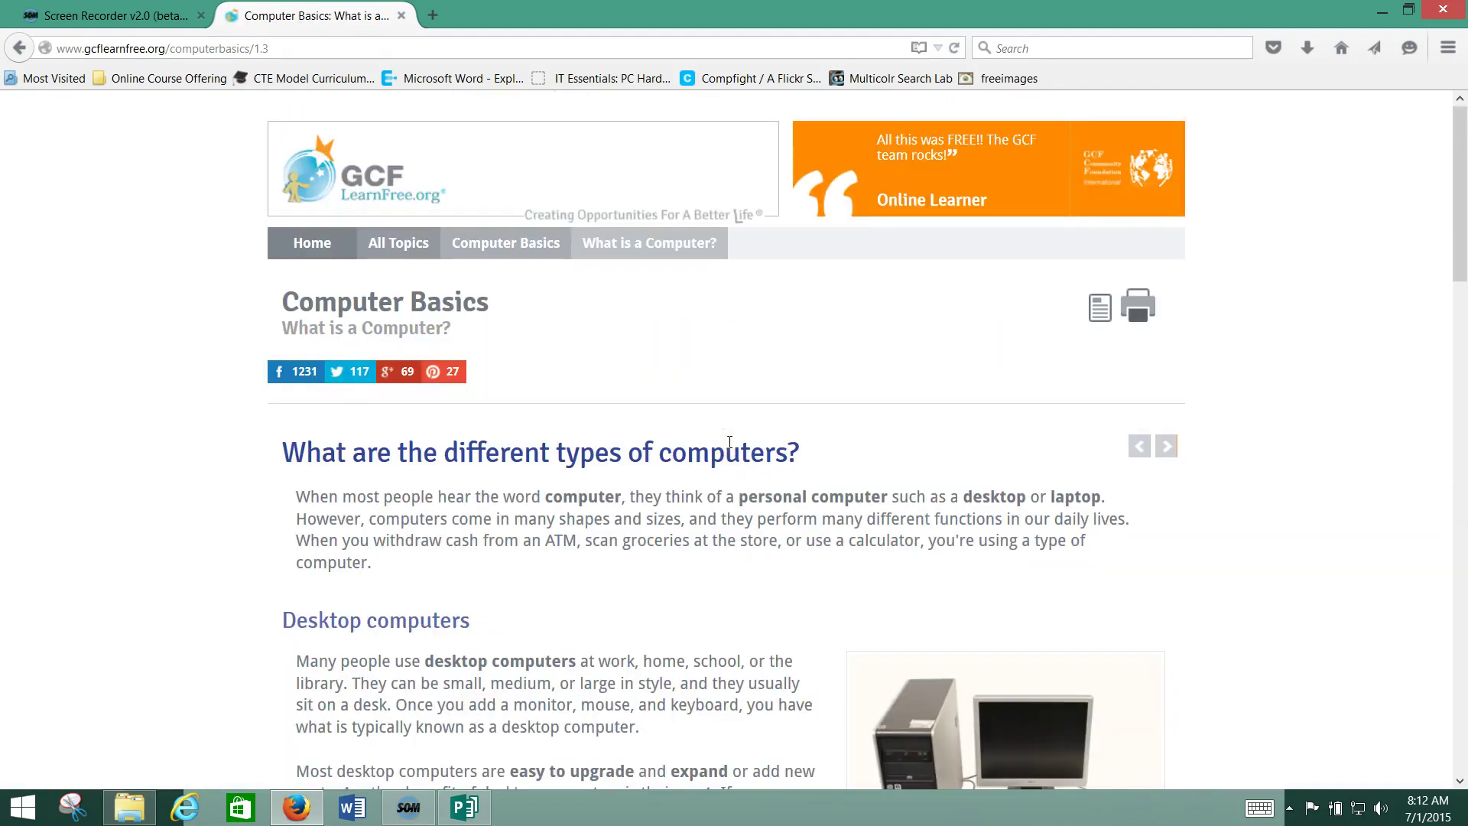
scroll(down, 3)
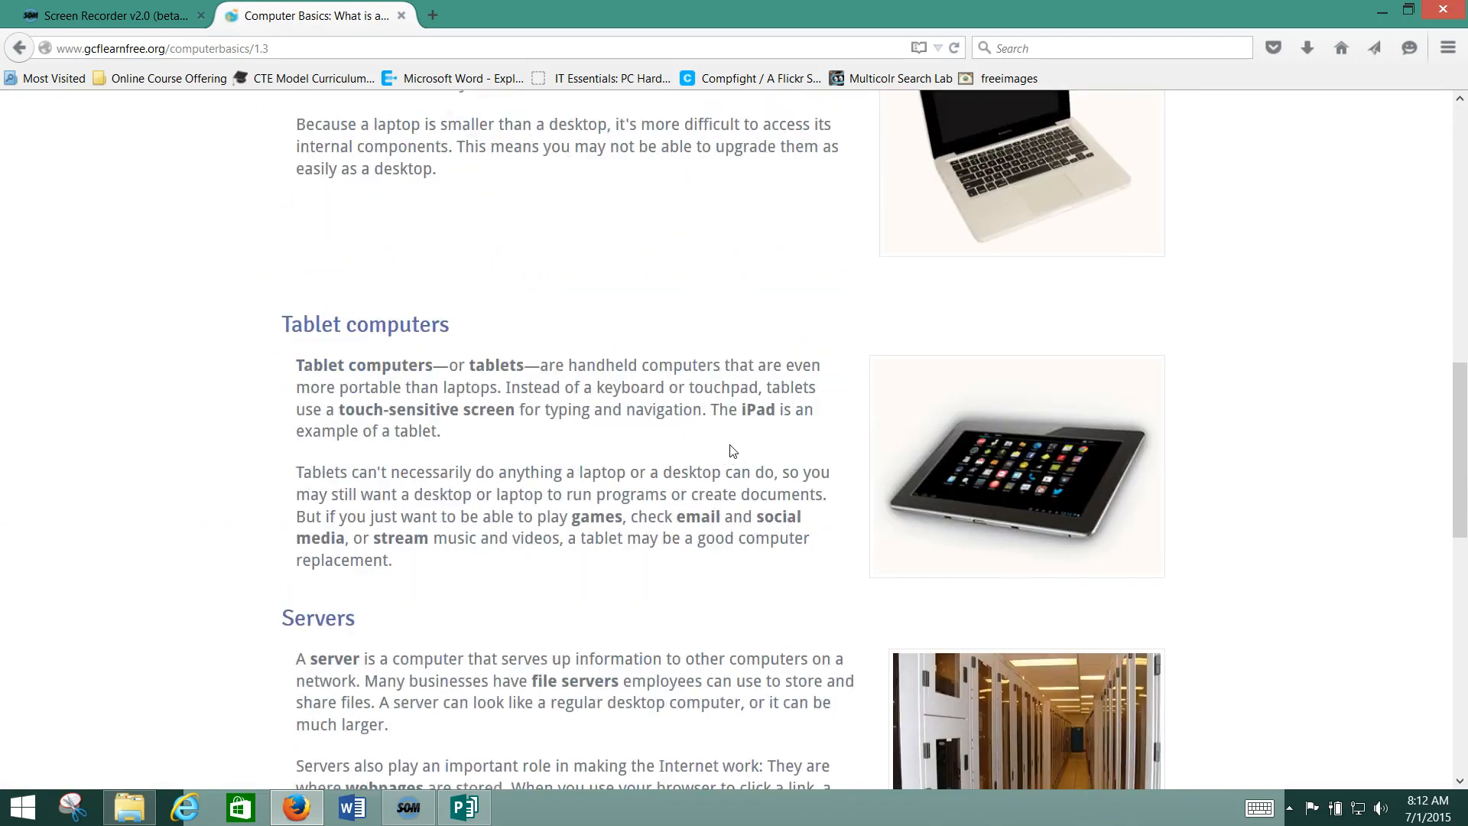
scroll(up, 3)
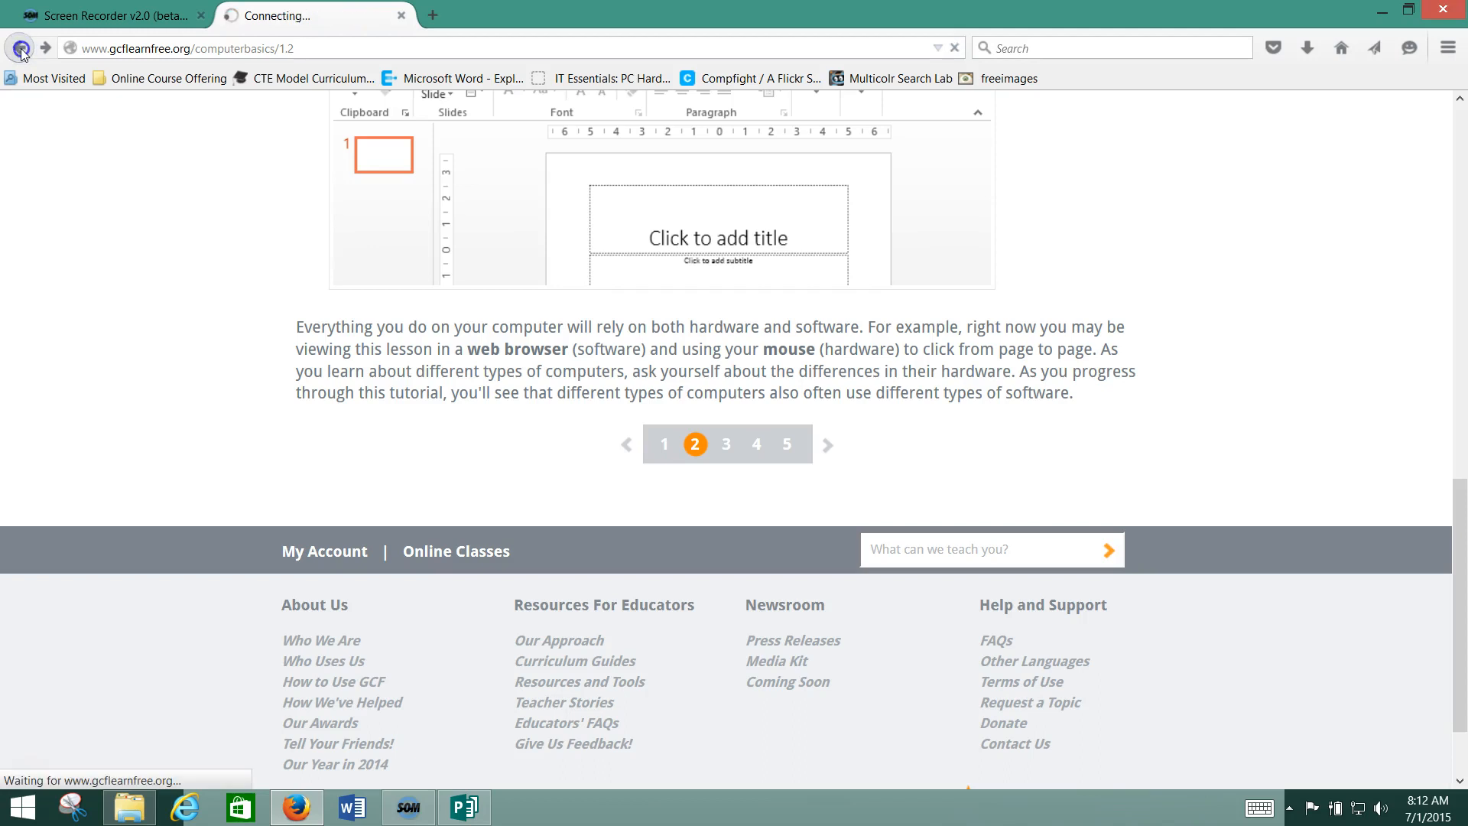
- Go back and start the Basic Parts of a Computer lesson on its second page
click(16, 46)
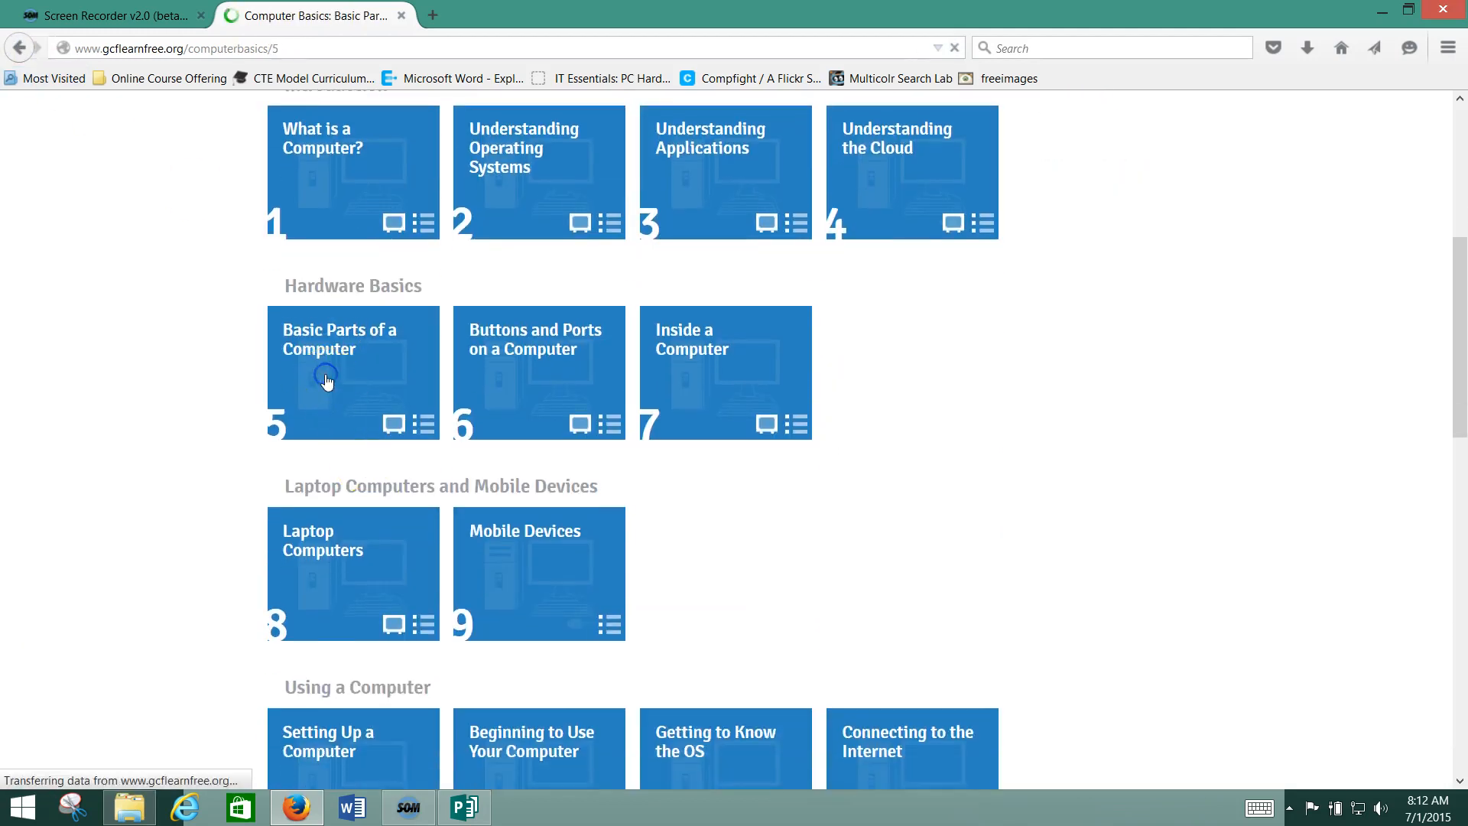
click(324, 379)
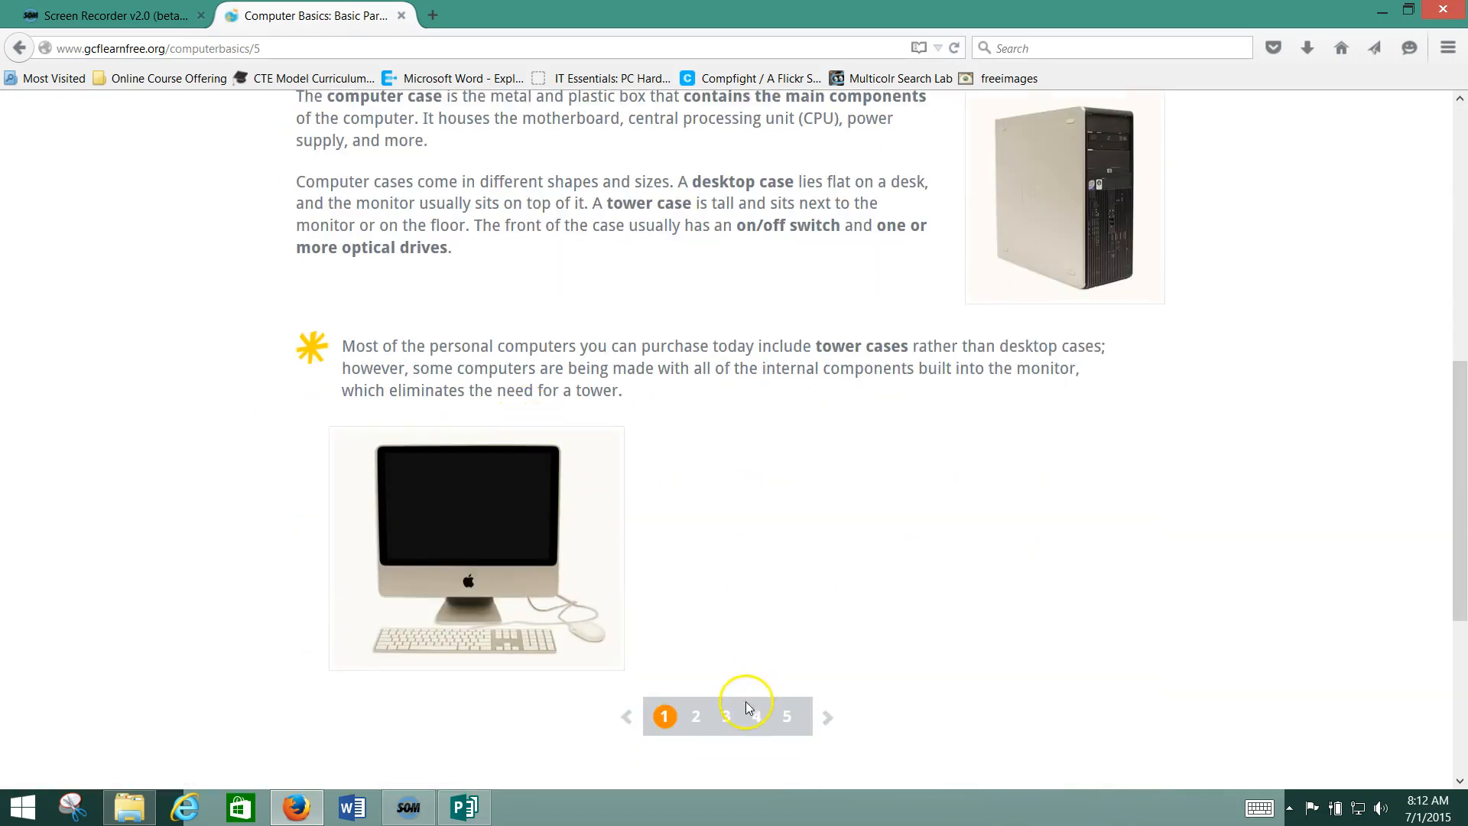
click(696, 716)
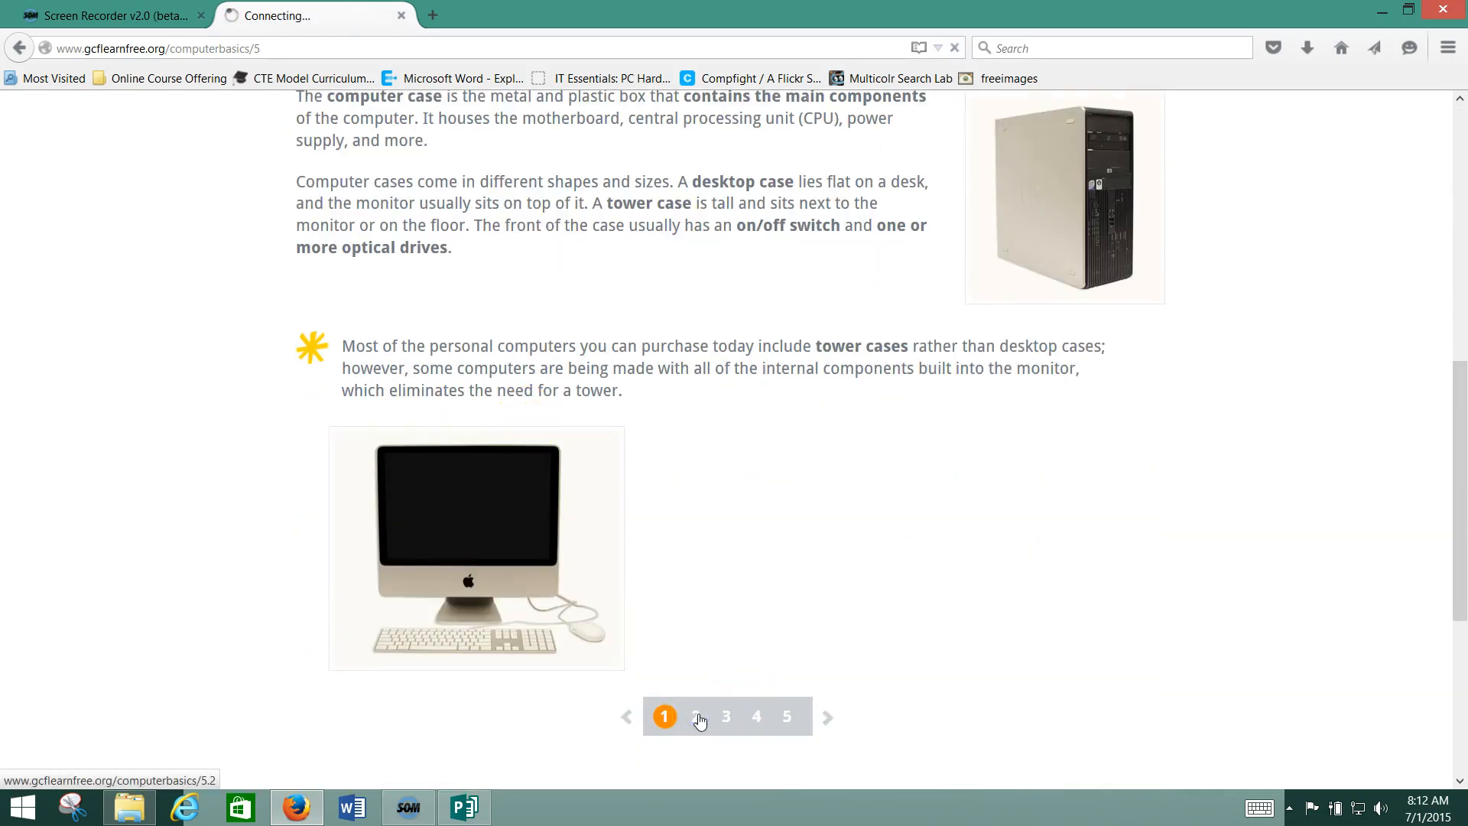
scroll(down, 3)
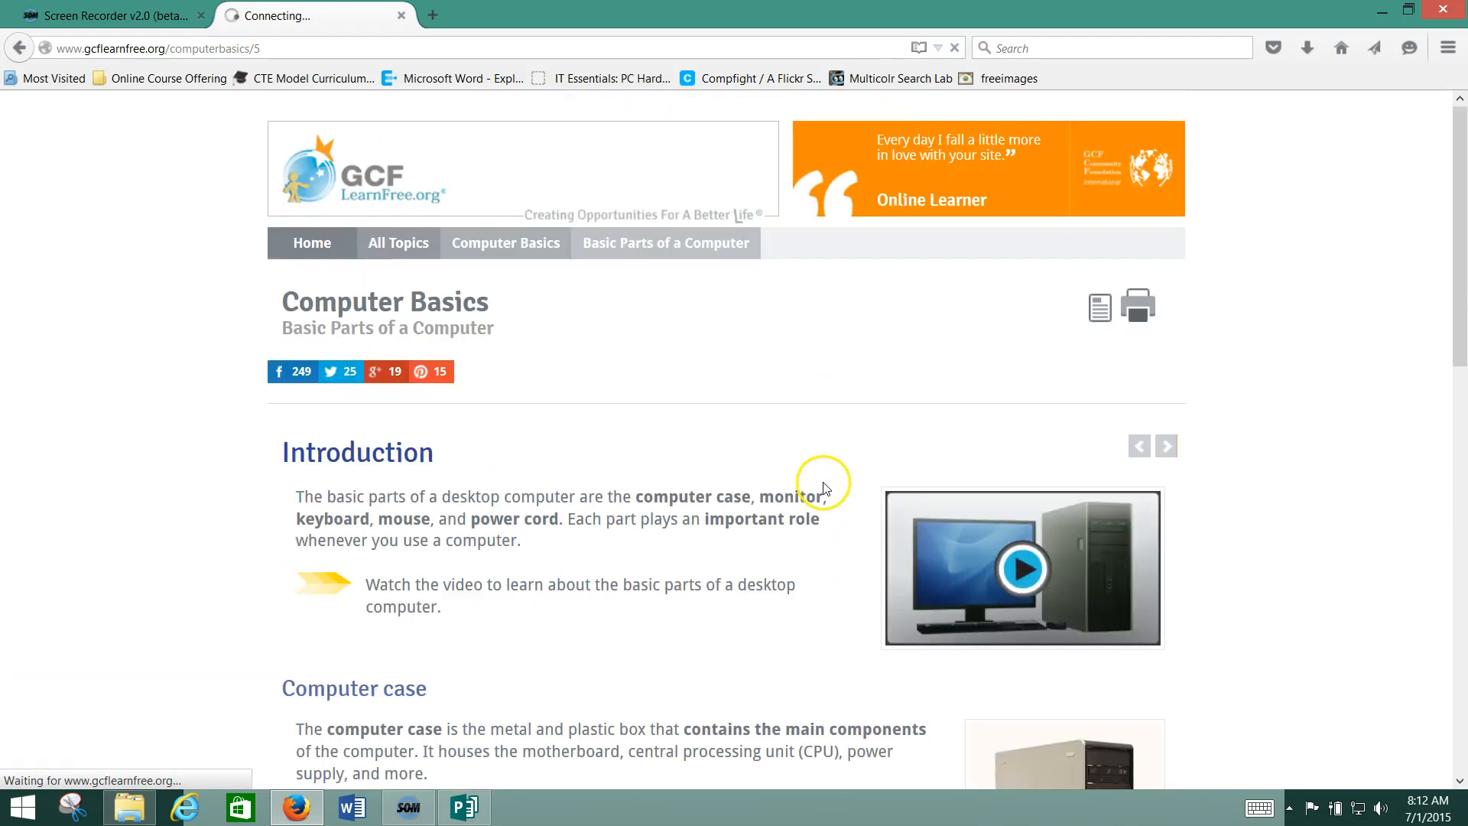
- Advance through the lesson pages to the Keyboard interactive
click(1166, 447)
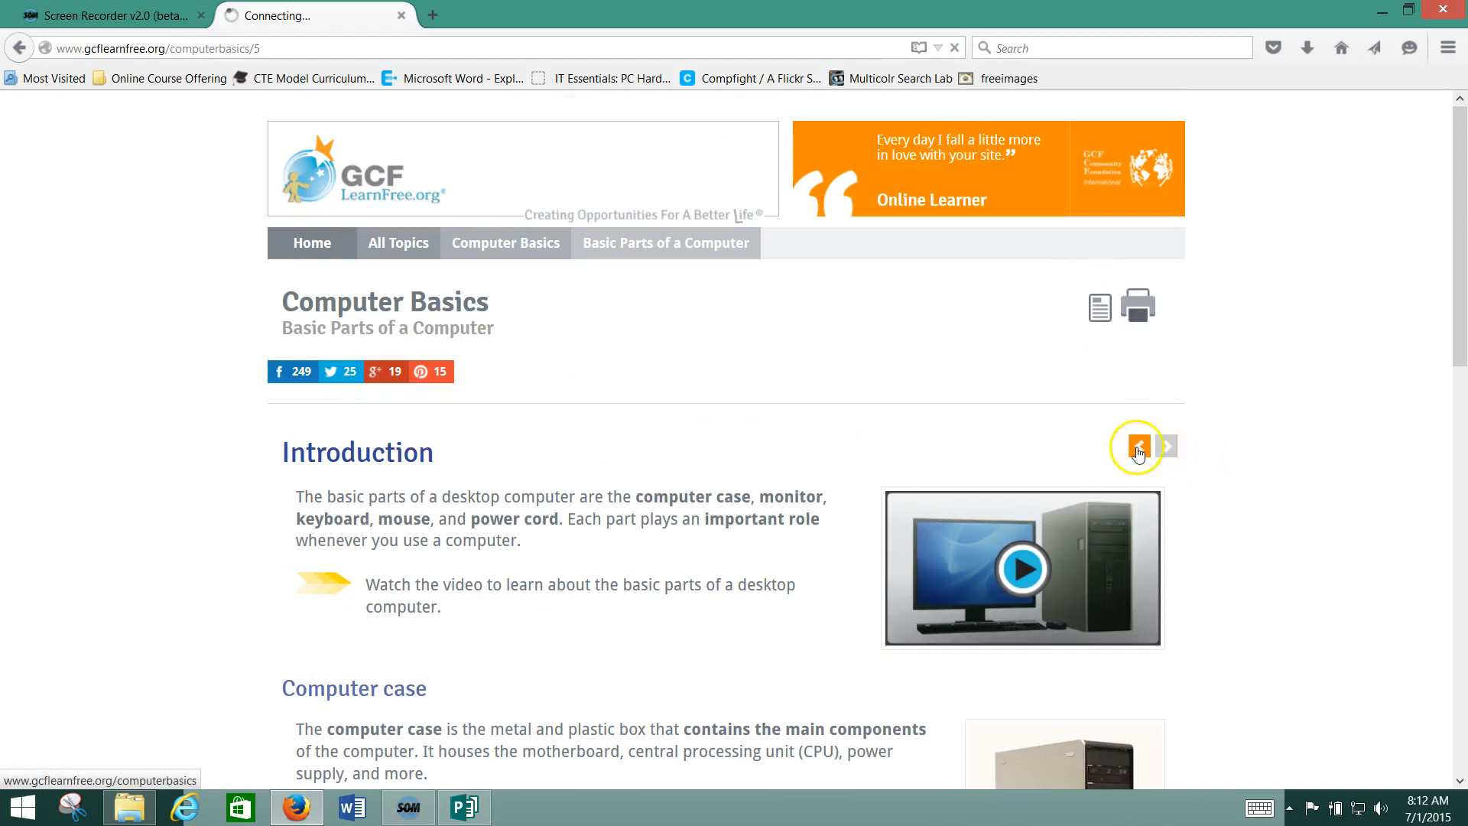
click(1169, 446)
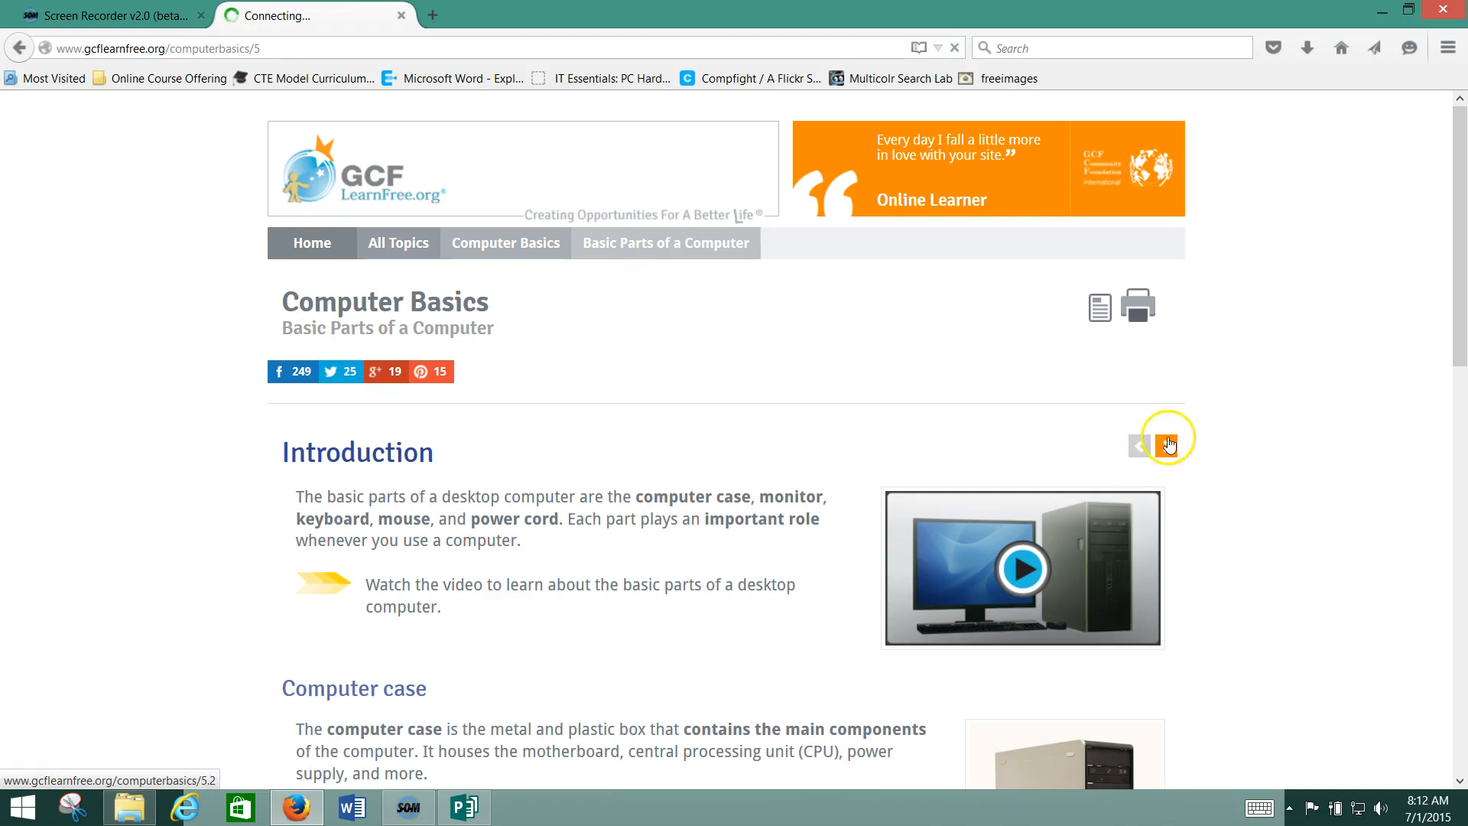
click(1167, 445)
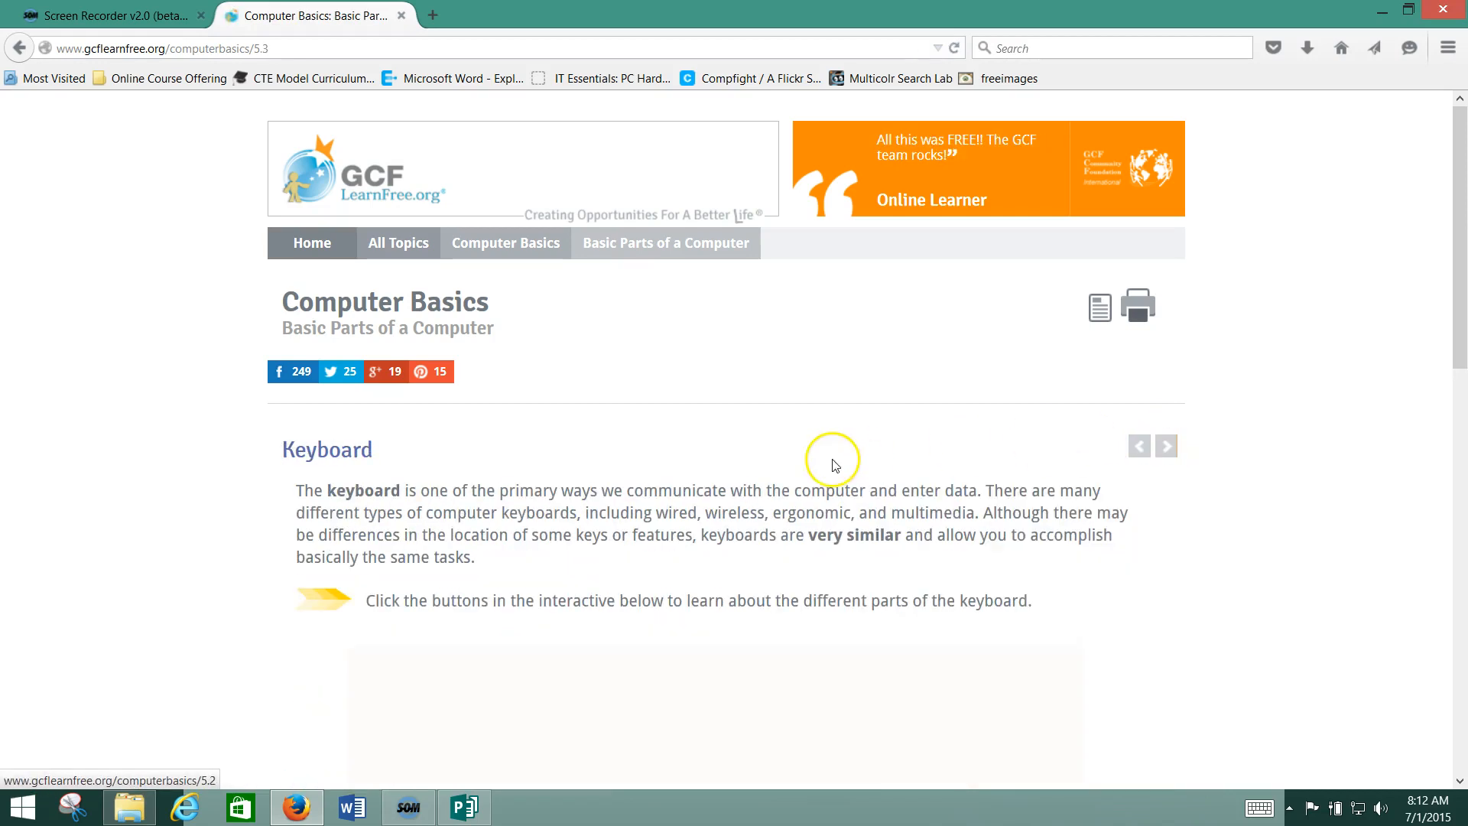
scroll(down, 3)
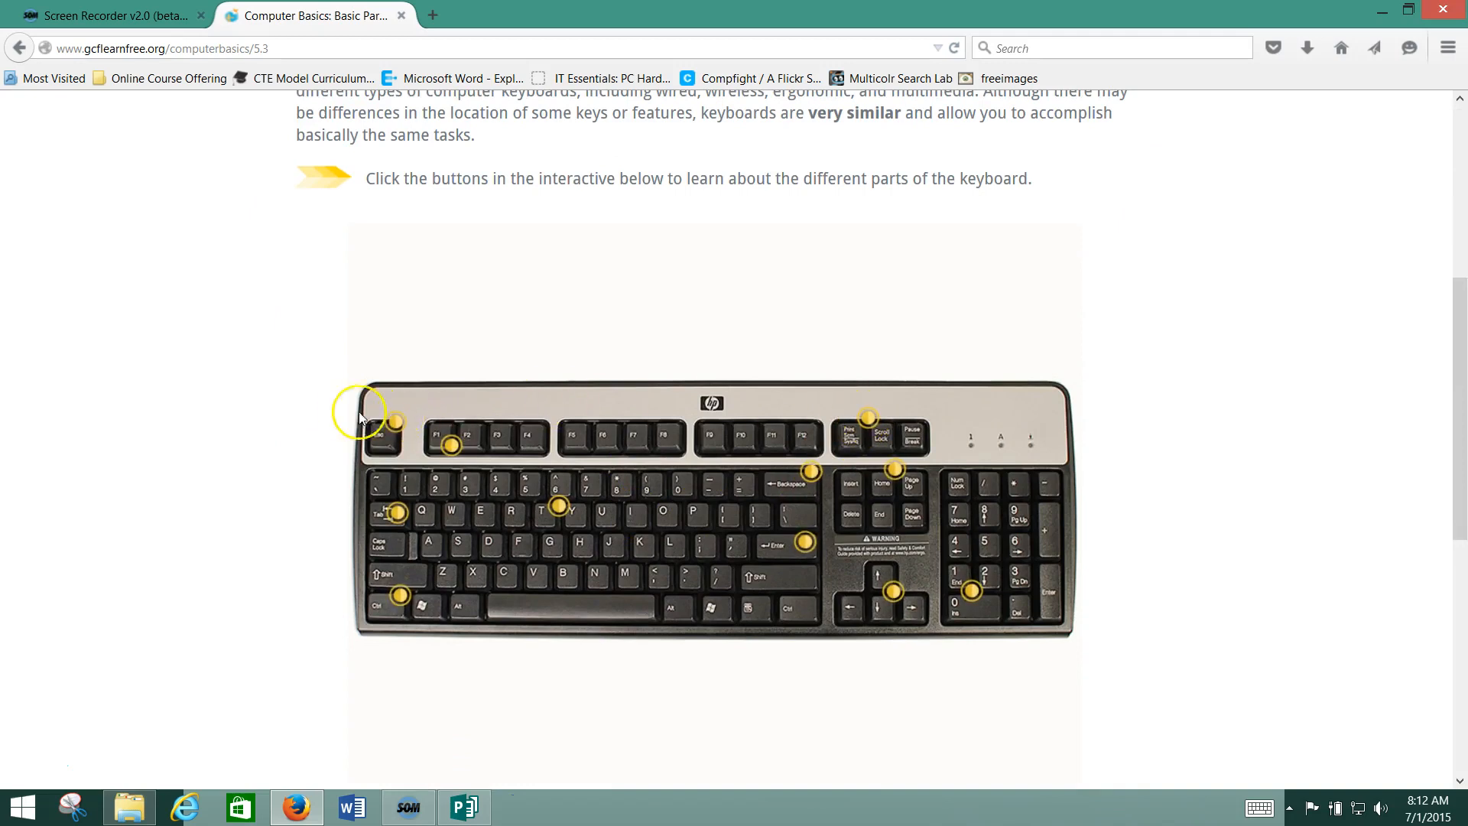
mouse_move(911, 444)
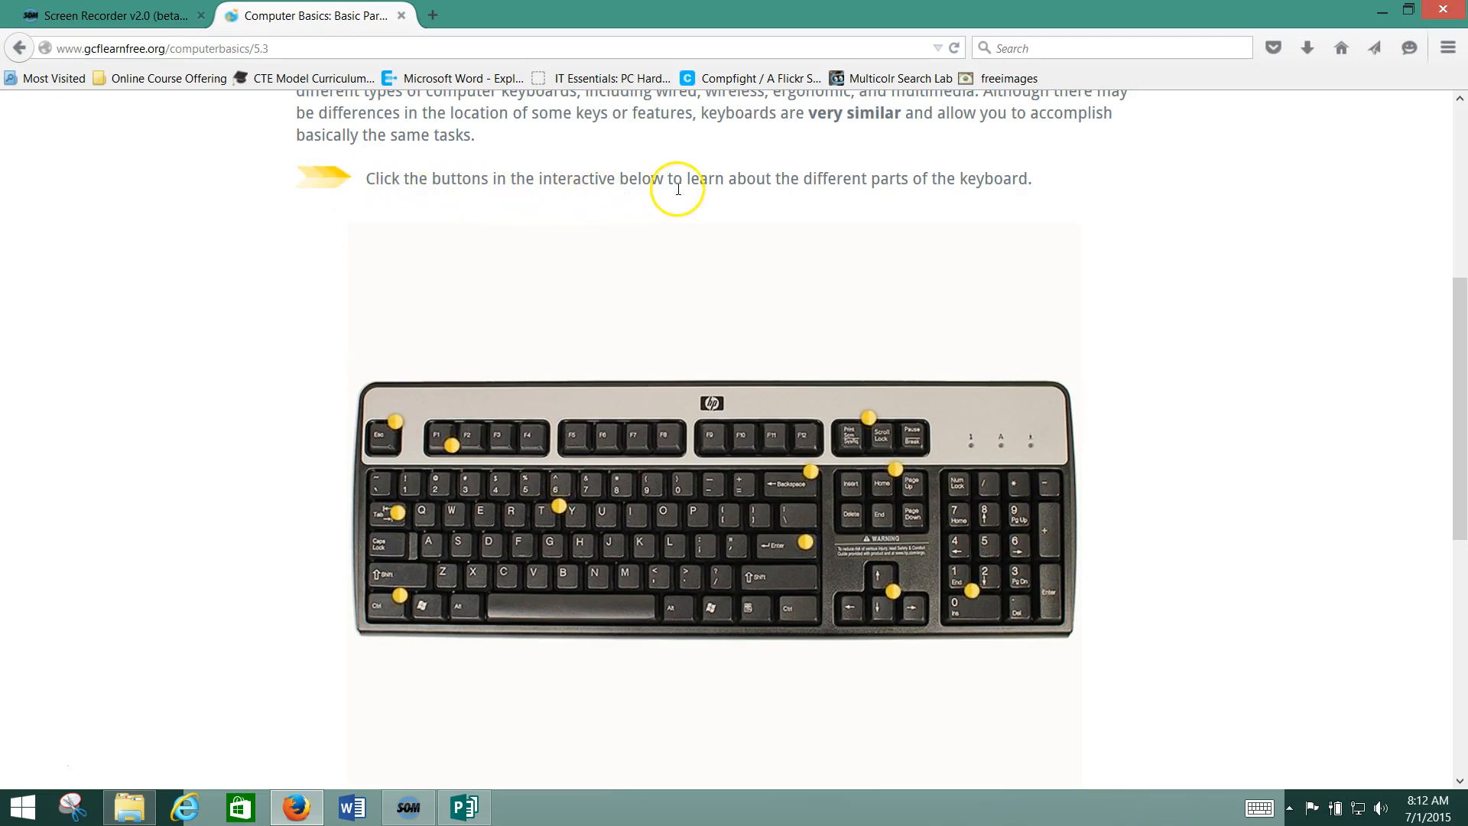
mouse_move(922, 352)
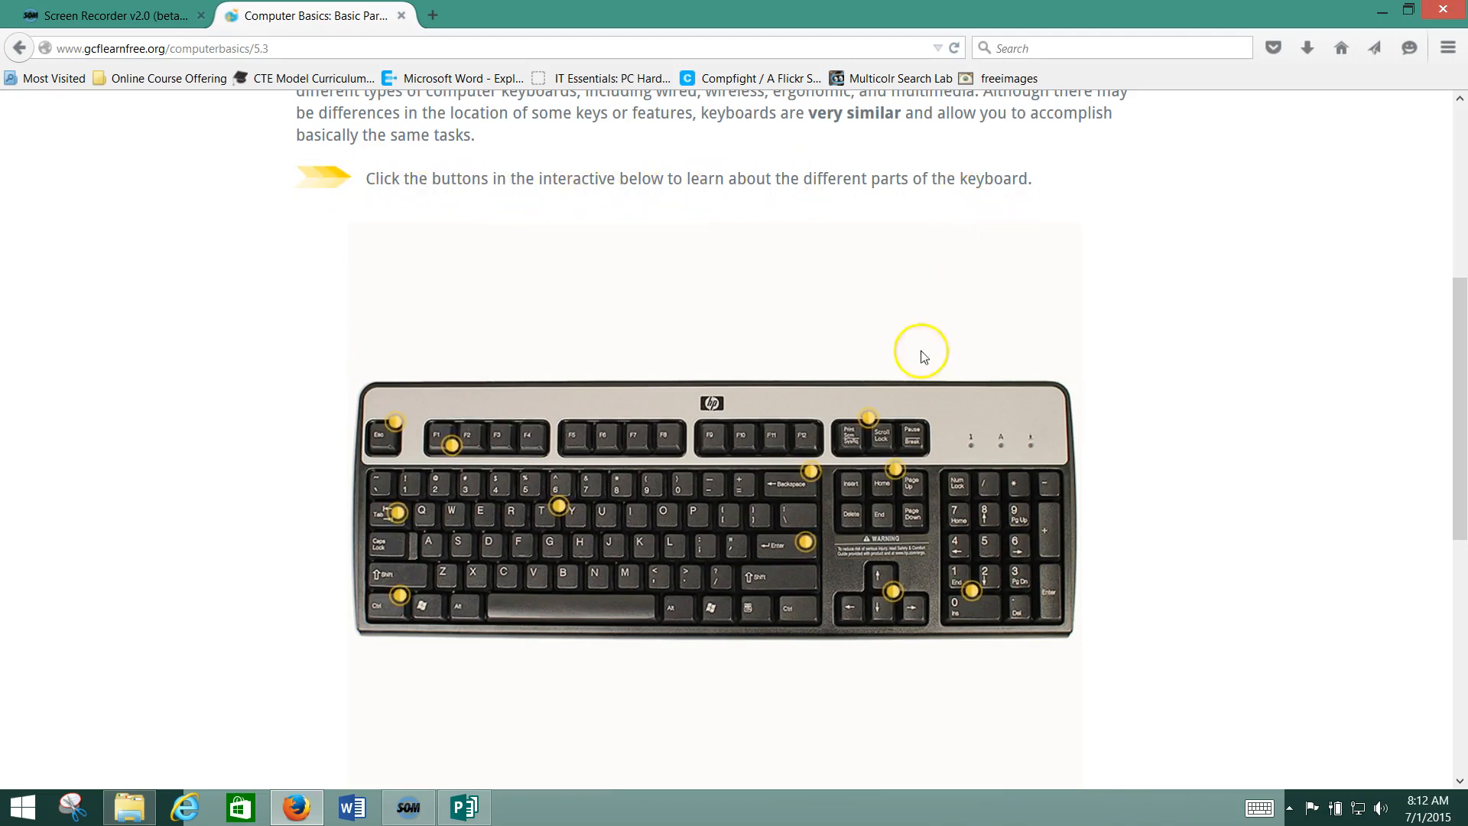
- View the Print Screen, Scroll Lock & Pause/Break note, then return to the Publisher keyboard worksheet
click(867, 417)
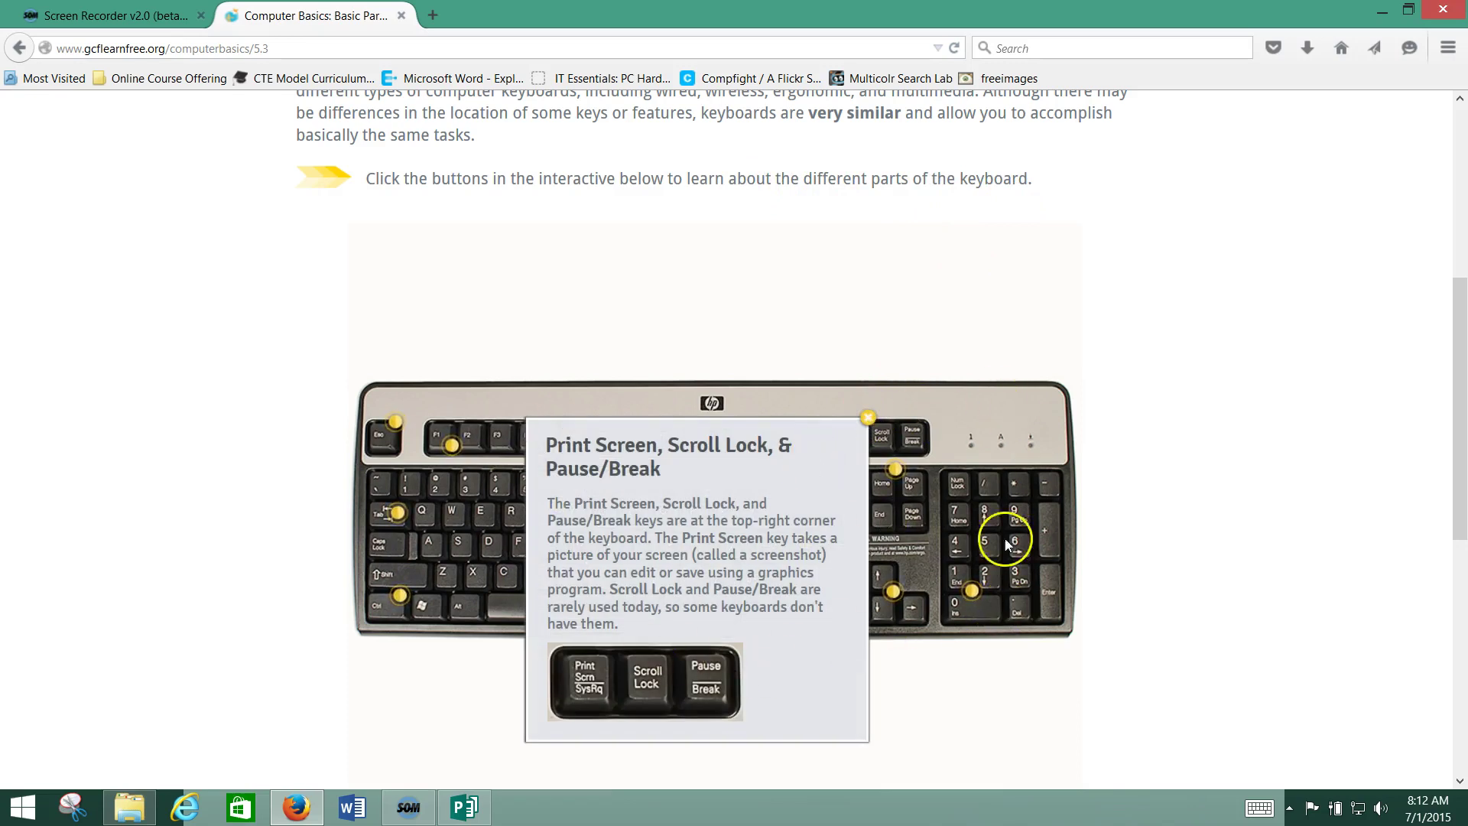
mouse_move(867, 424)
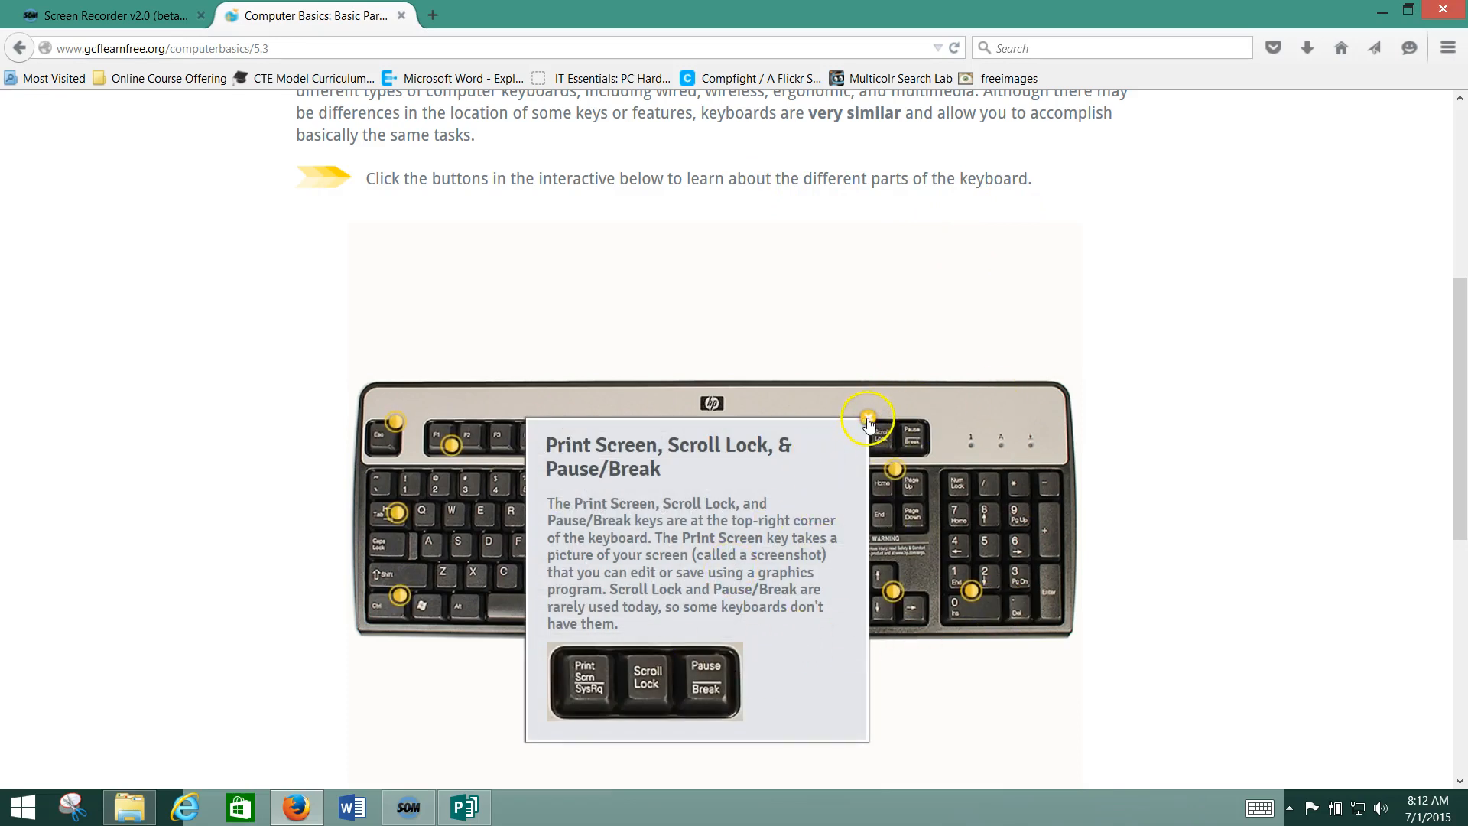
click(464, 808)
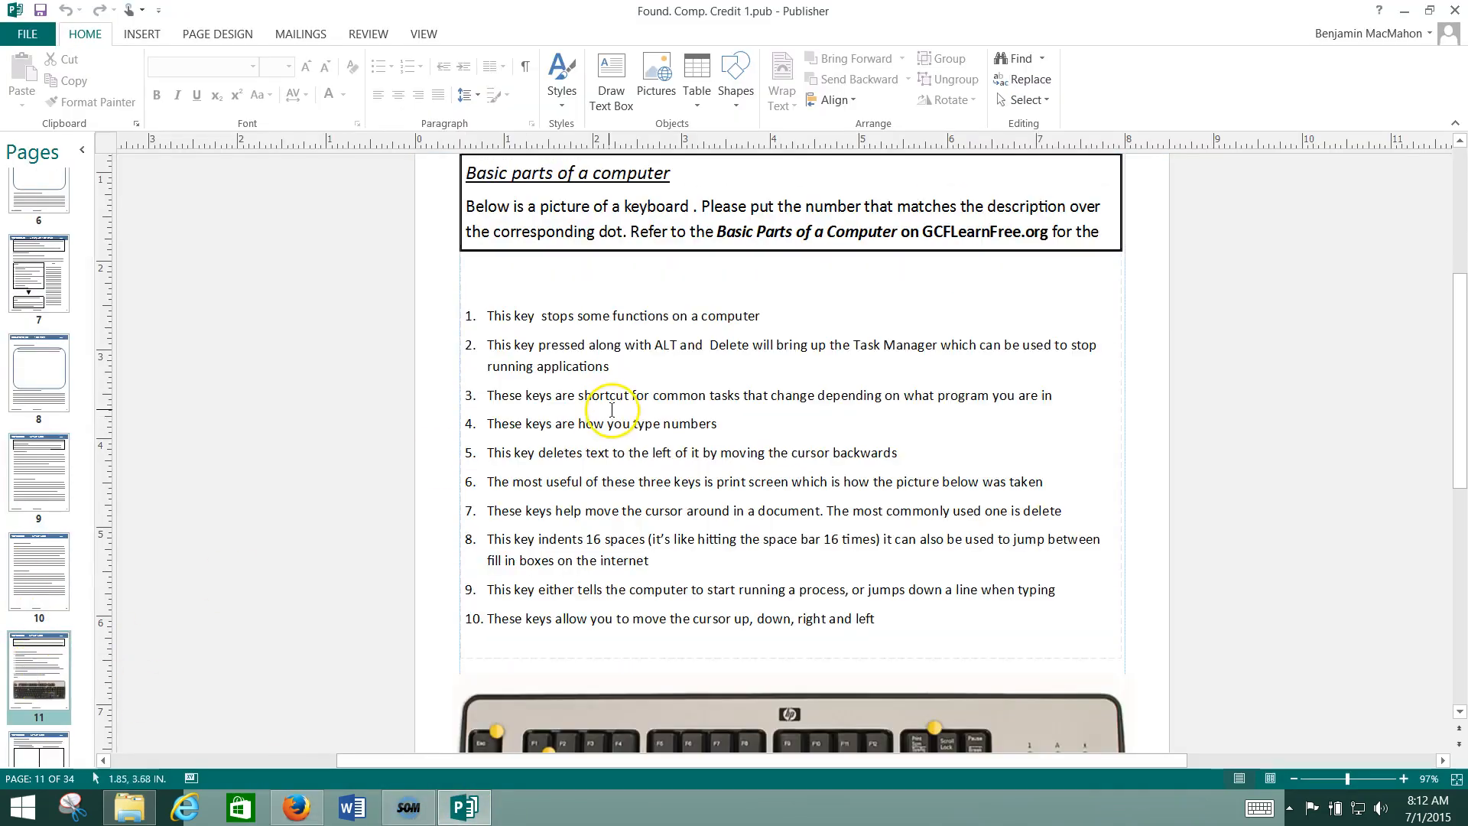
scroll(down, 3)
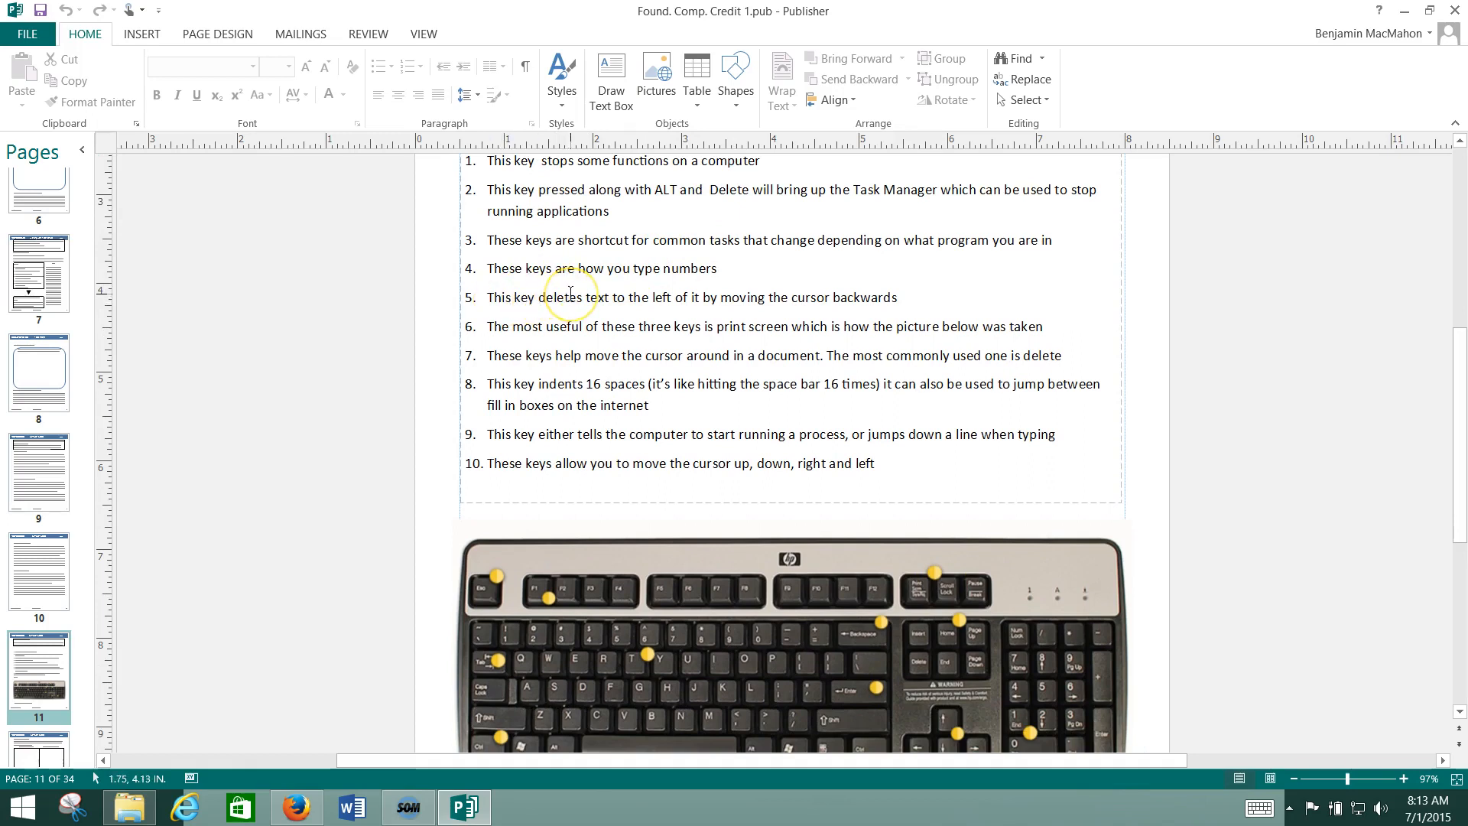
scroll(down, 3)
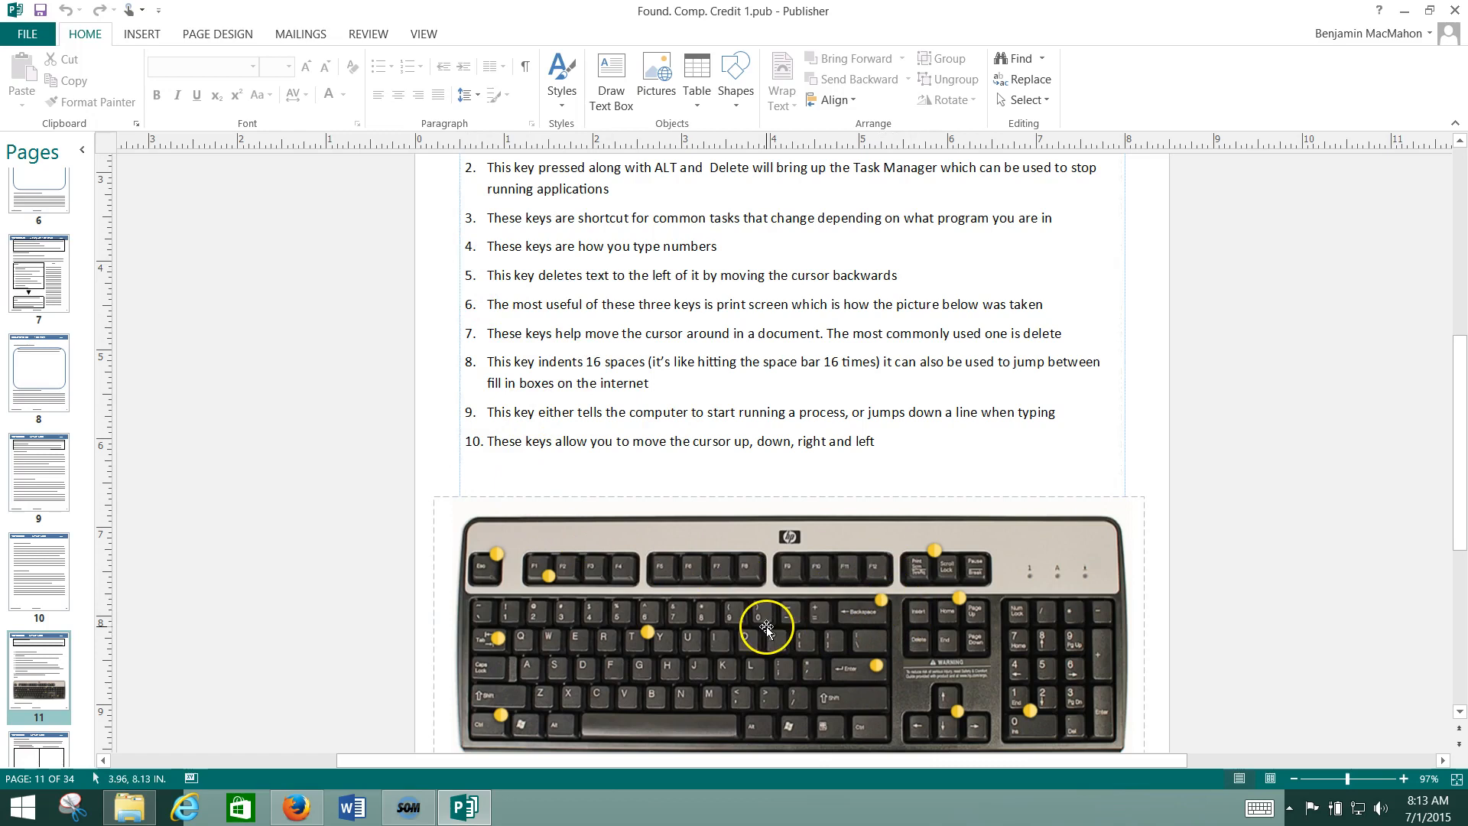
mouse_move(462, 808)
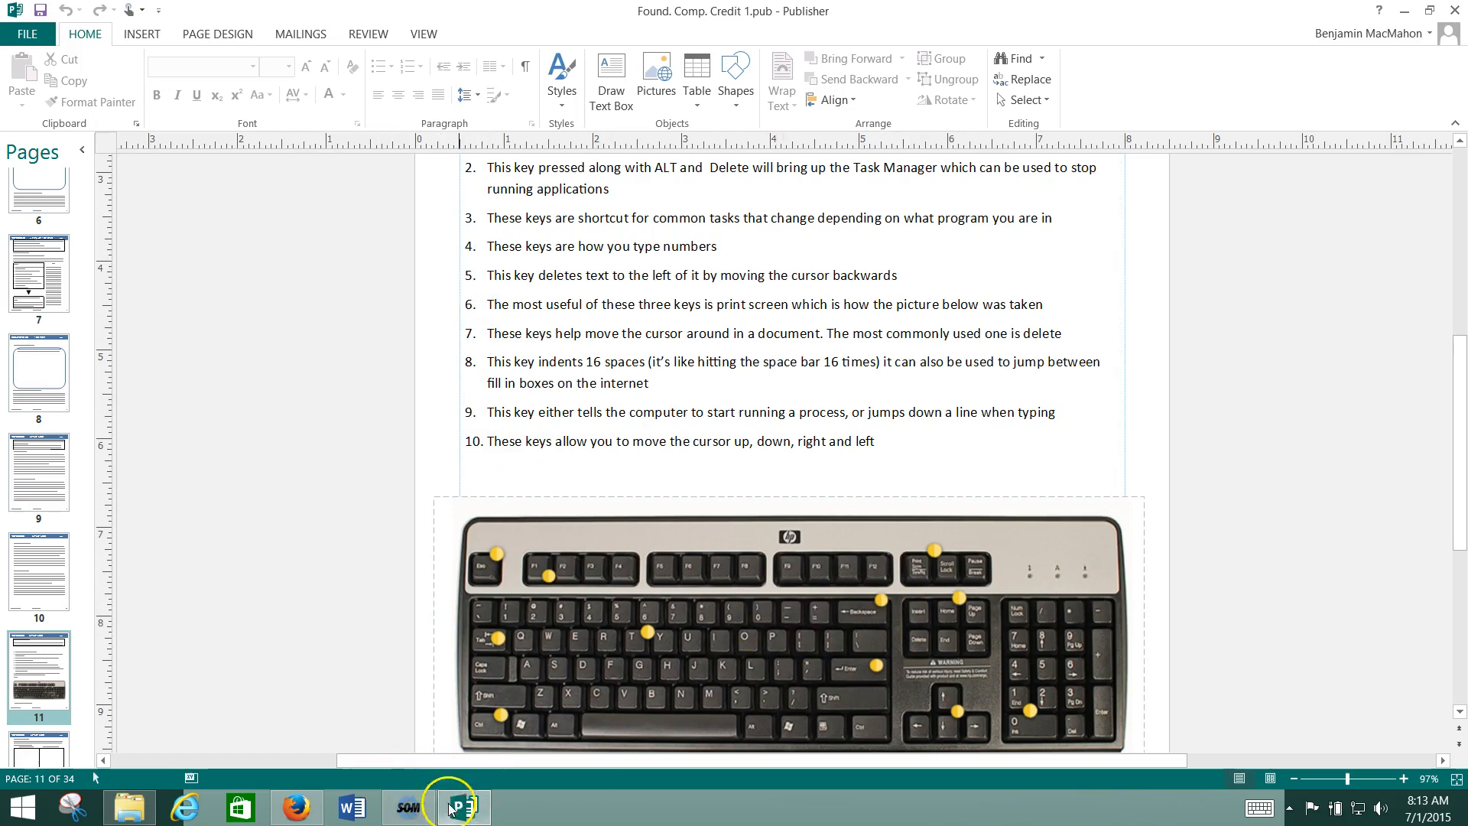
click(297, 808)
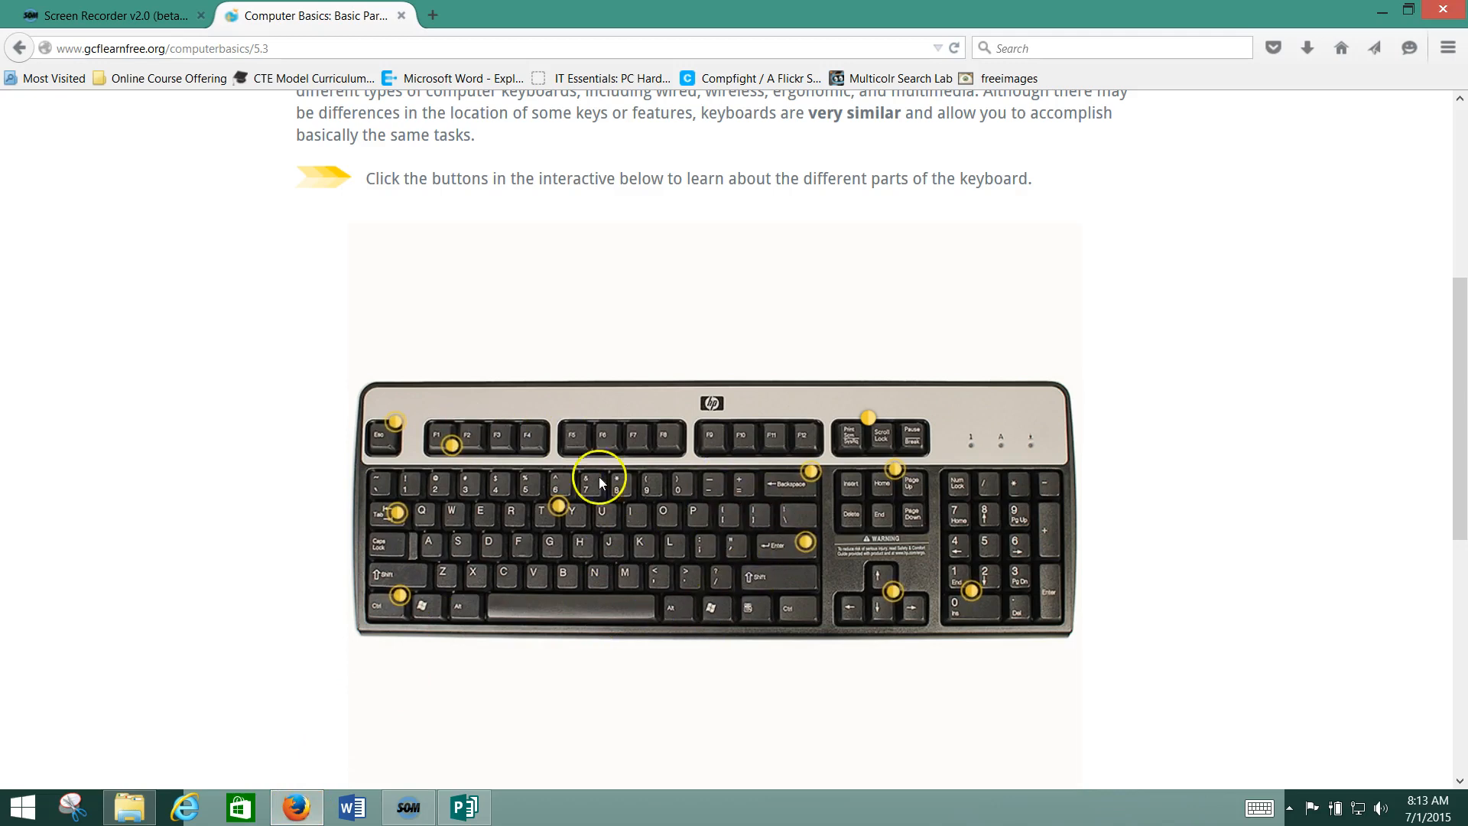
click(973, 593)
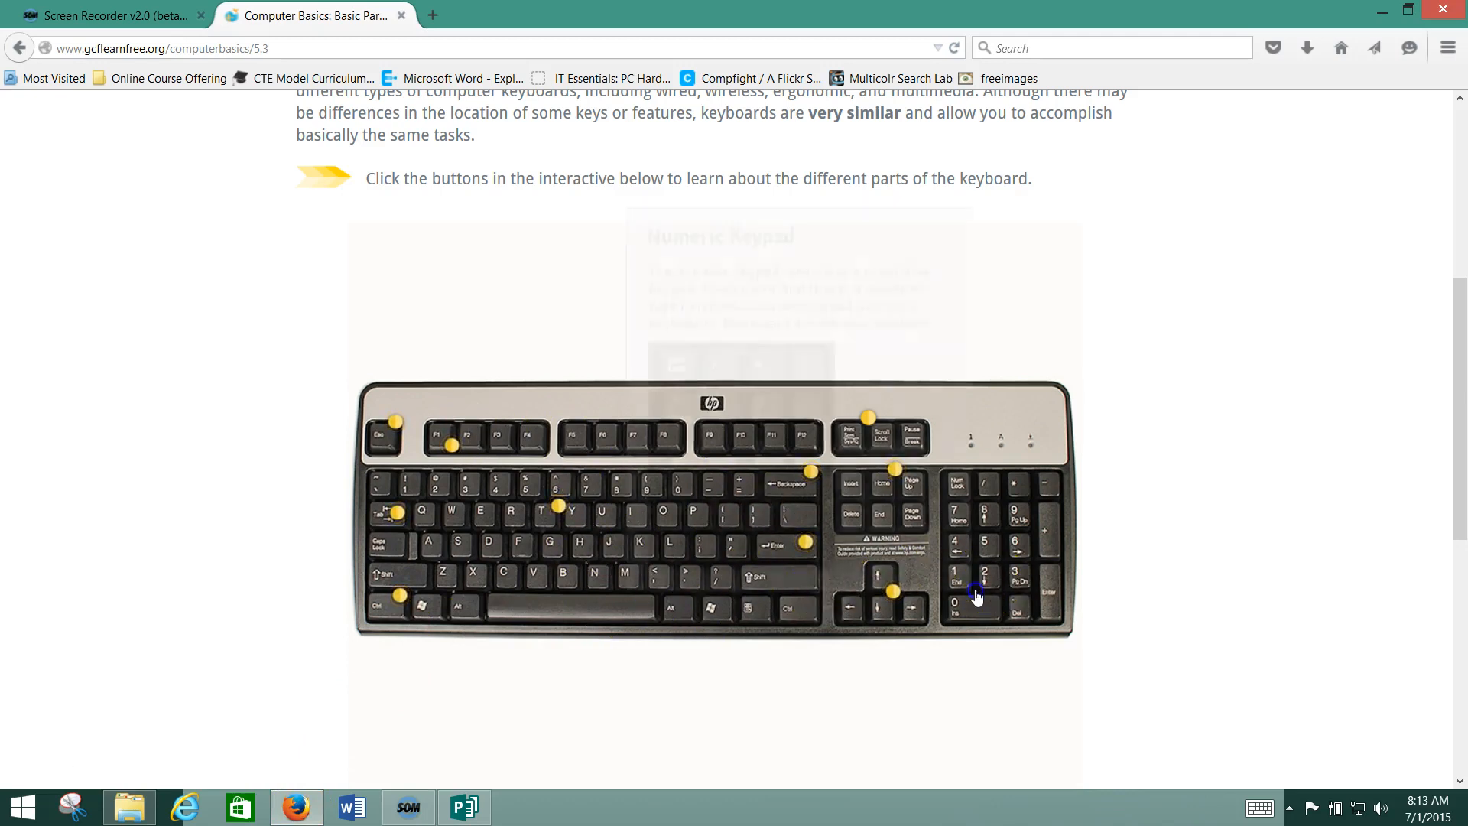
click(971, 591)
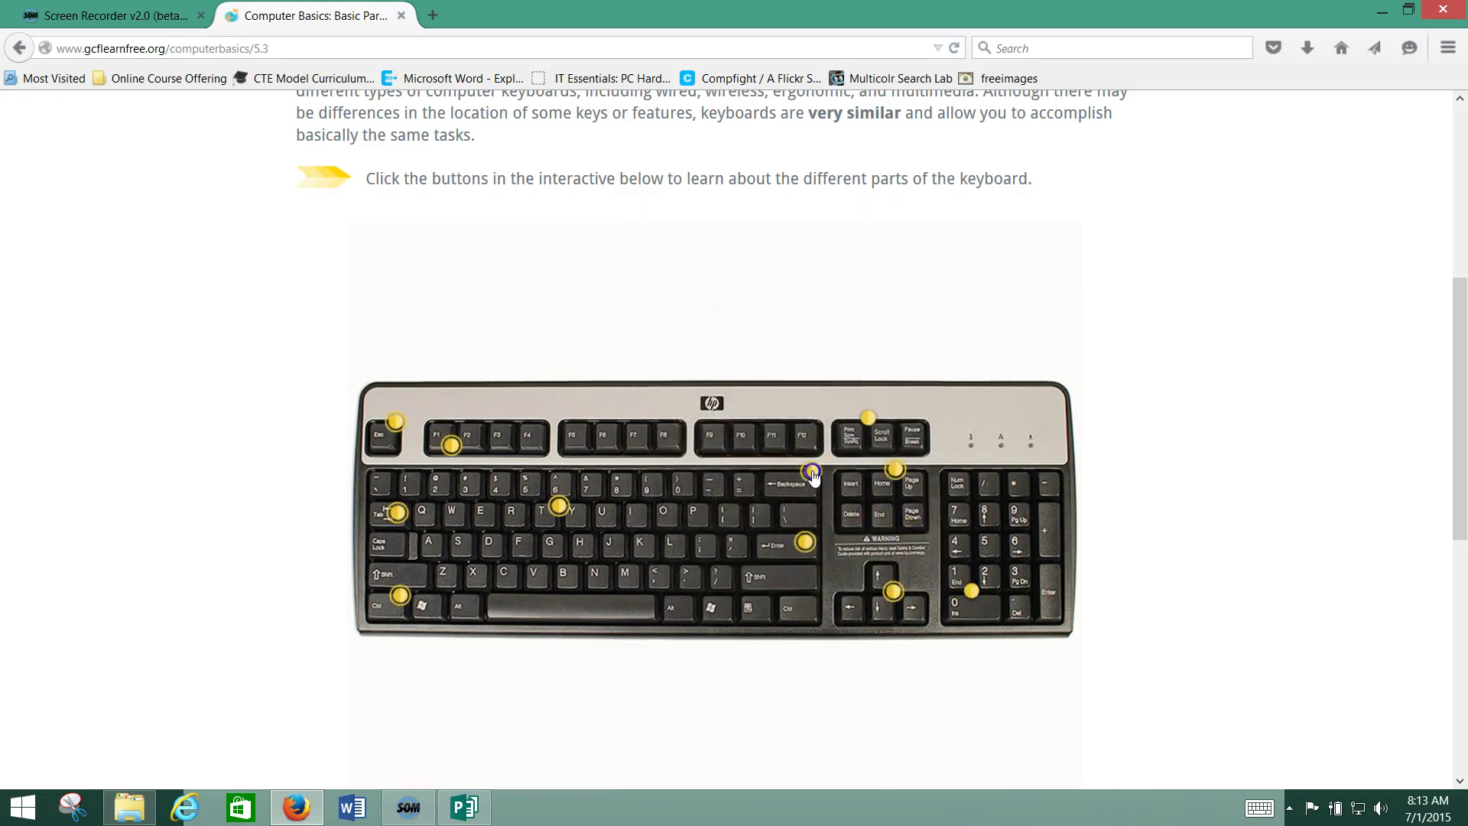
click(813, 474)
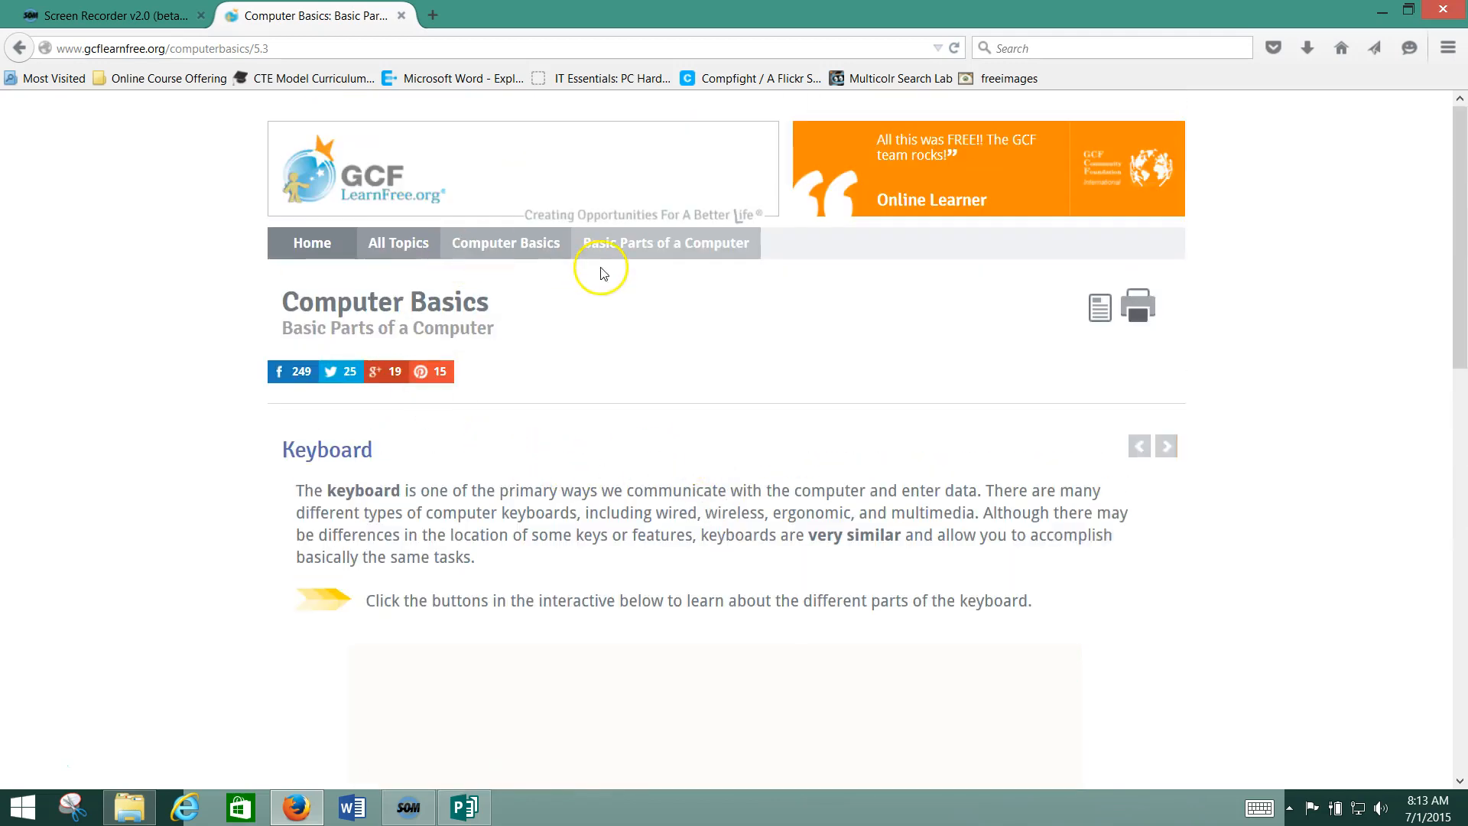
mouse_move(522, 251)
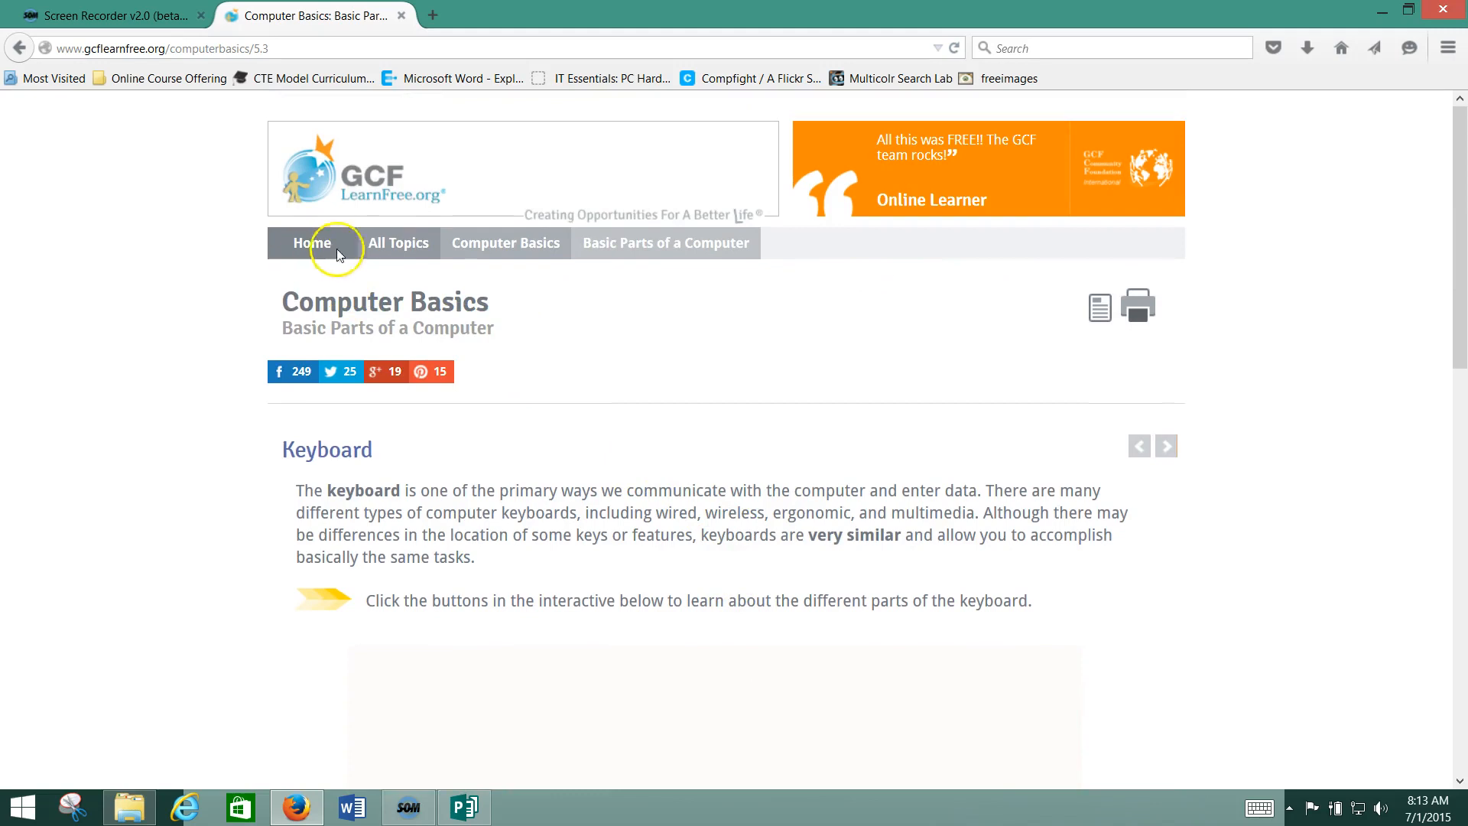
mouse_move(390, 256)
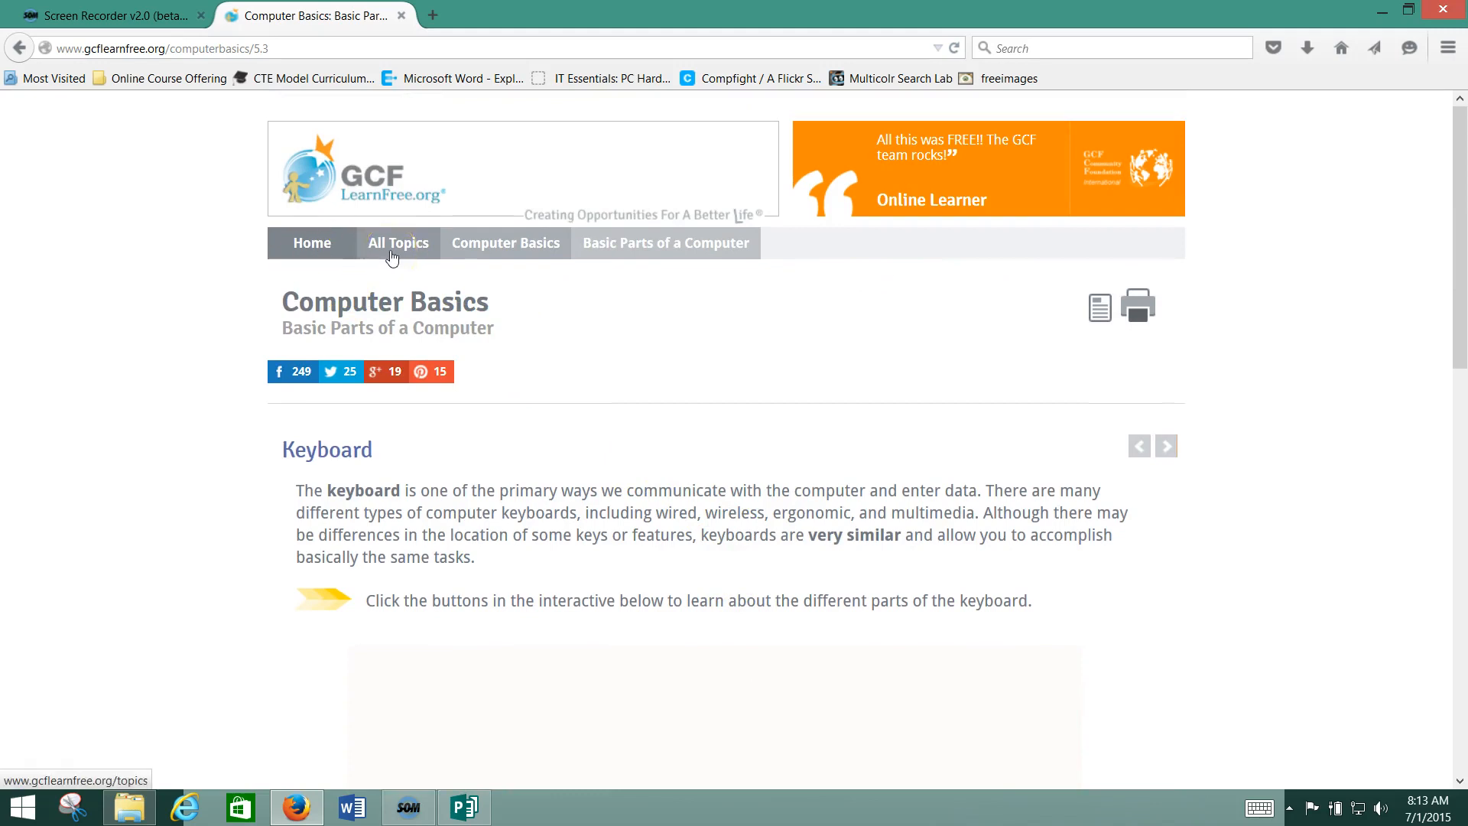
- Navigate from All Topics to the Word 2013 Getting to Know Word lesson
click(398, 241)
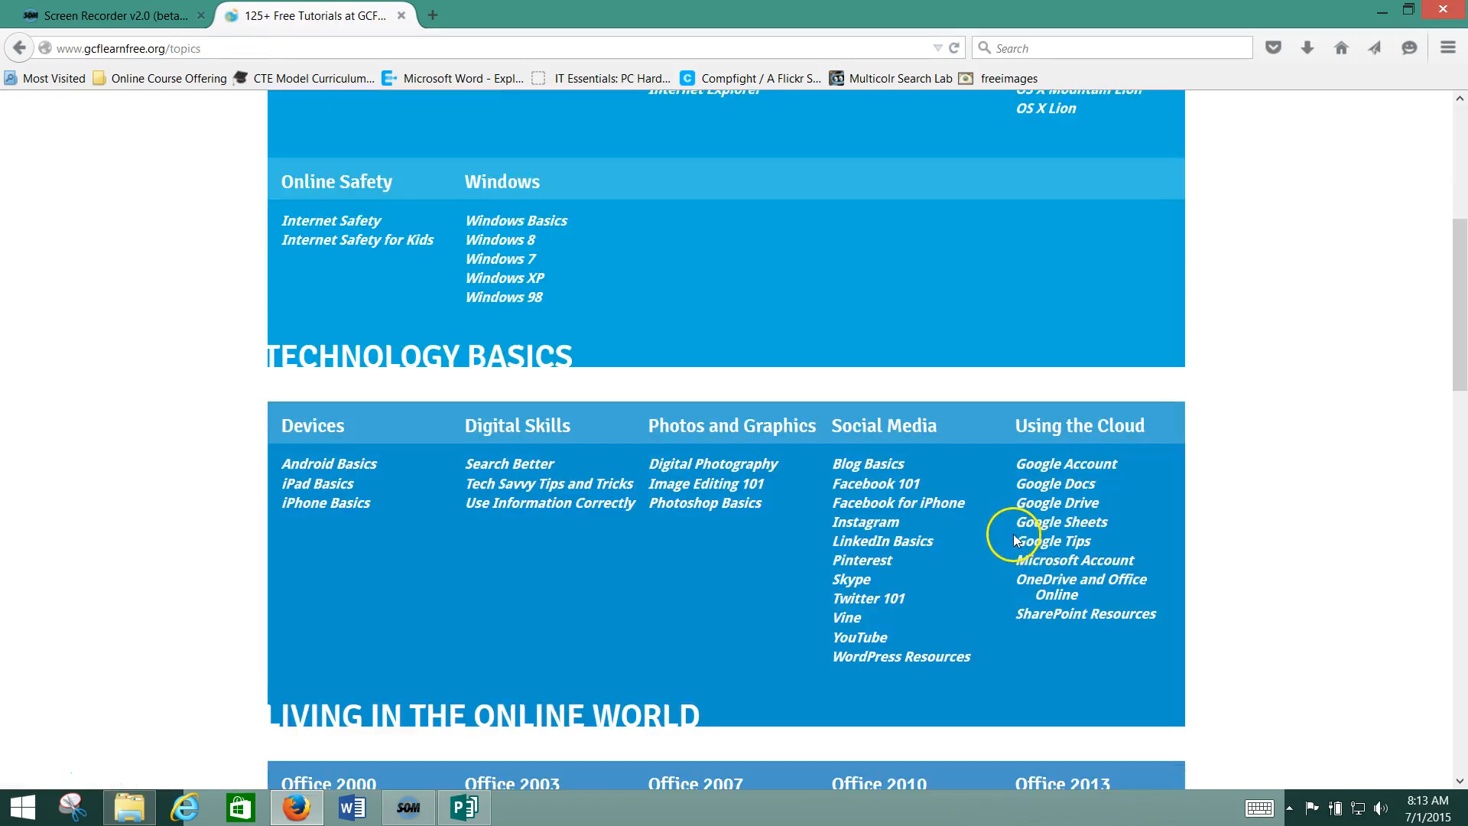
scroll(down, 3)
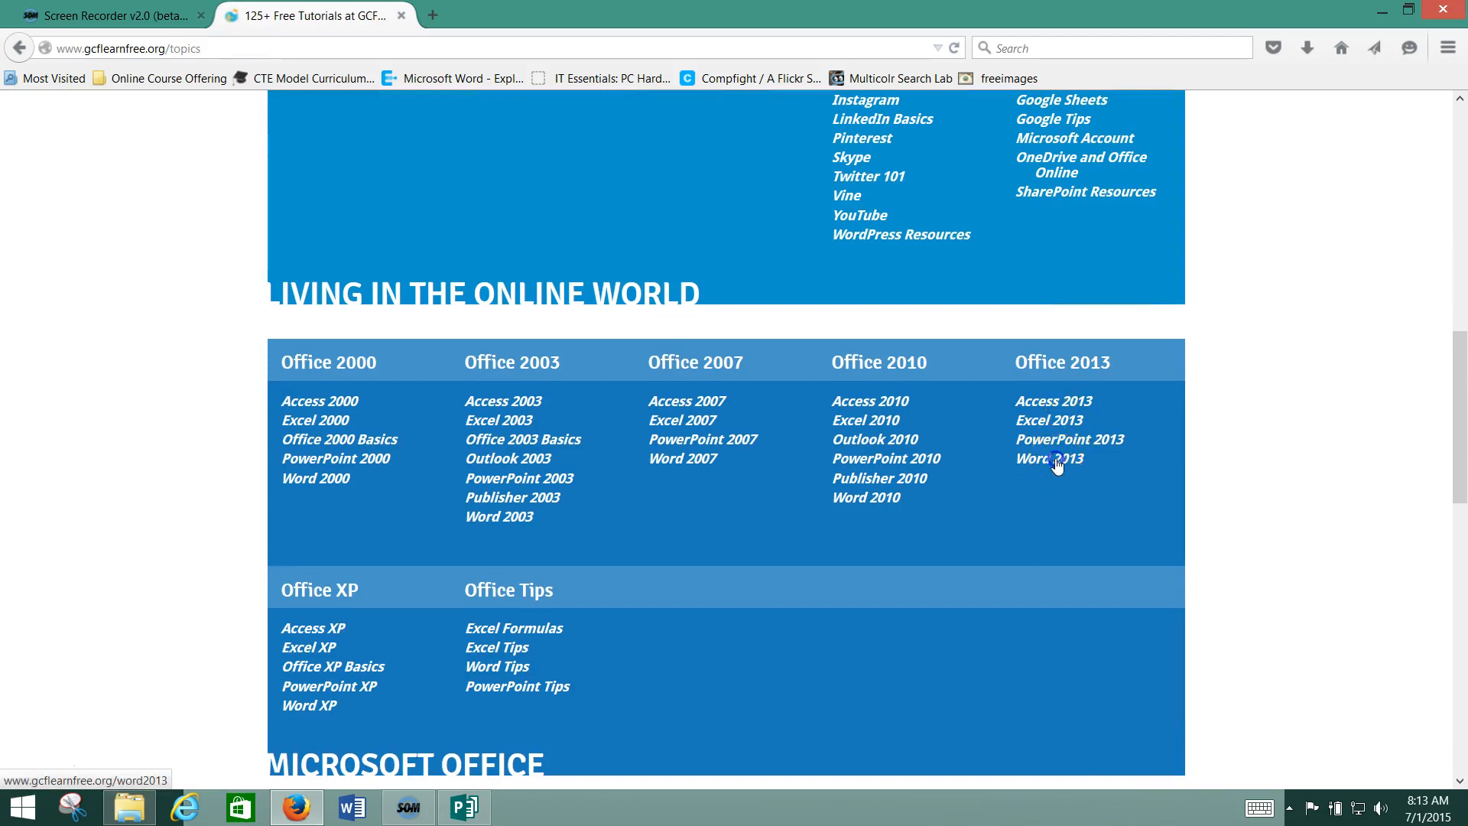
click(1048, 459)
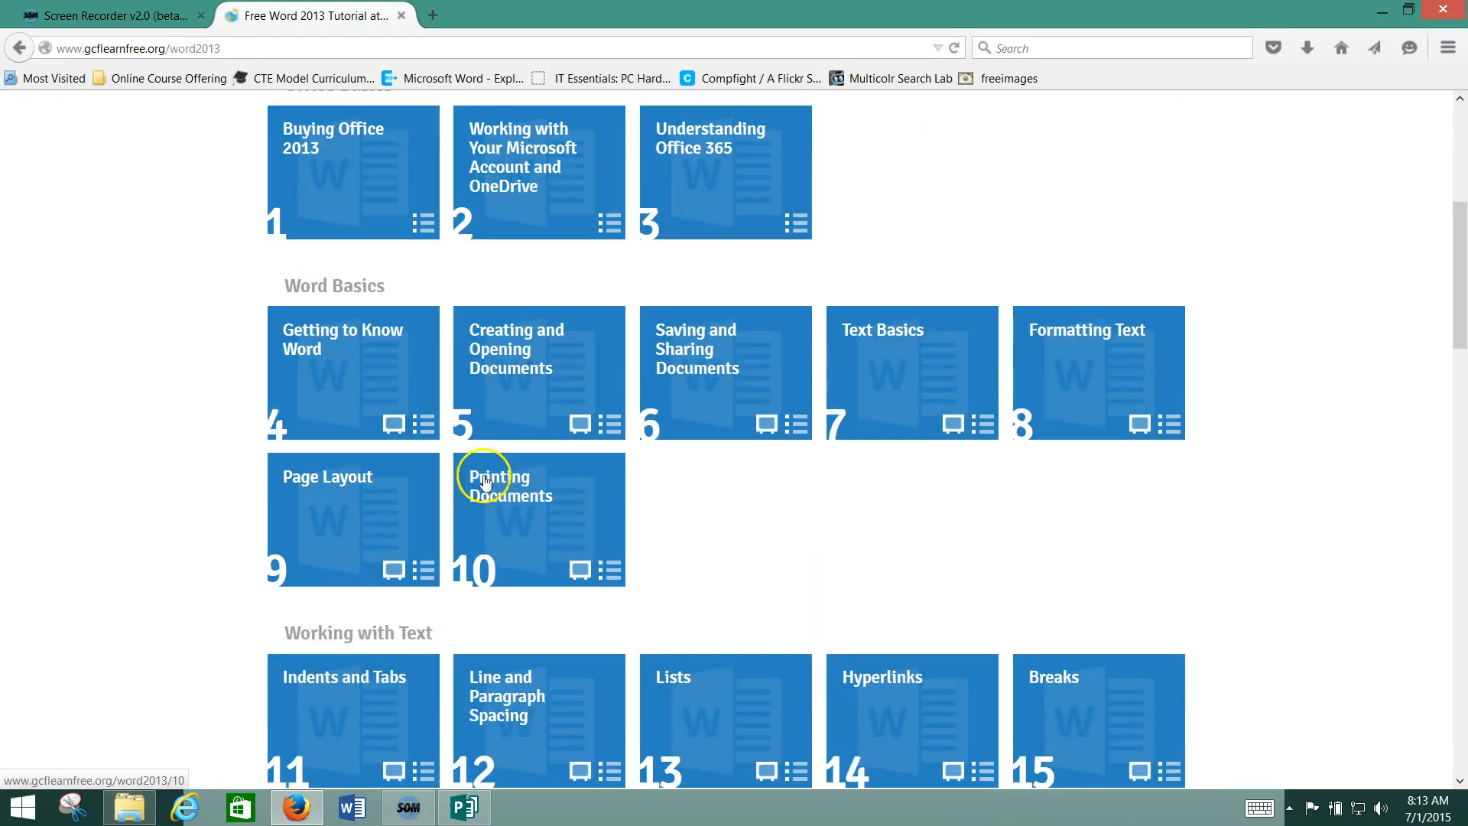
click(343, 373)
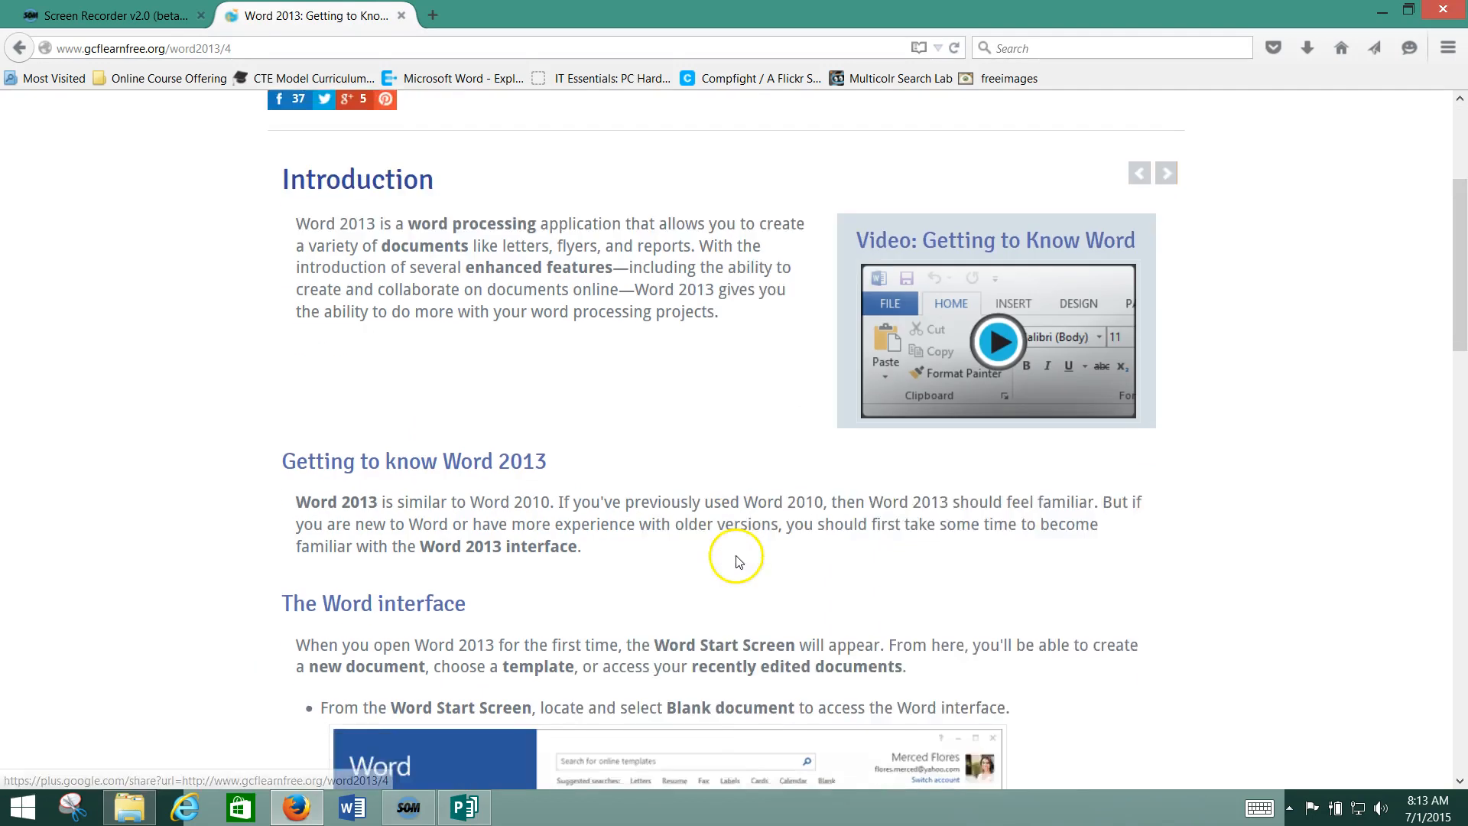
- Move on to the lesson's second page about the Word environment and Ribbon
scroll(down, 3)
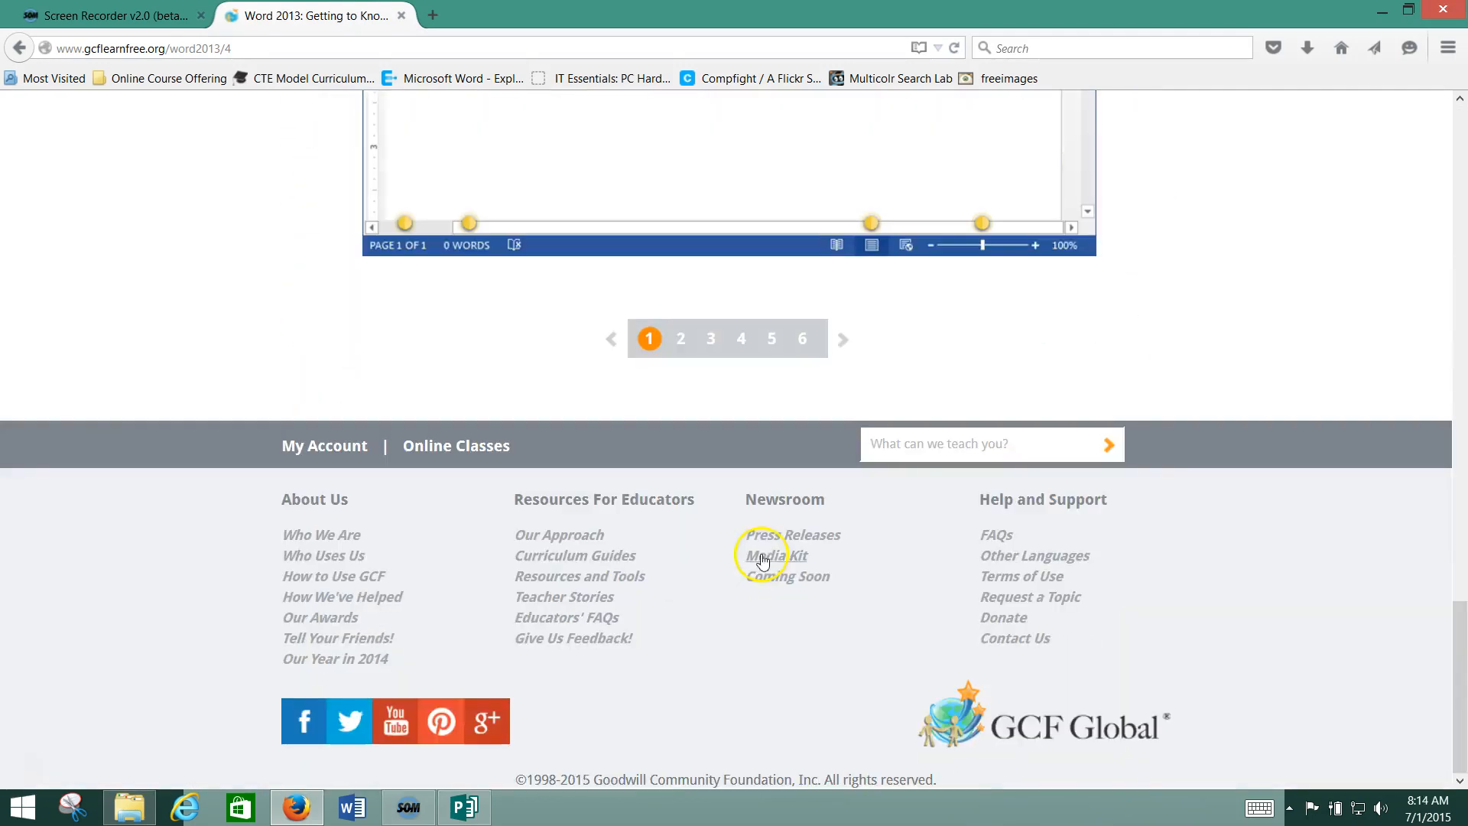
scroll(up, 3)
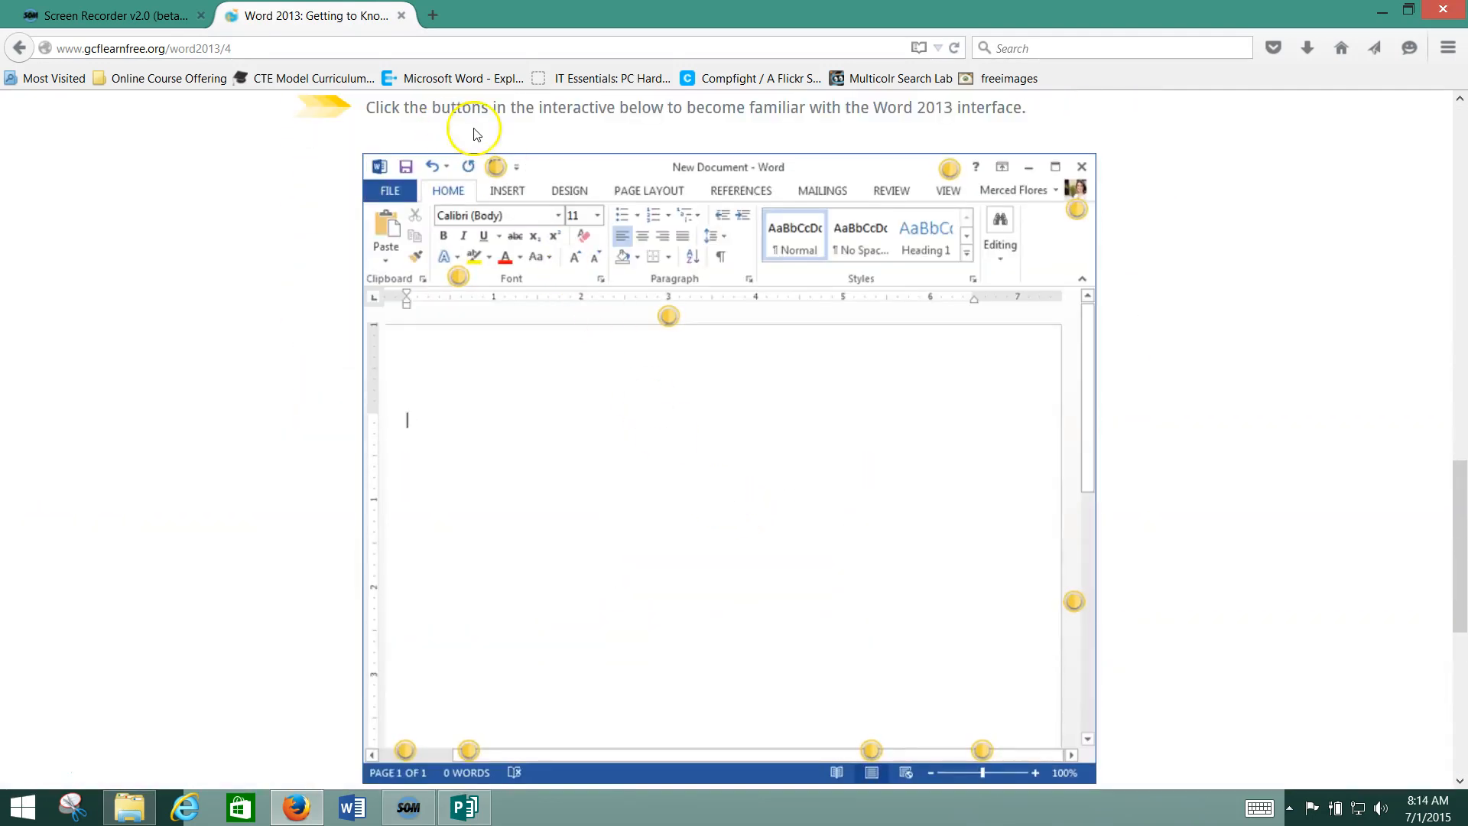
click(948, 171)
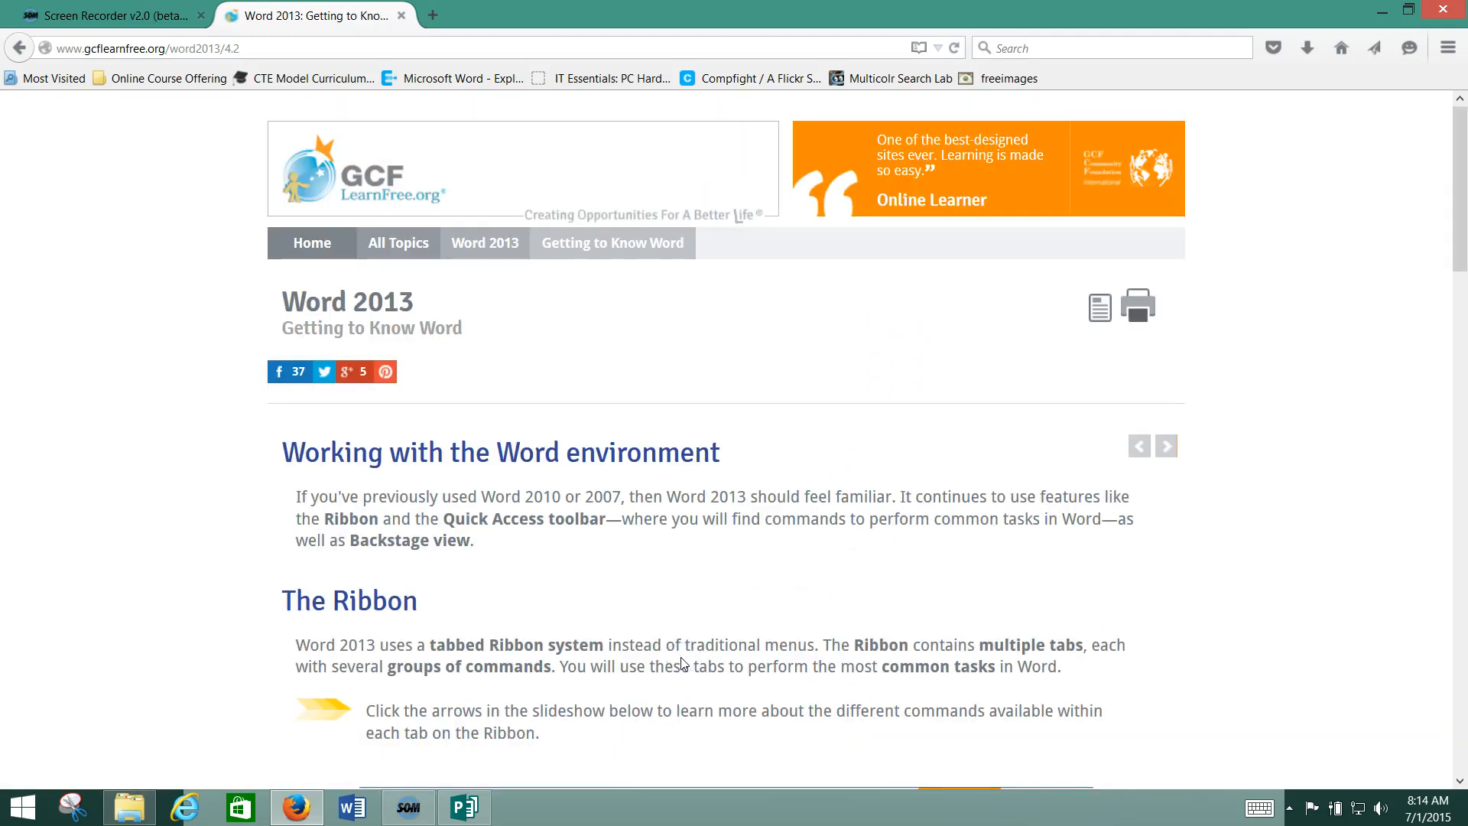
scroll(down, 3)
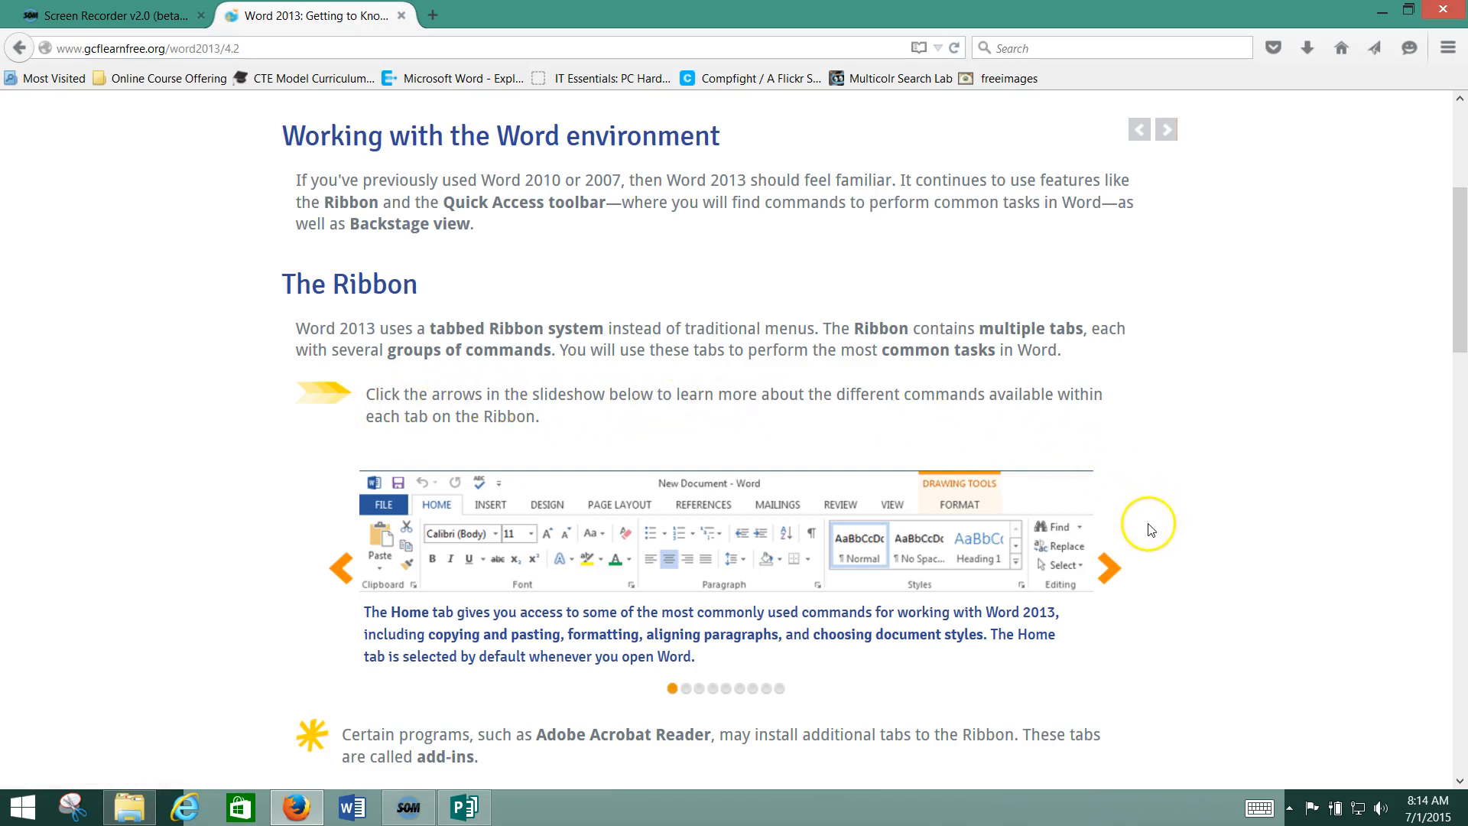
- Step the Ribbon slideshow through the Insert and Design tab slides, then return to the Publisher packet
click(1108, 566)
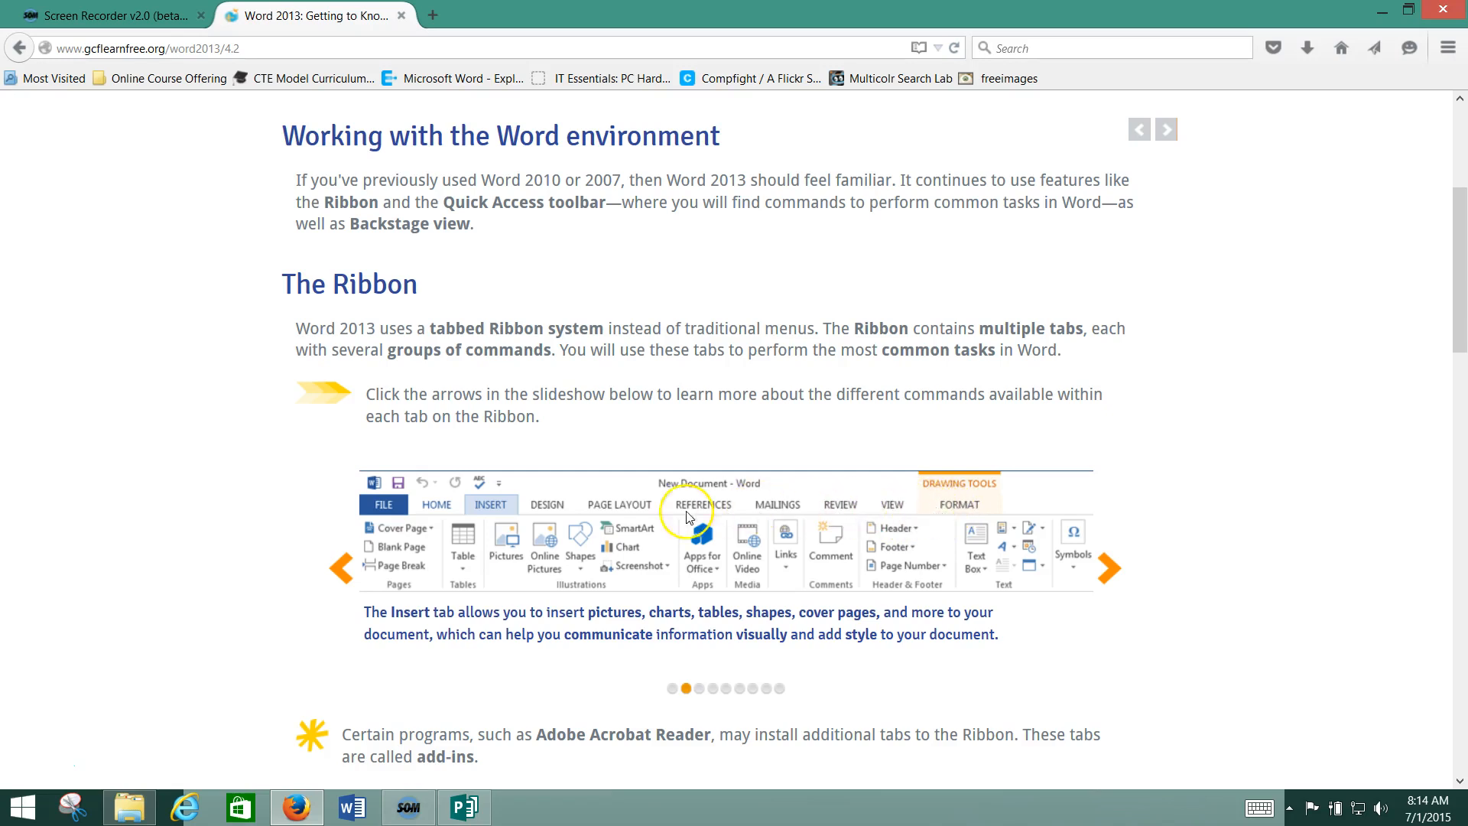
mouse_move(544, 513)
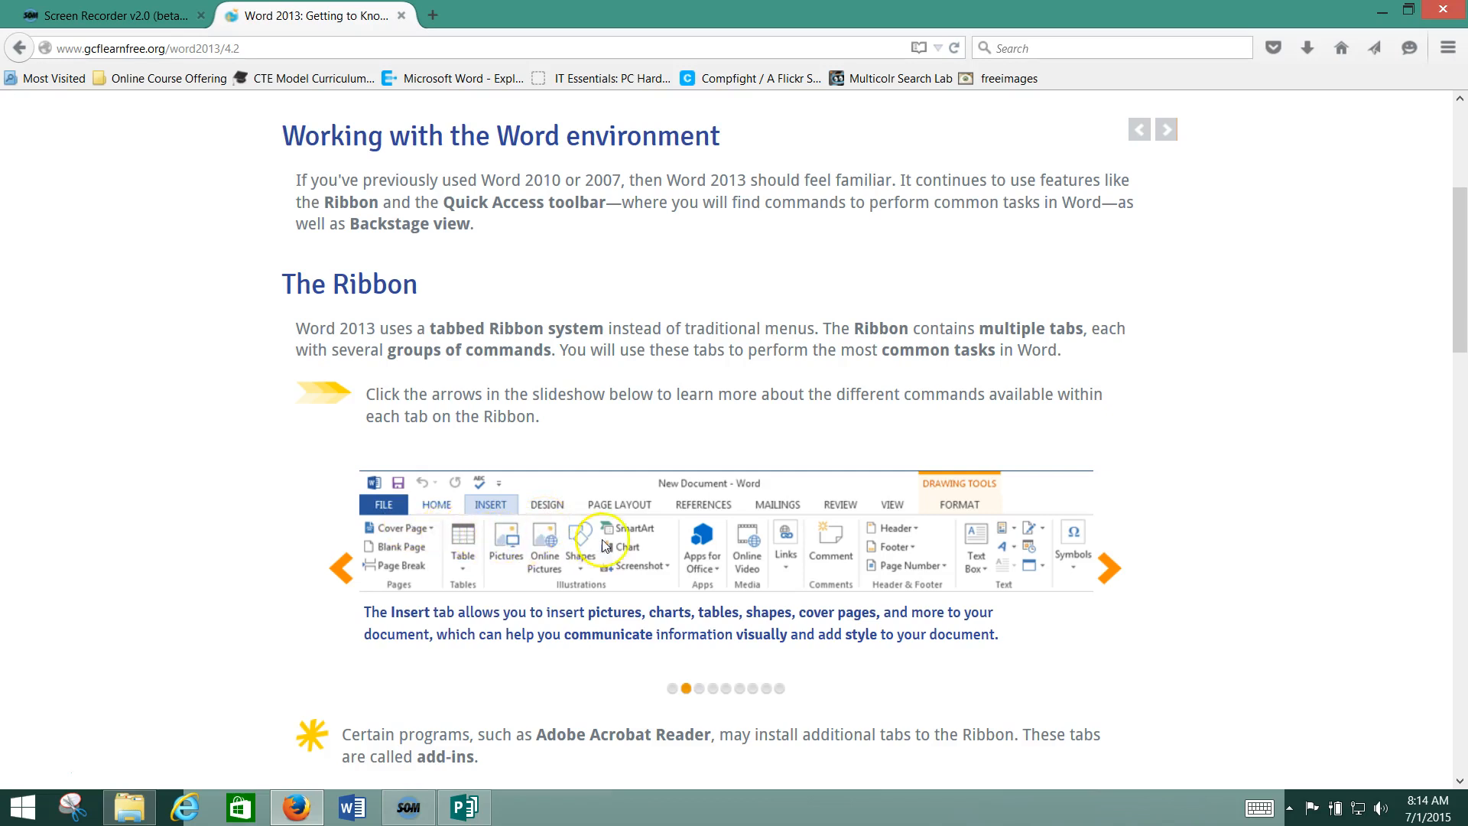
mouse_move(563, 513)
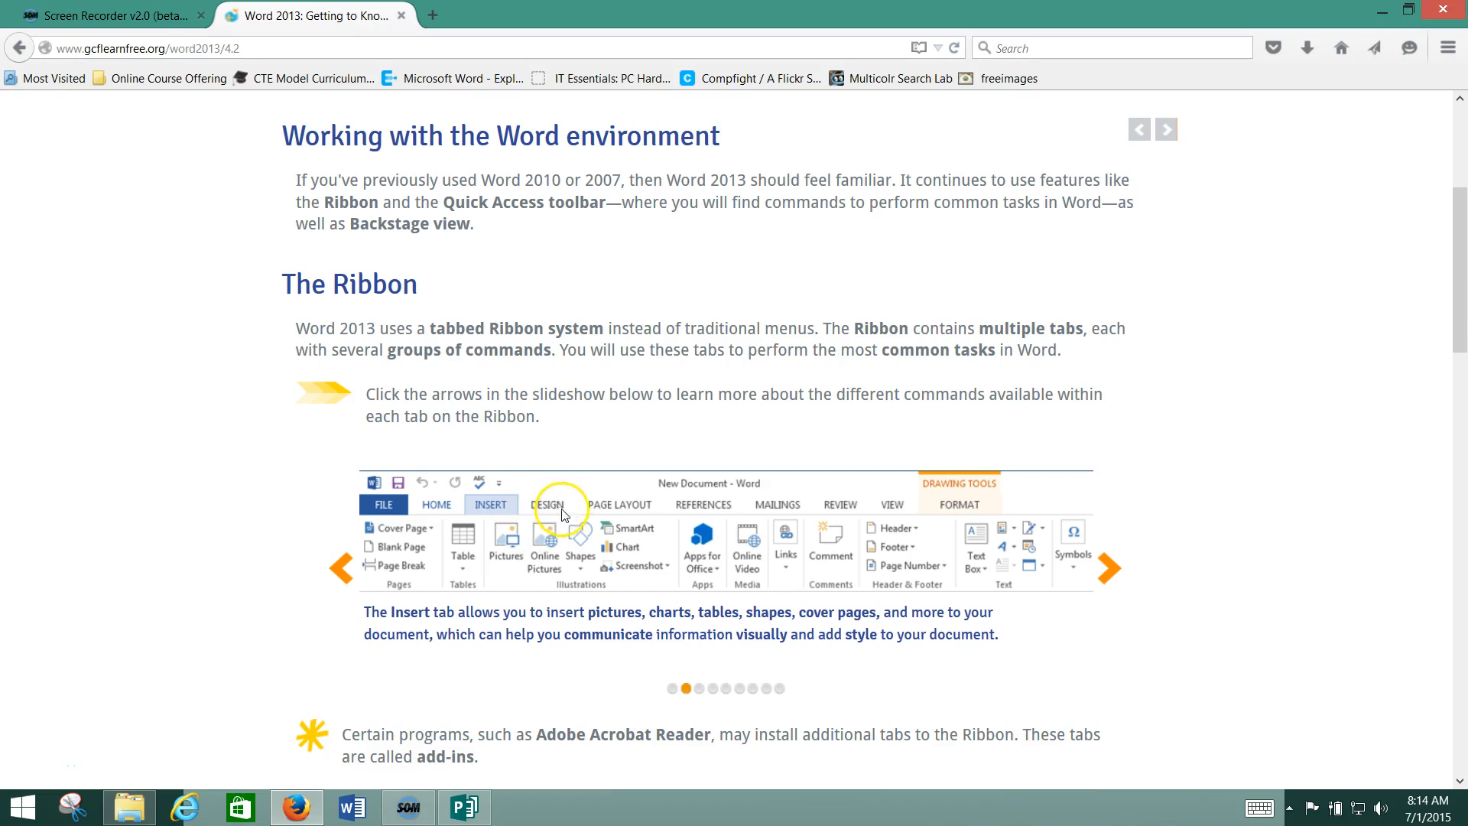
mouse_move(1058, 538)
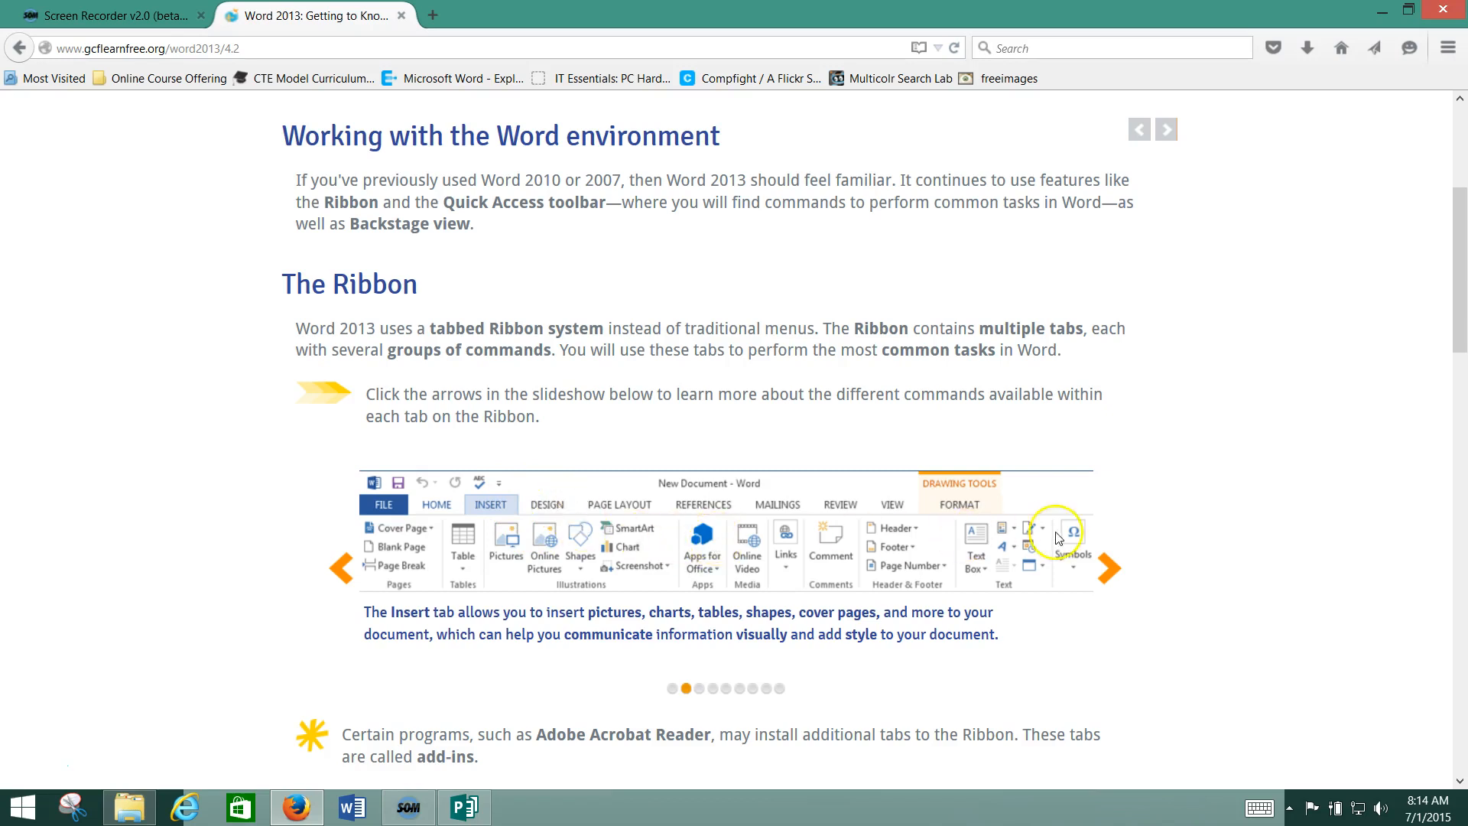
click(1110, 567)
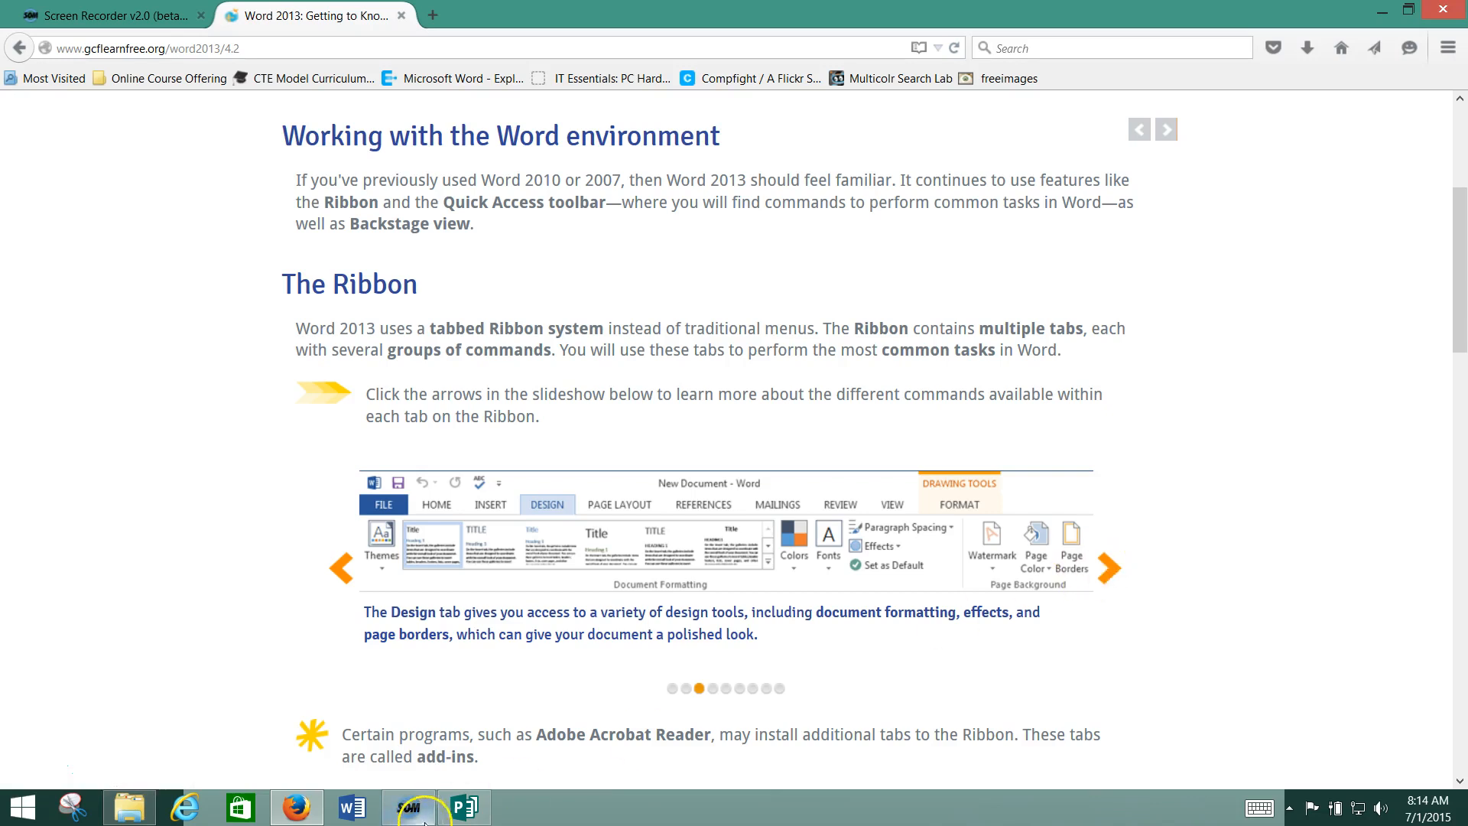
mouse_move(552, 572)
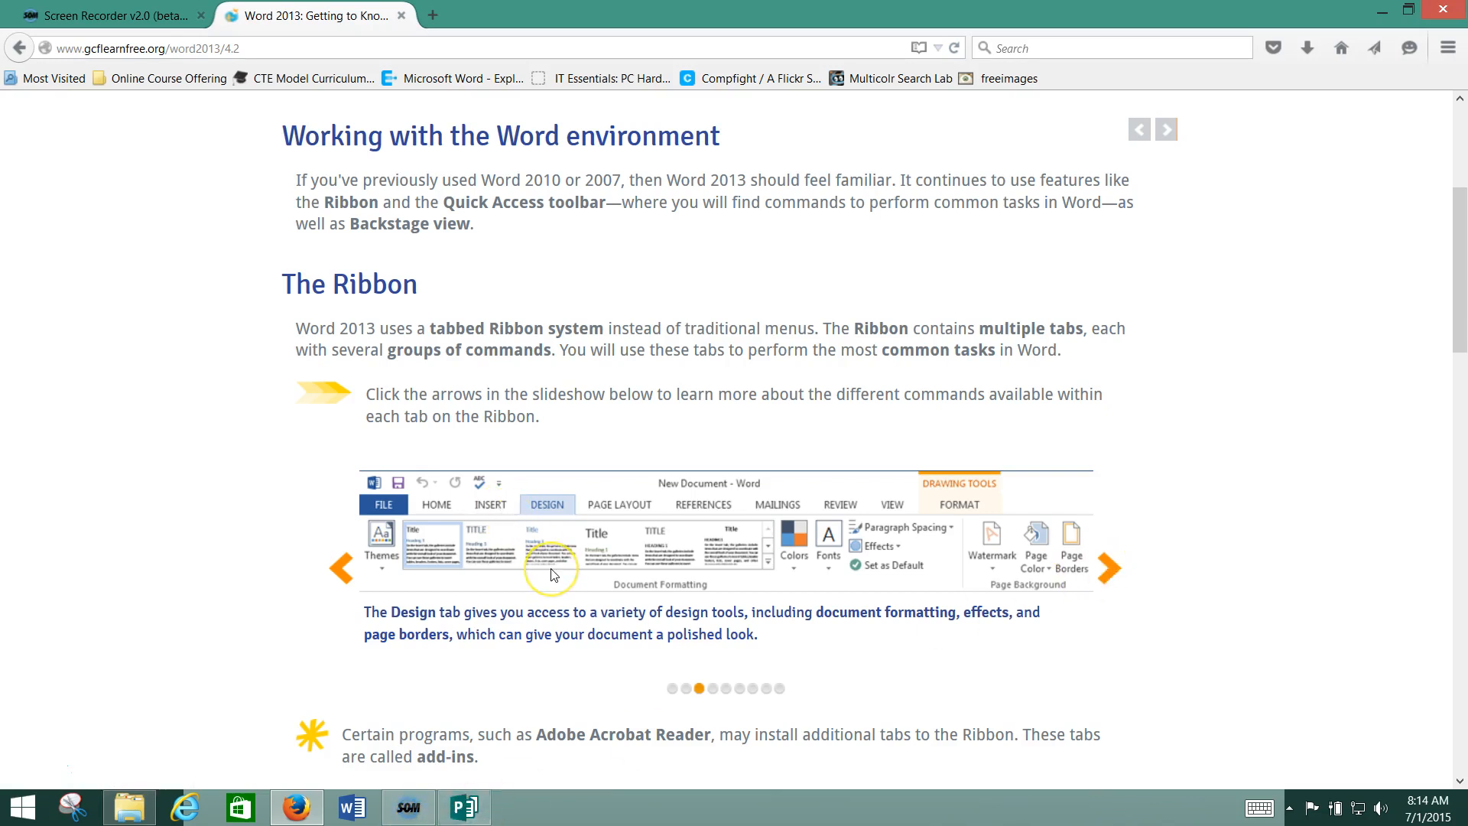
click(463, 807)
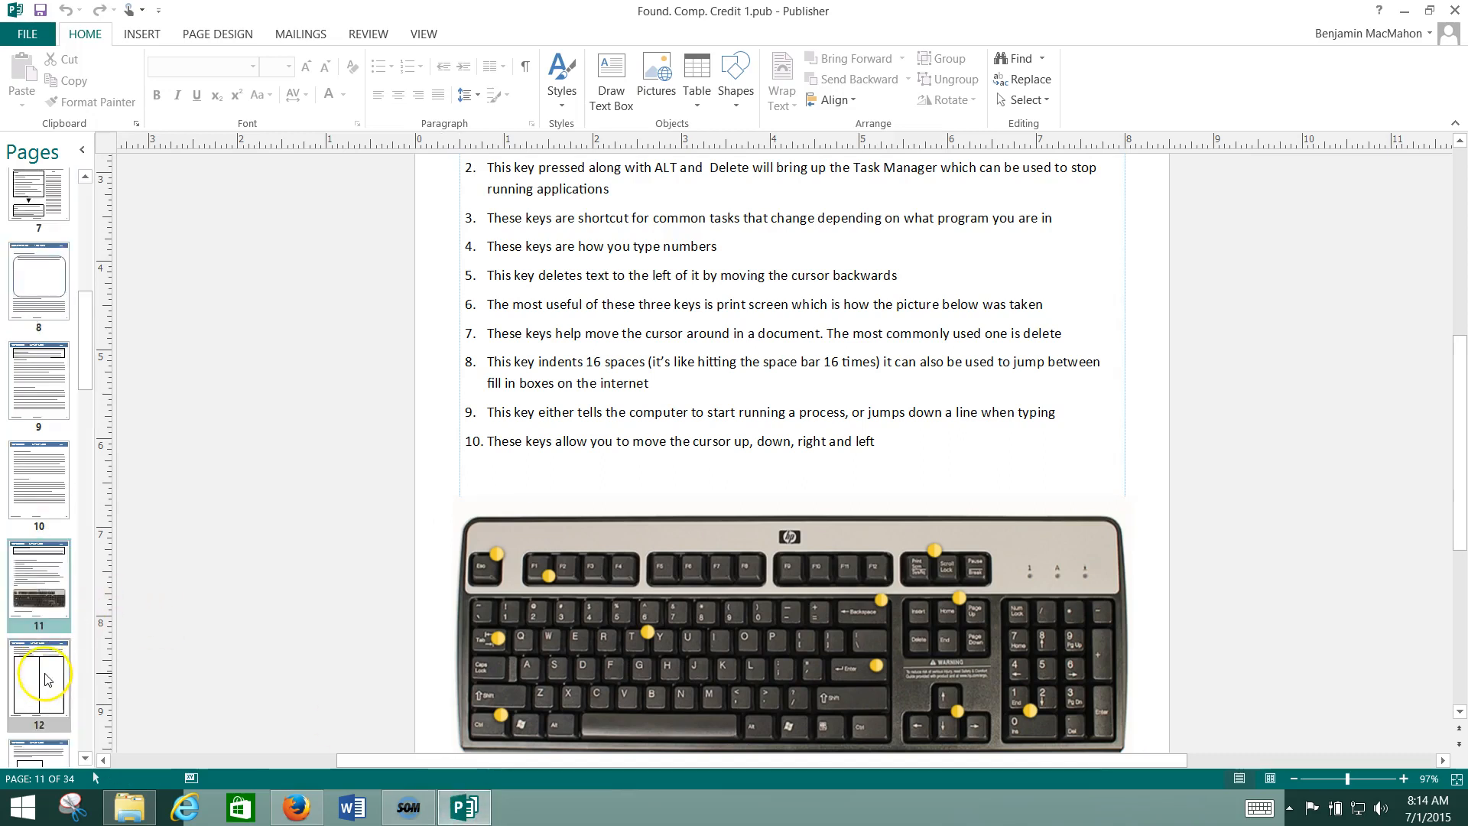
- Scroll the packet to page 17's suspicious-link and Basic Troubleshooting questions
scroll(down, 3)
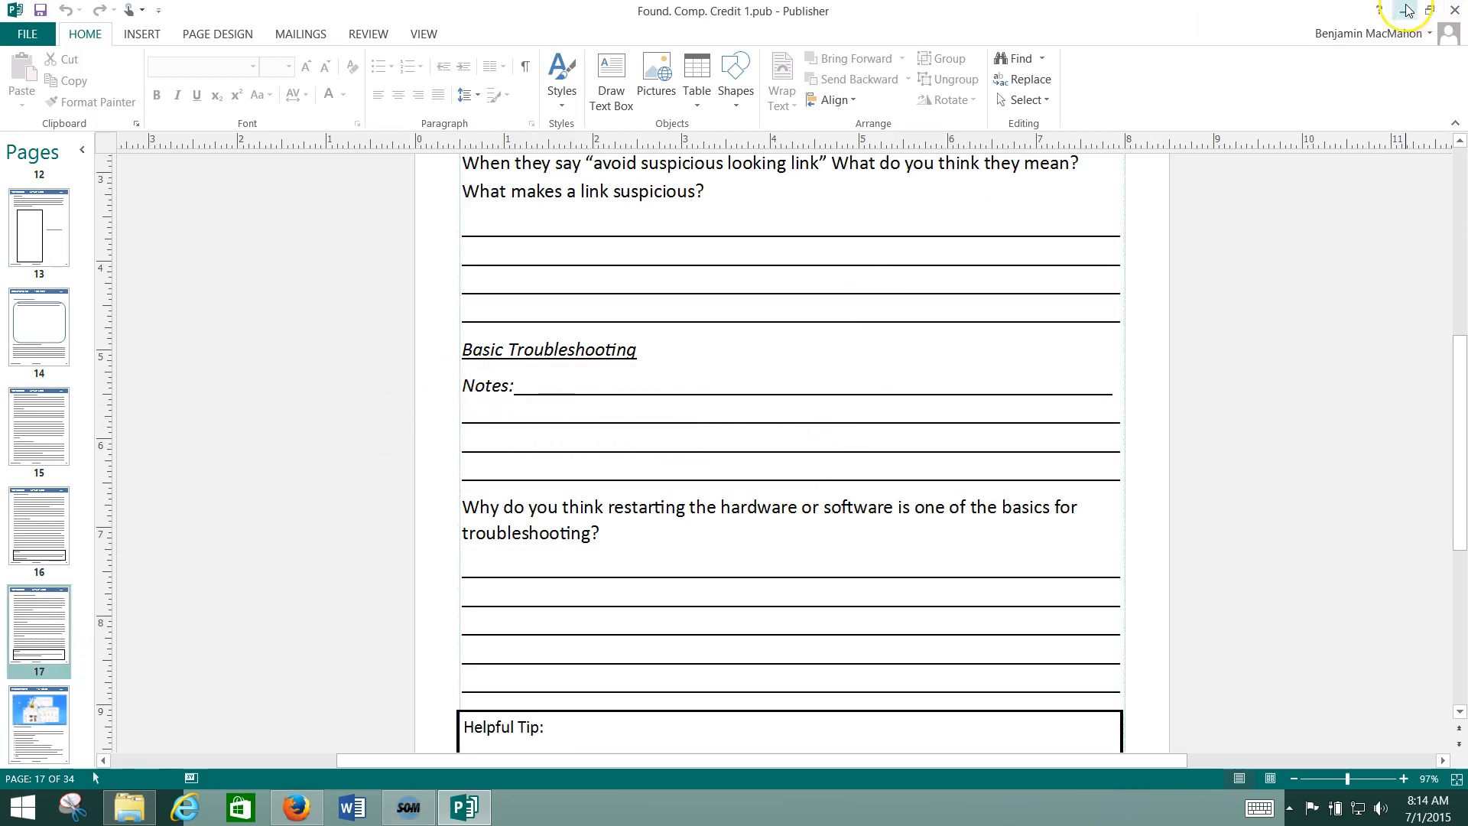
mouse_move(1403, 9)
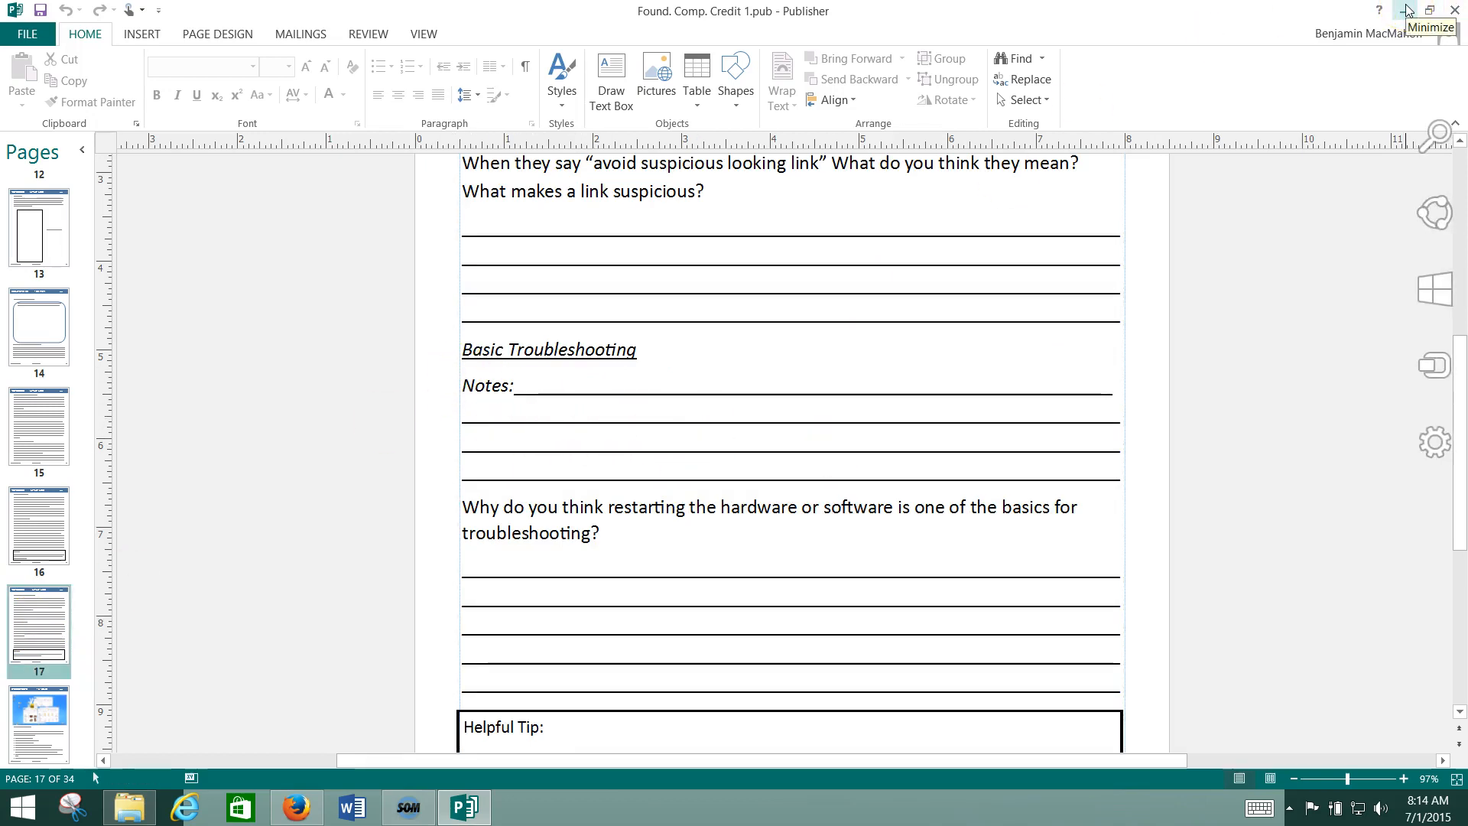